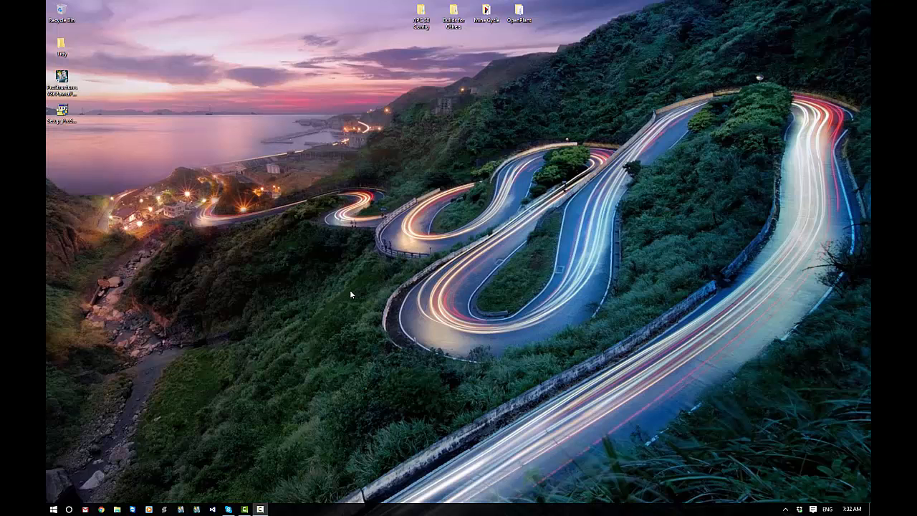
mouse_move(101, 510)
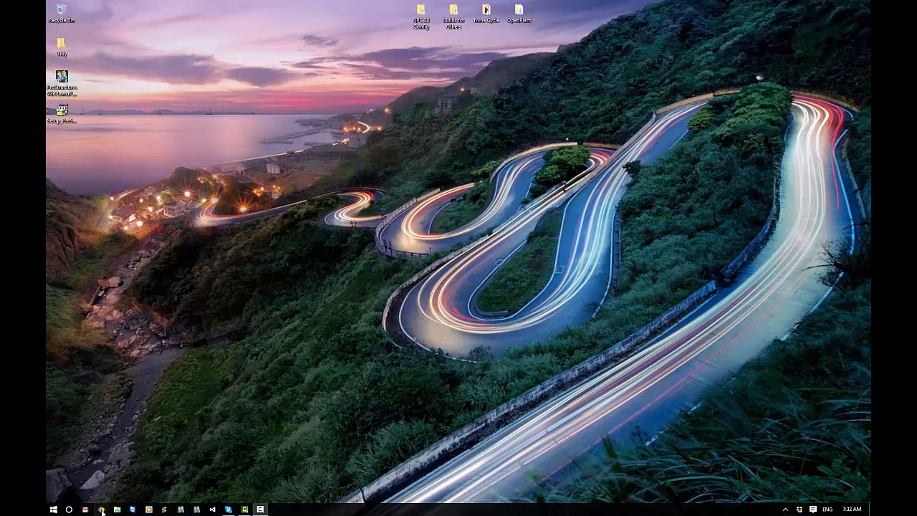
- Launch Chrome and go to bentley.com
left_click(100, 510)
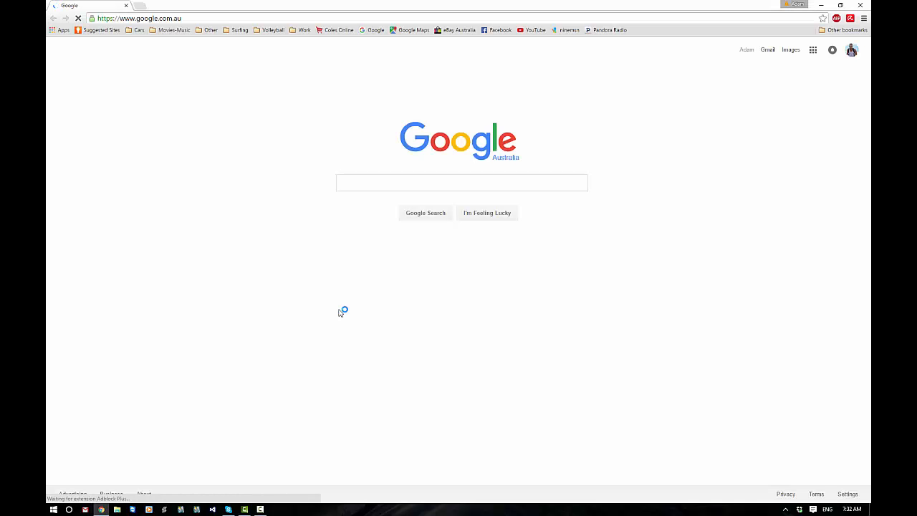
left_click(138, 17)
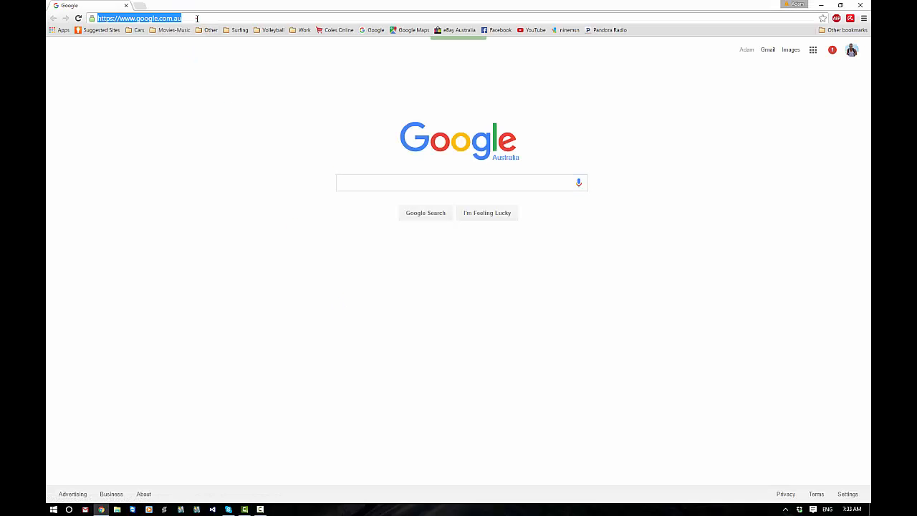
type("bentley.com")
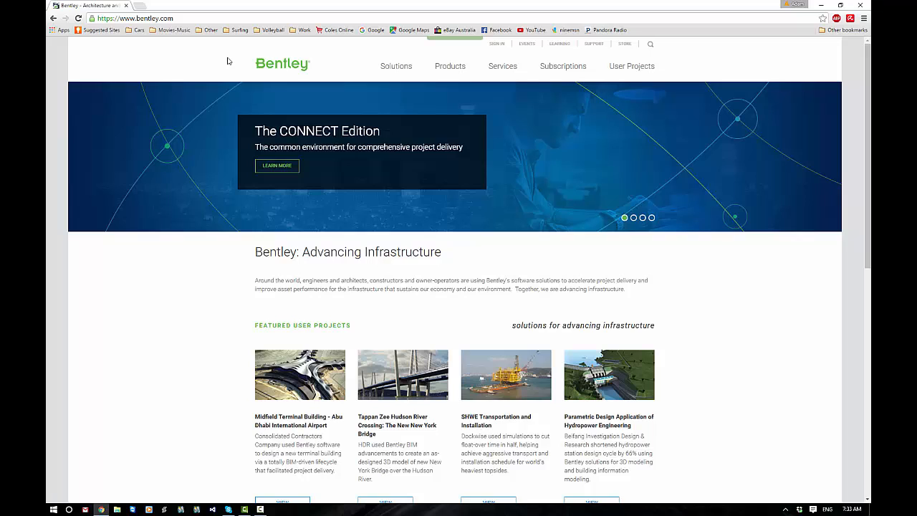
mouse_move(593, 44)
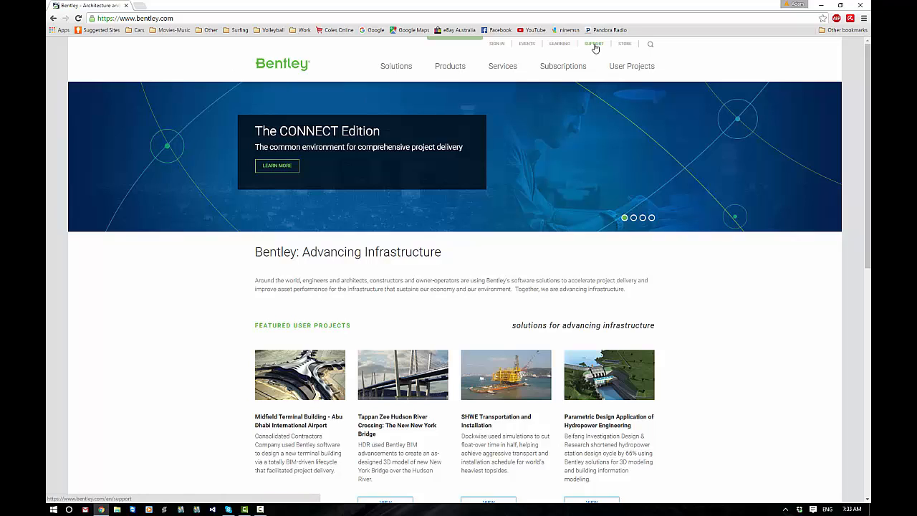
- Go to the Support page and on to the Personal Portal sign-in
left_click(593, 43)
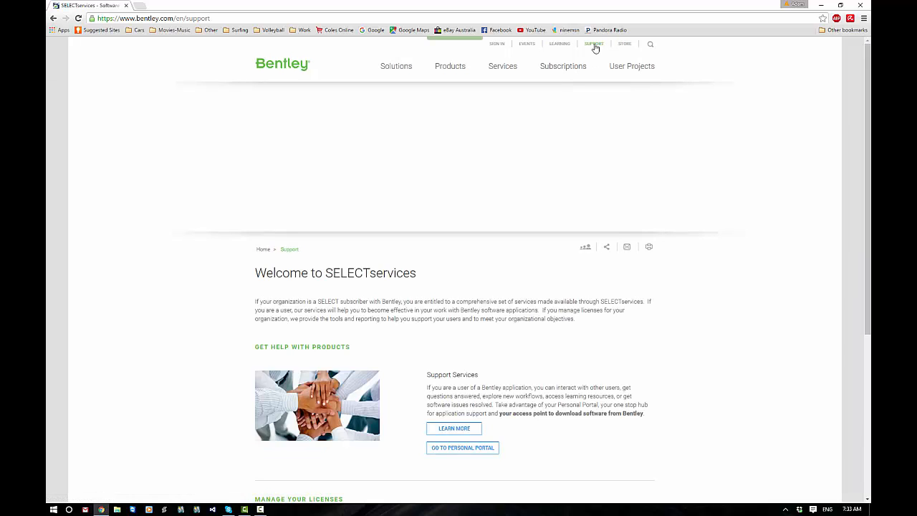
mouse_move(454, 428)
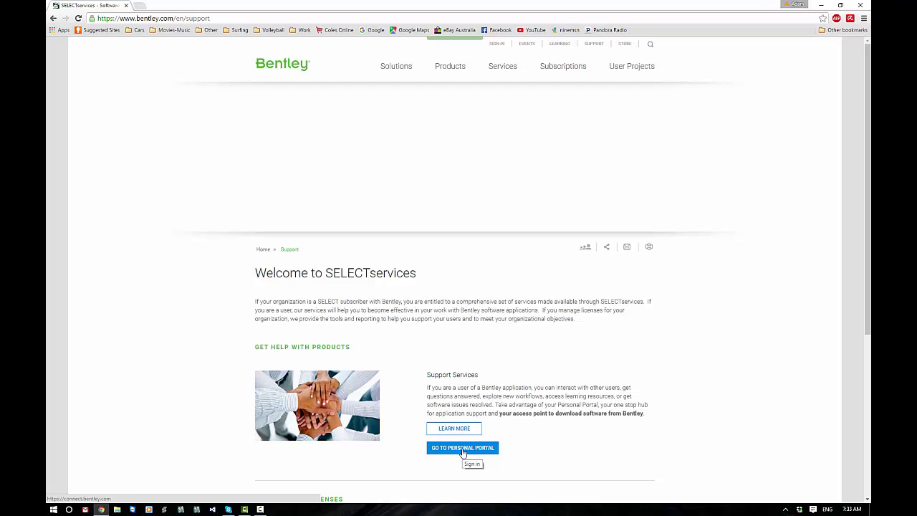
left_click(461, 447)
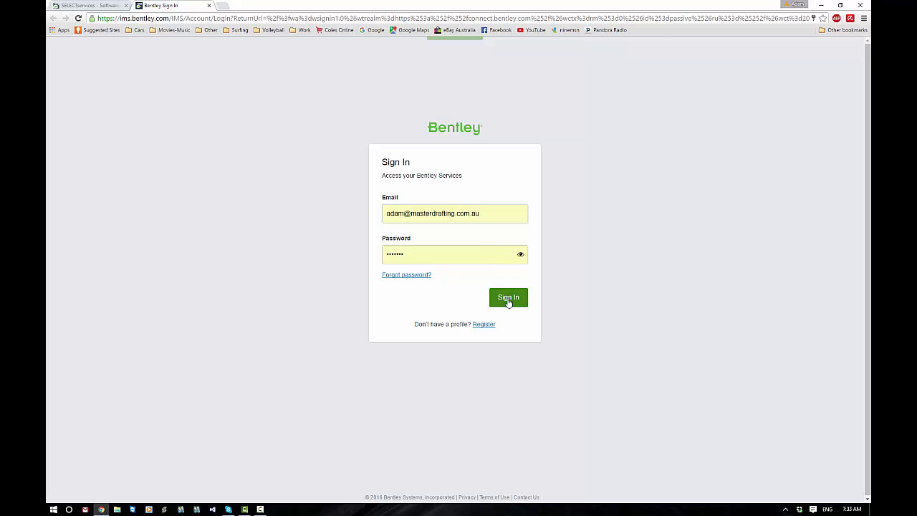
- Sign in to the CONNECT Personal Portal and open Software Downloads from My Support
left_click(507, 296)
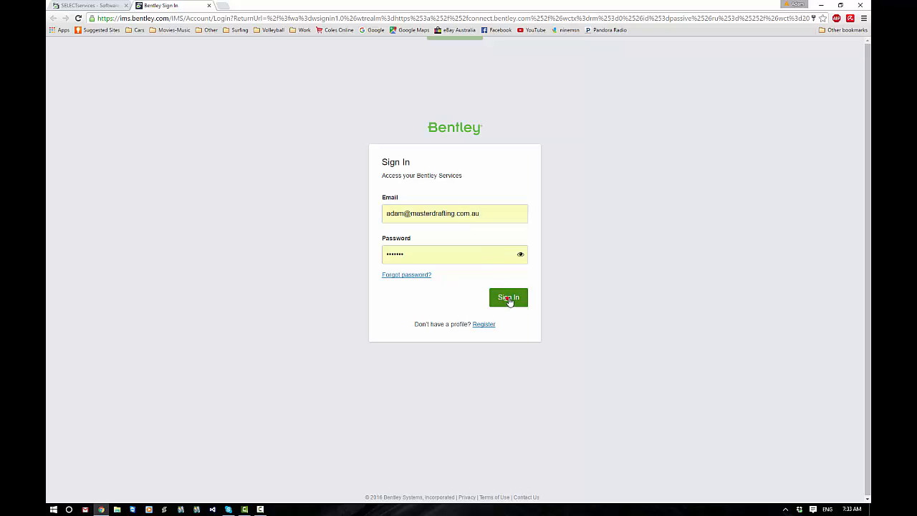
left_click(507, 296)
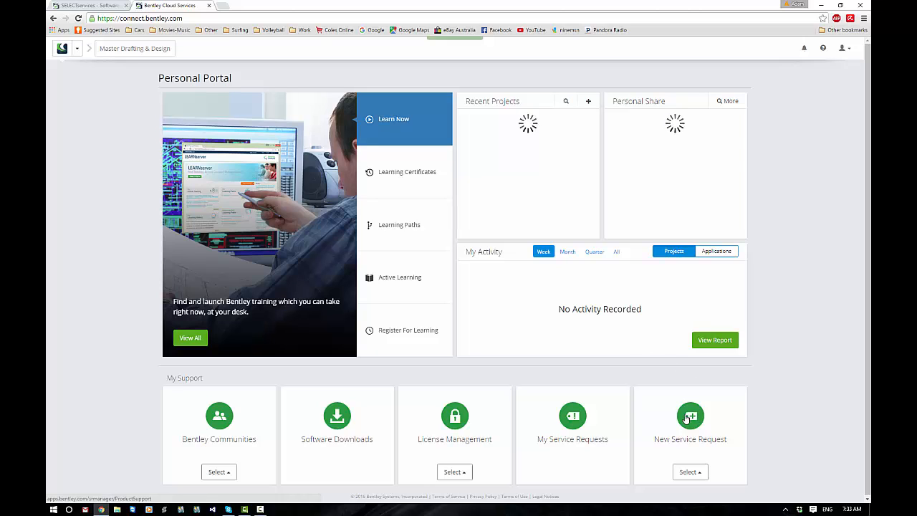
left_click(407, 172)
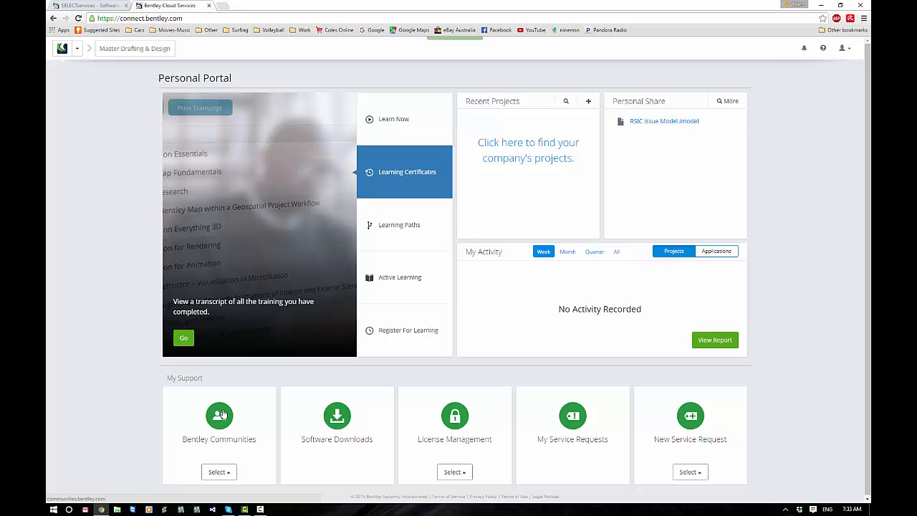
left_click(398, 223)
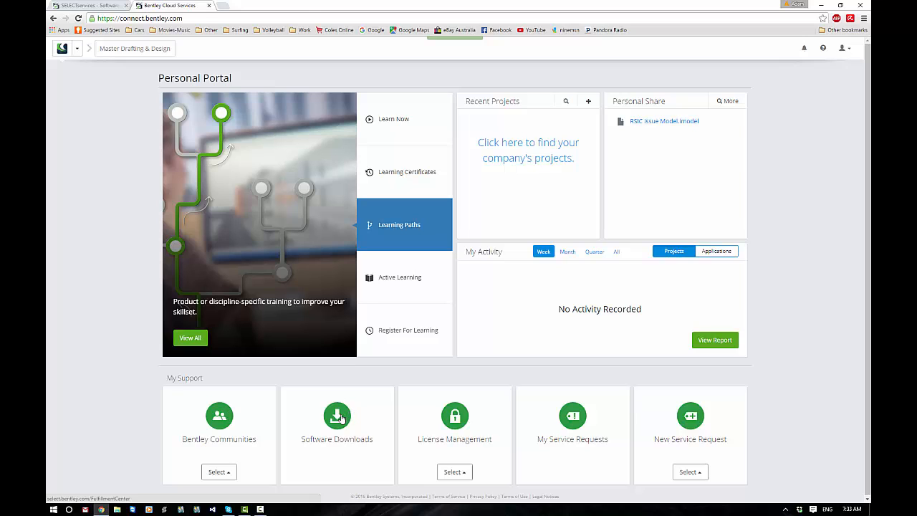
left_click(337, 415)
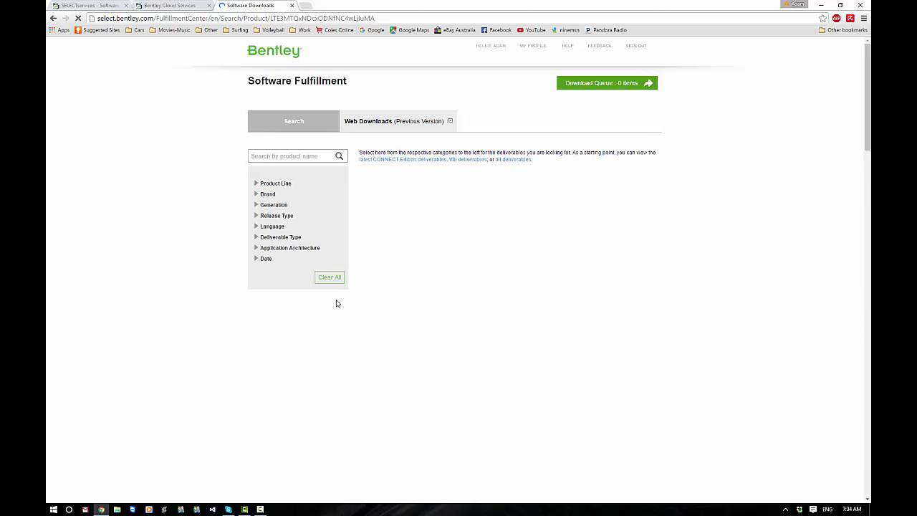
mouse_move(281, 176)
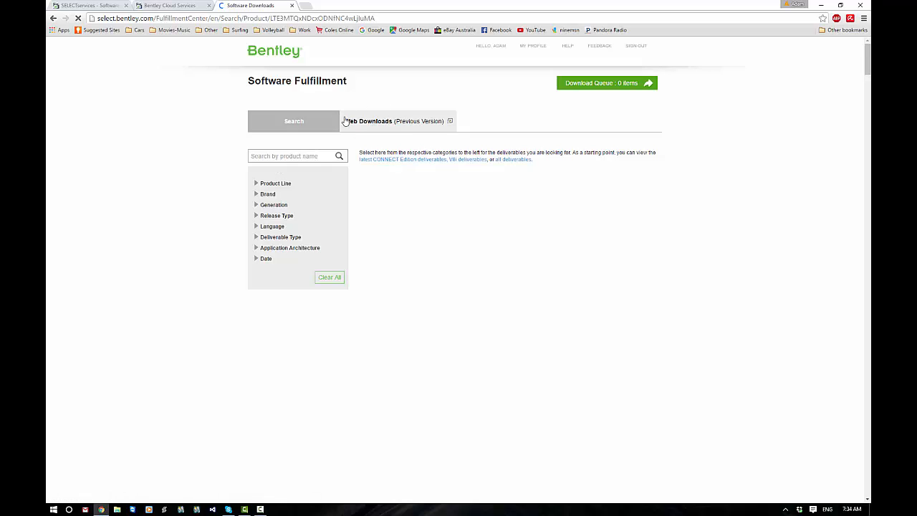
- Search the product catalogue by name for 'Pro' and pick ProStructures
left_click(370, 120)
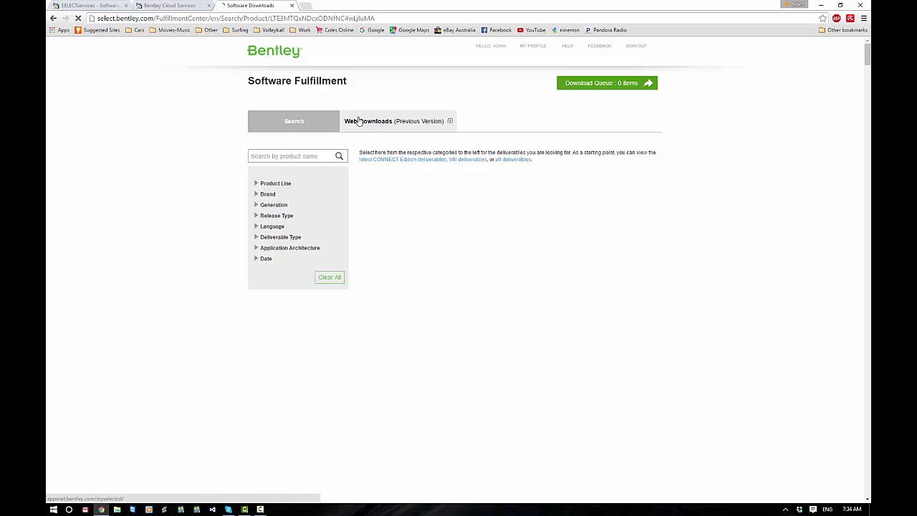
left_click(293, 154)
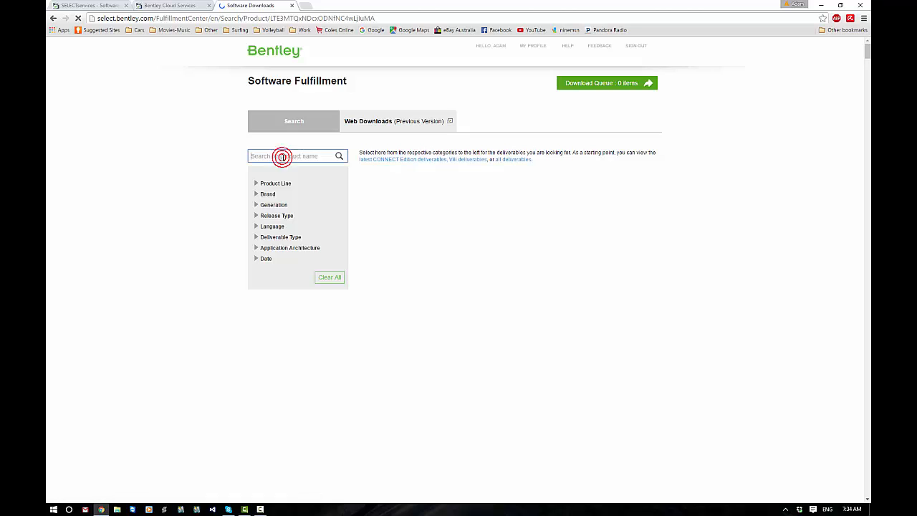
type("Pro")
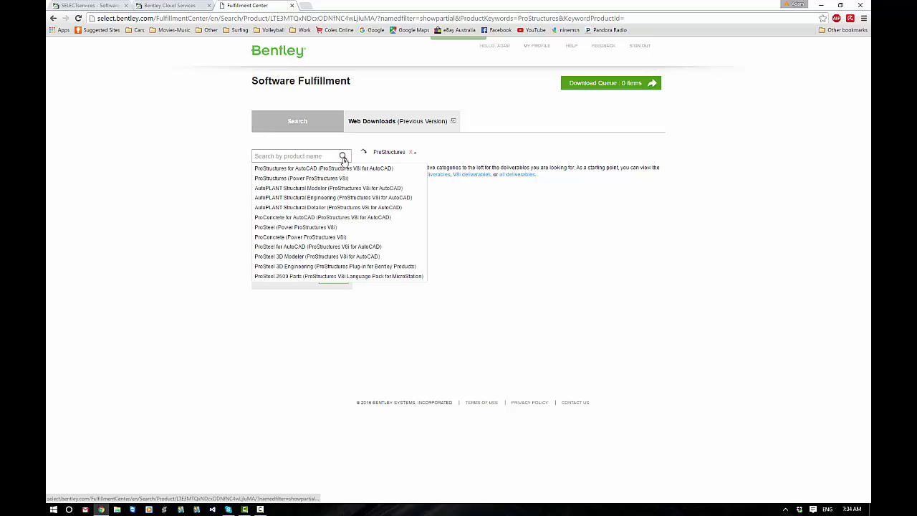
- Run the ProStructures search and expand All Downloads under ProSteel
left_click(343, 156)
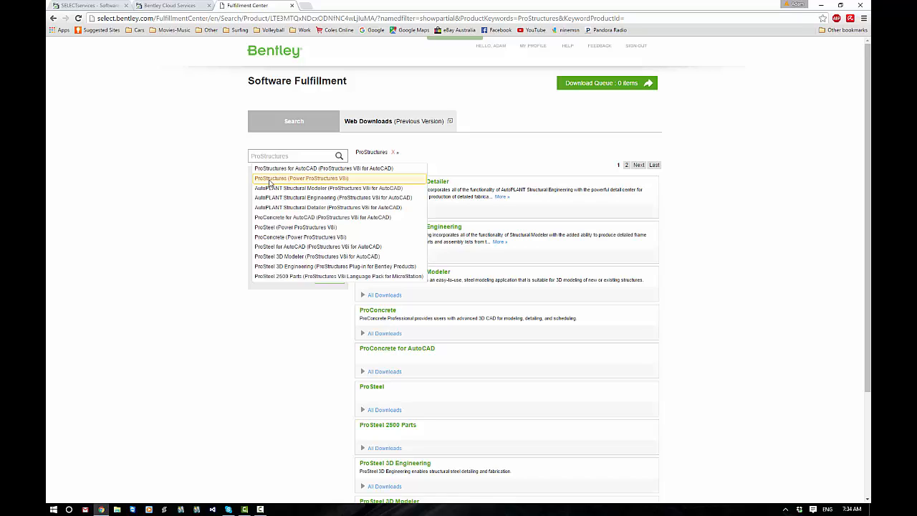
mouse_move(283, 183)
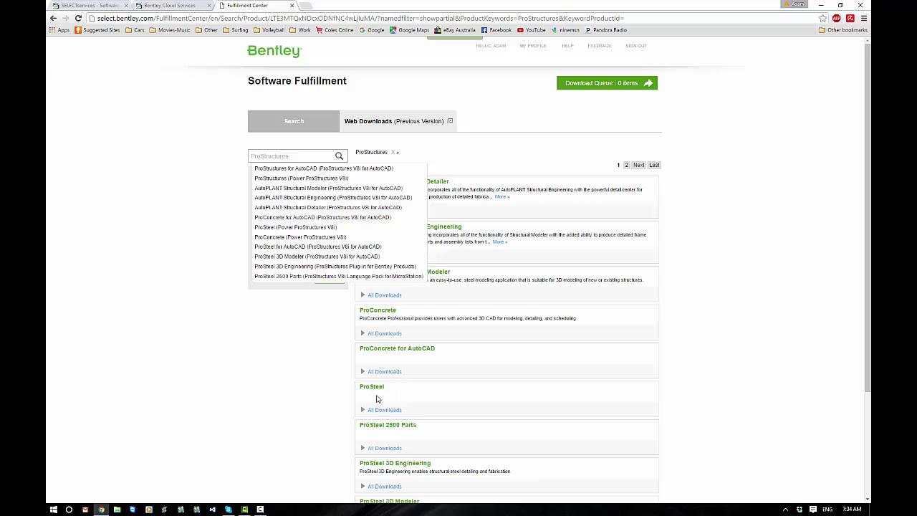
left_click(383, 410)
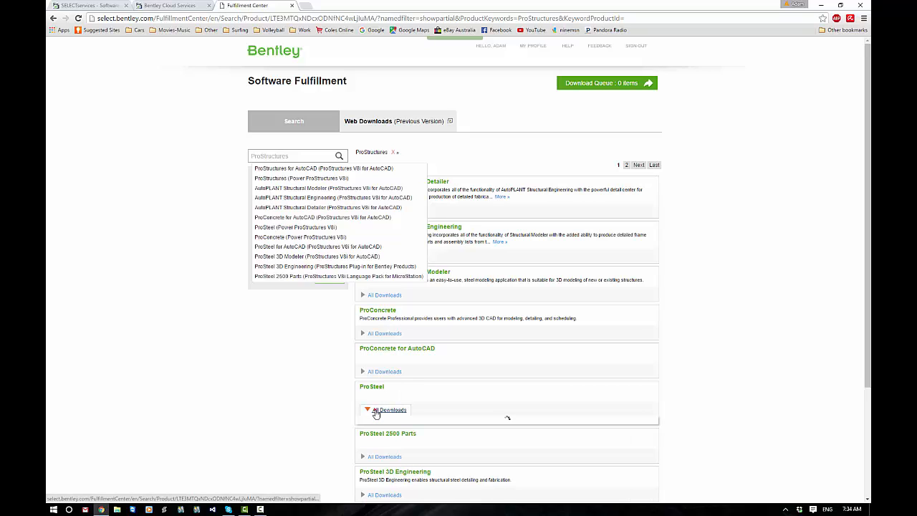
left_click(390, 409)
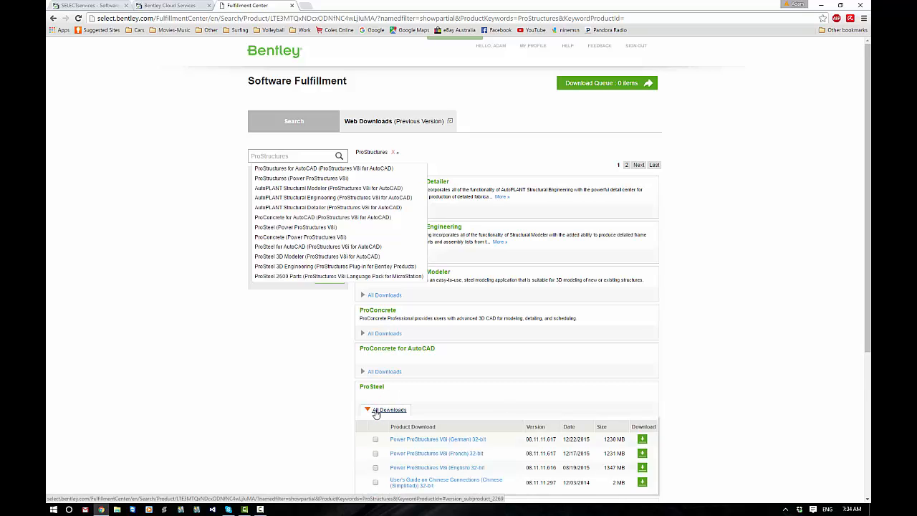
scroll("down", 3)
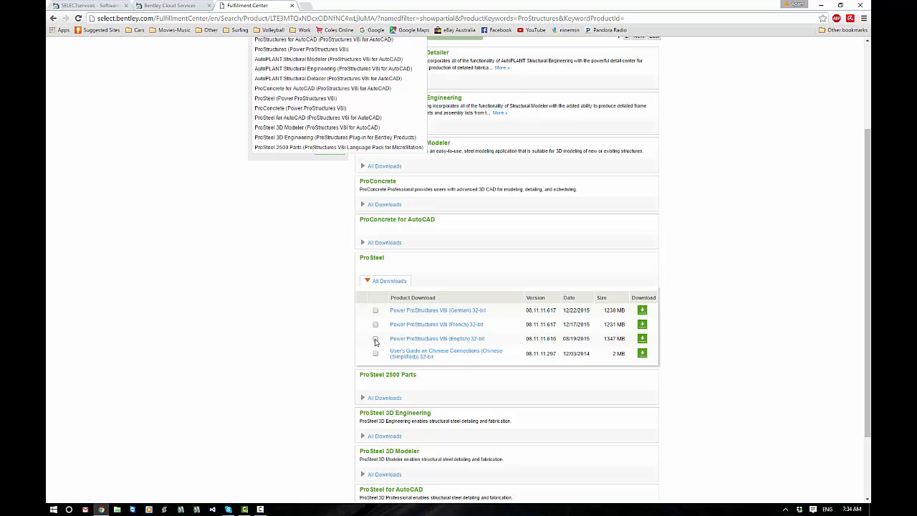
- Download the Power ProStructures V8i English 32-bit installer, accepting the terms of use
left_click(375, 338)
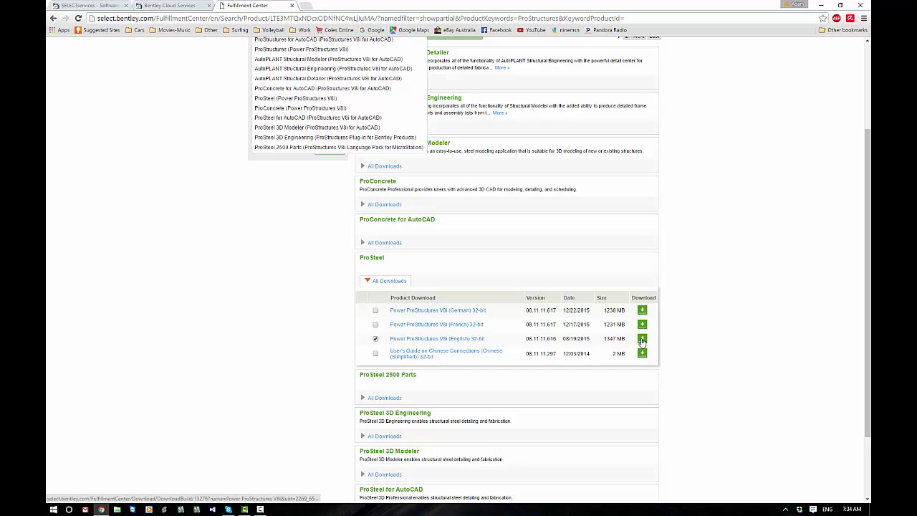
left_click(641, 338)
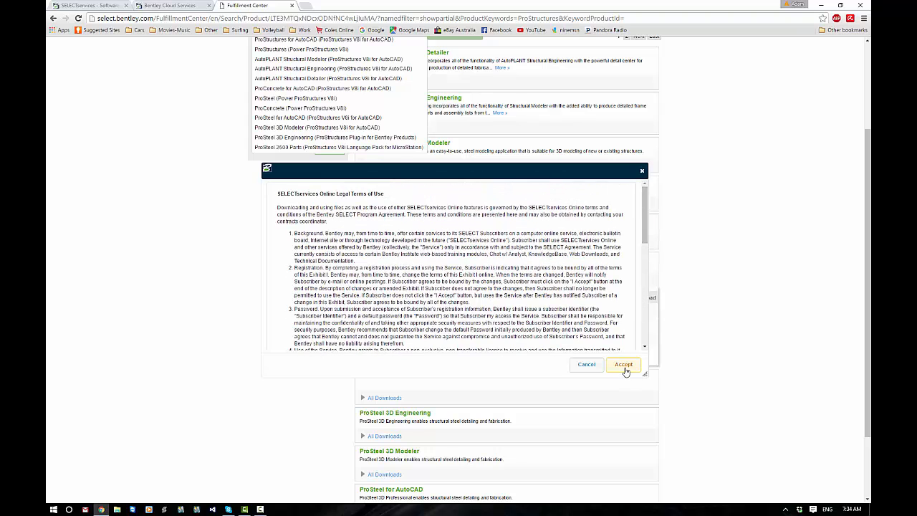
left_click(621, 364)
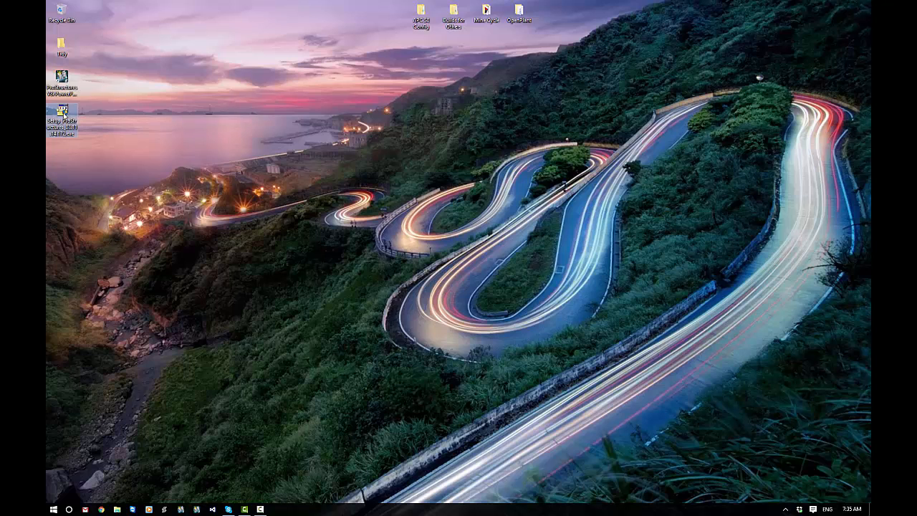
- Move the downloaded setup onto the desktop, run it and confirm extract-and-install
left_click_drag(61, 122, 225, 153)
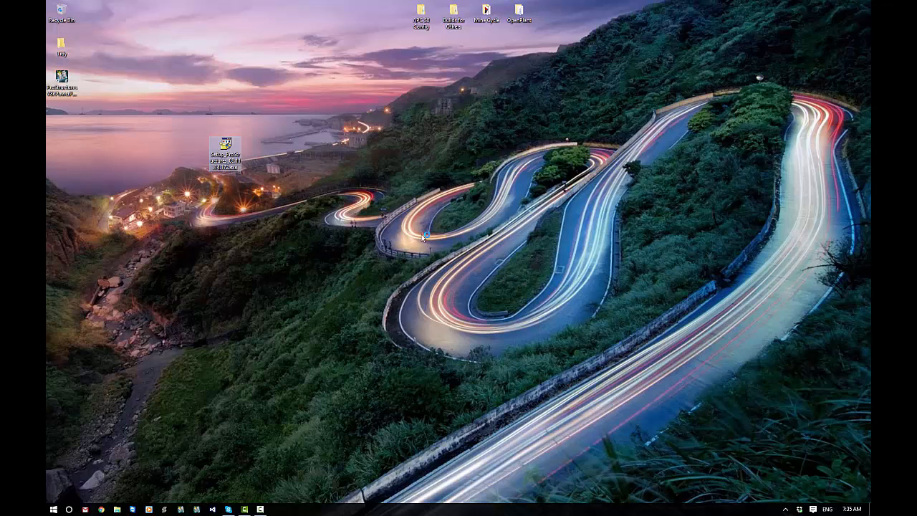
double_click(224, 146)
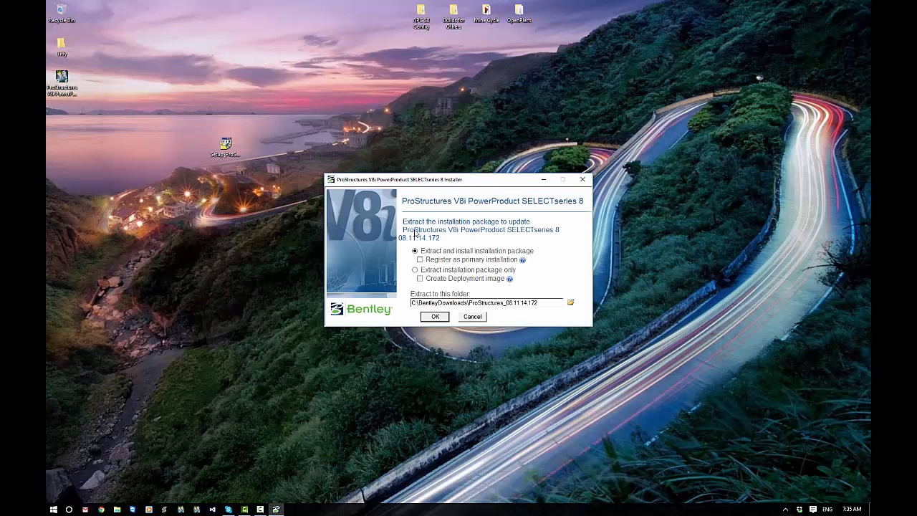
left_click(435, 317)
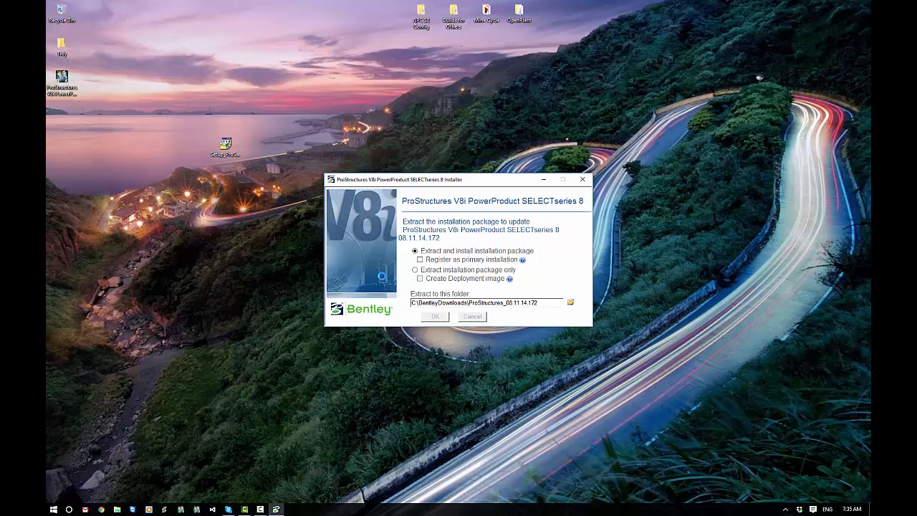
left_click(434, 317)
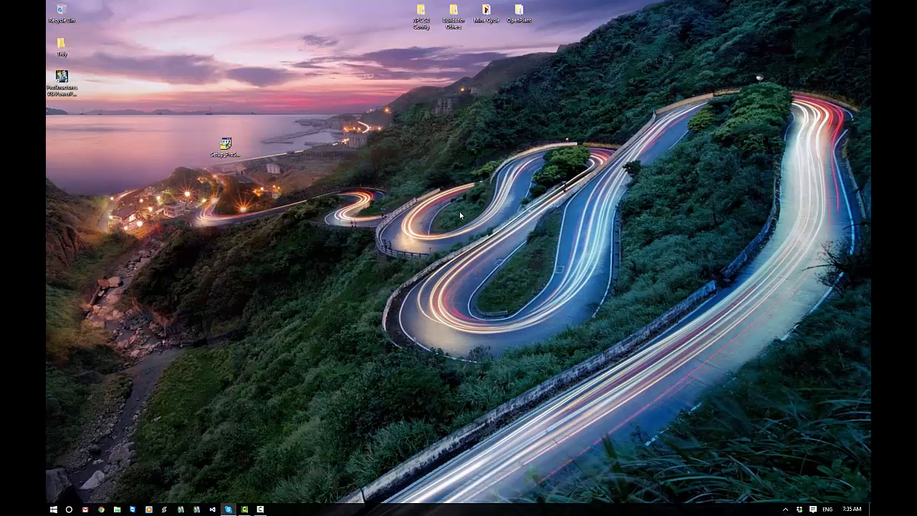
- Start the extracted setup, then cancel the installation since all components are already installed
double_click(226, 146)
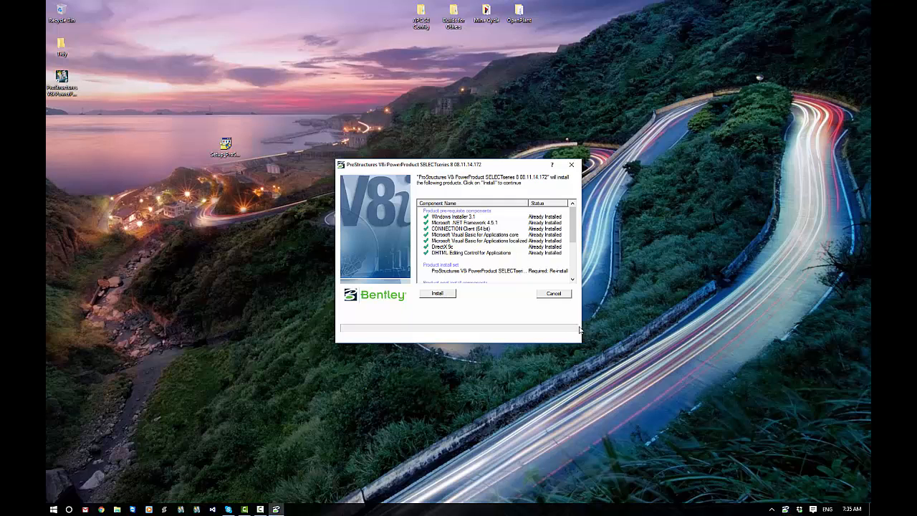
left_click(553, 292)
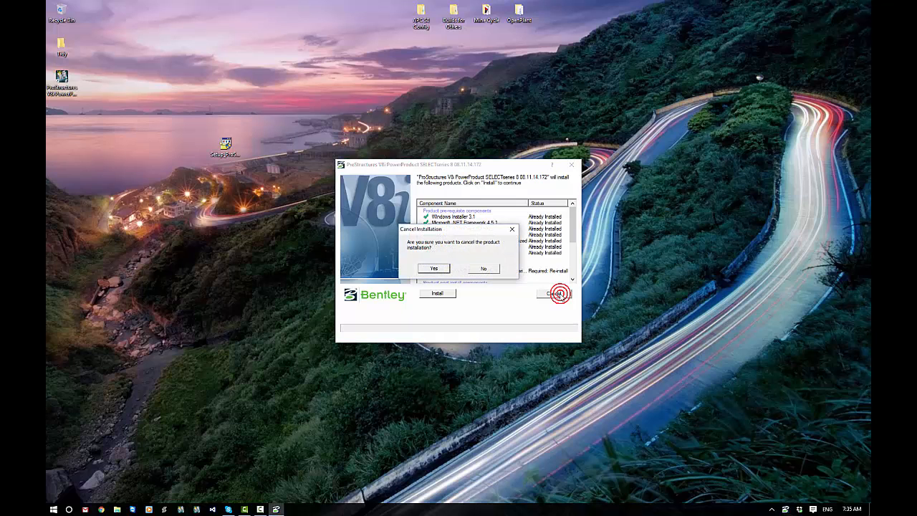
left_click(433, 268)
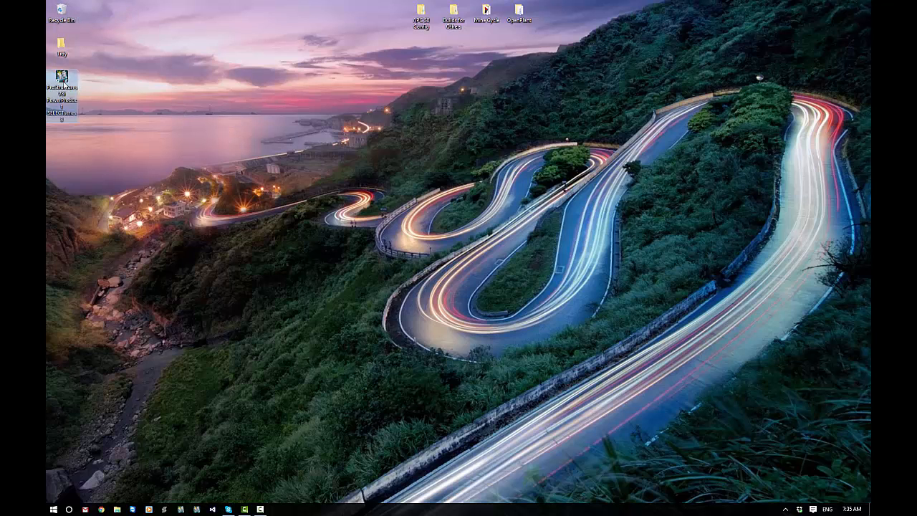
- Move the ProStructures shortcut near the top left of the desktop and launch ProStructures V8i
left_click_drag(63, 93, 223, 98)
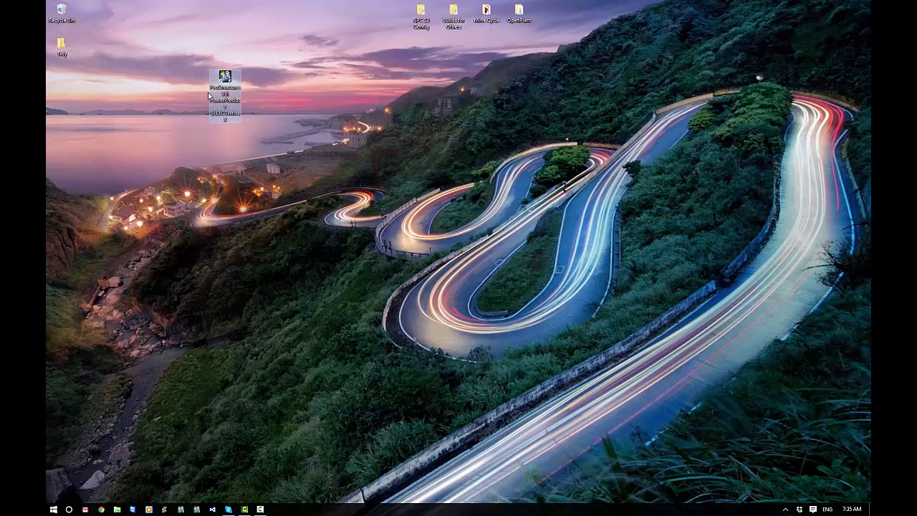
mouse_move(223, 85)
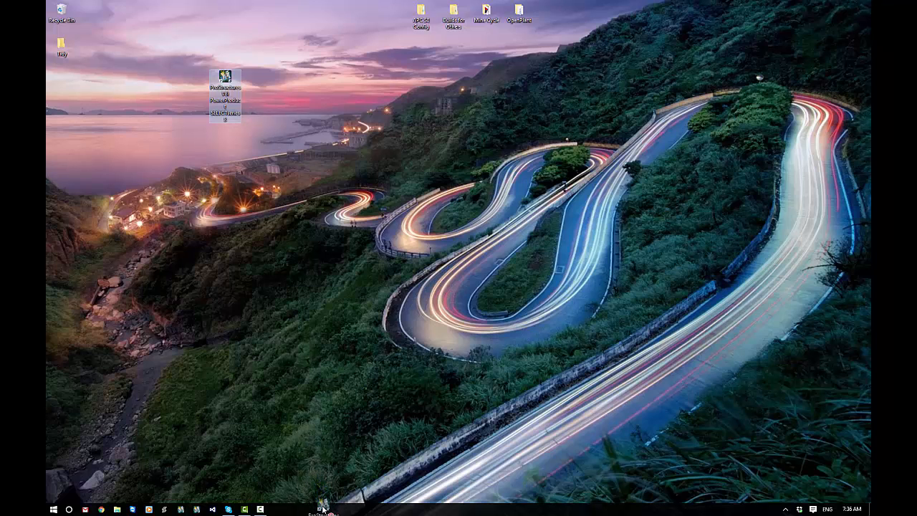
left_click_drag(224, 97, 159, 57)
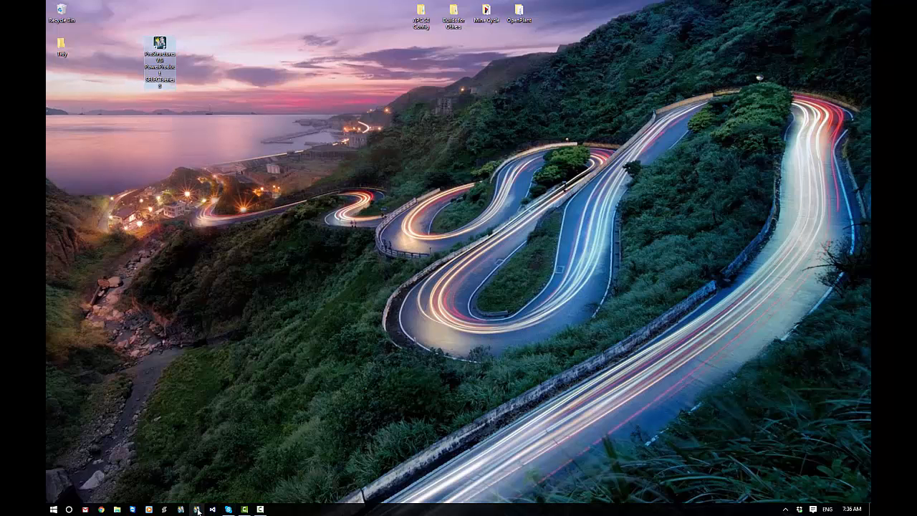
mouse_move(198, 509)
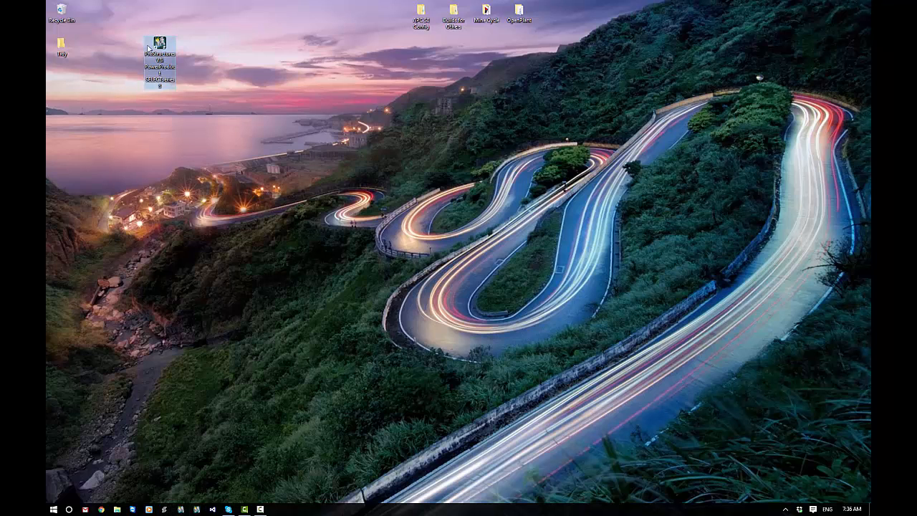
mouse_move(159, 55)
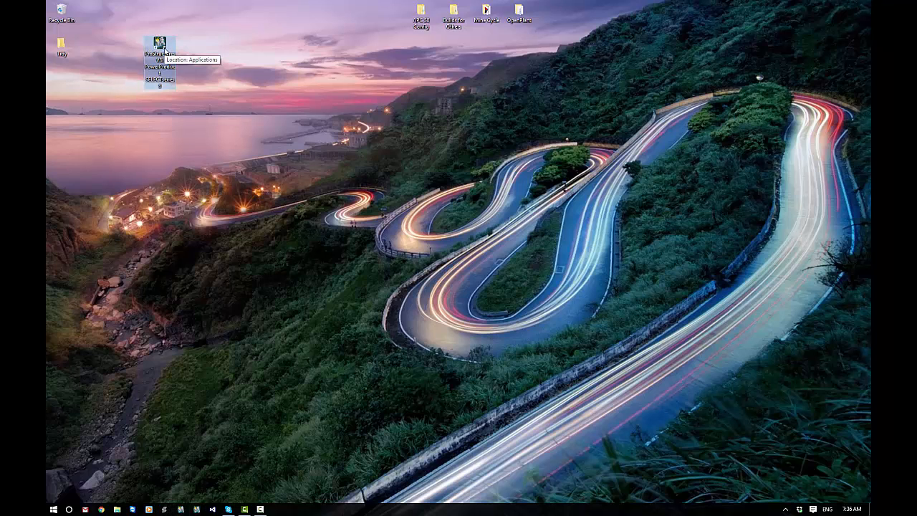
double_click(159, 45)
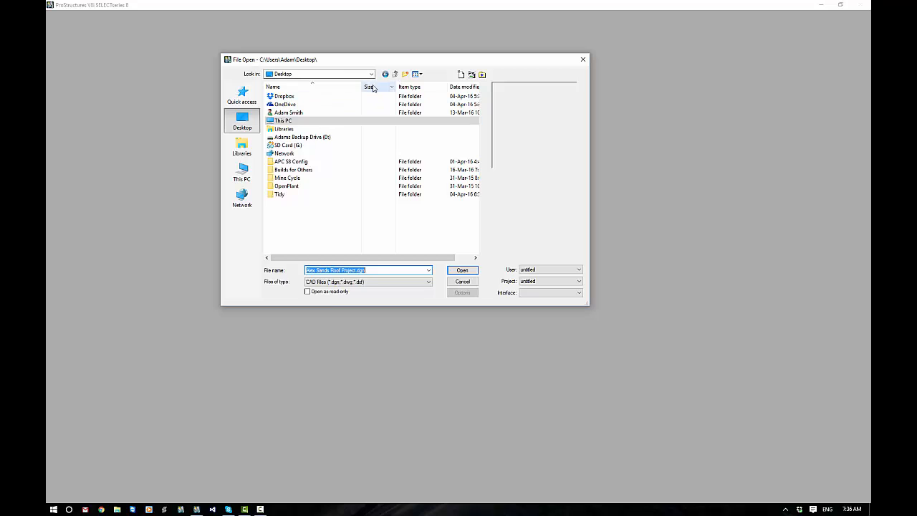
mouse_move(461, 75)
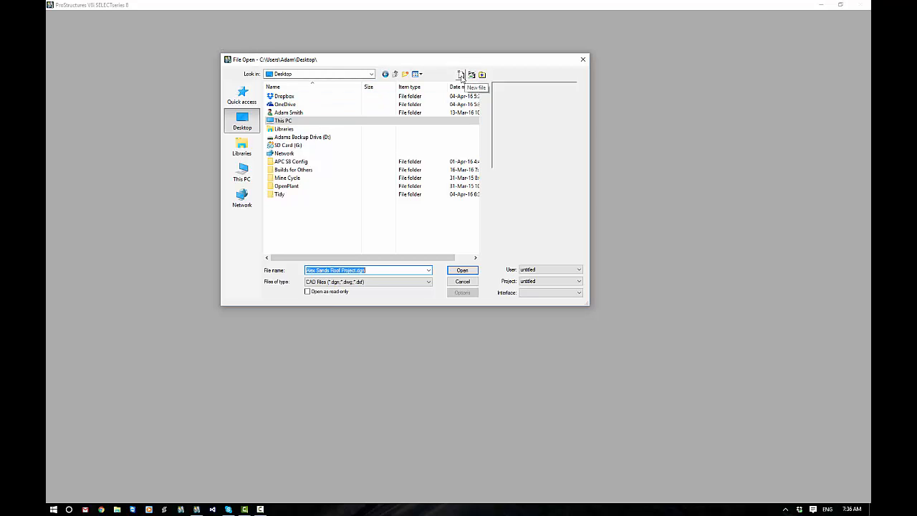
- Start a new design file and browse for a different seed file
left_click(460, 74)
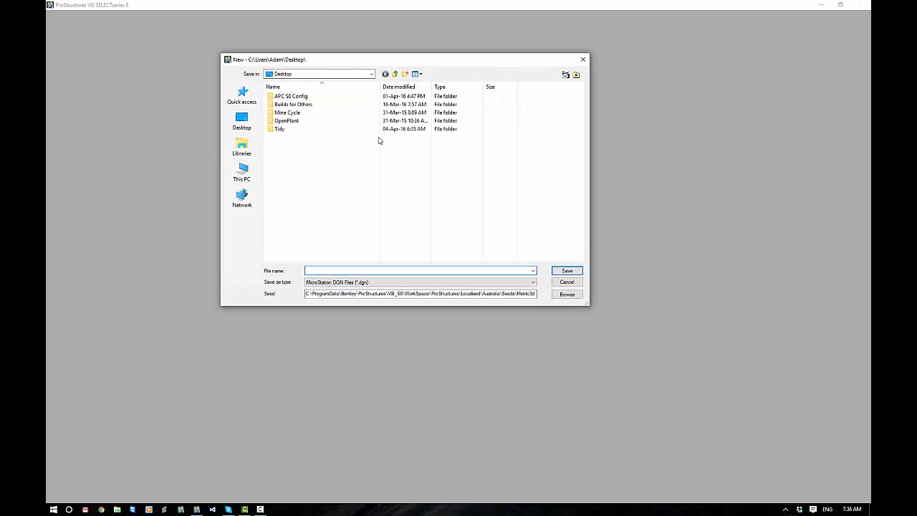
mouse_move(420, 179)
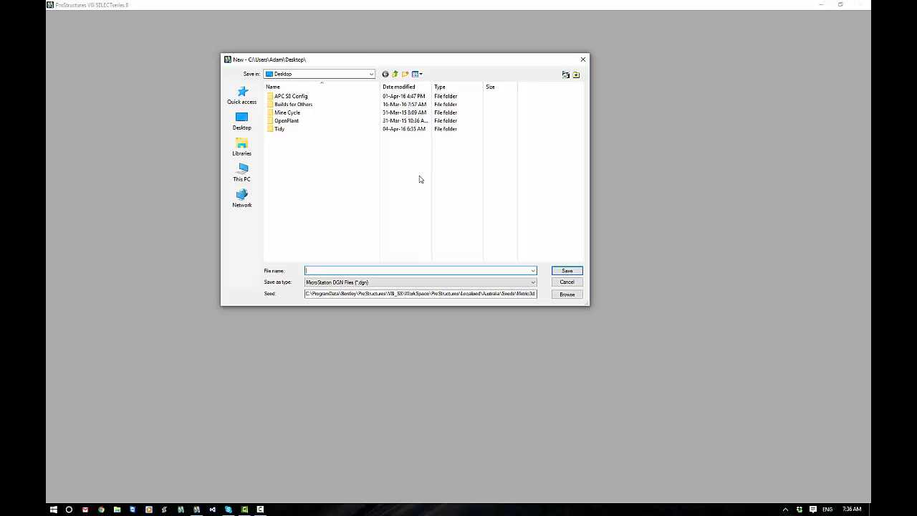
mouse_move(421, 182)
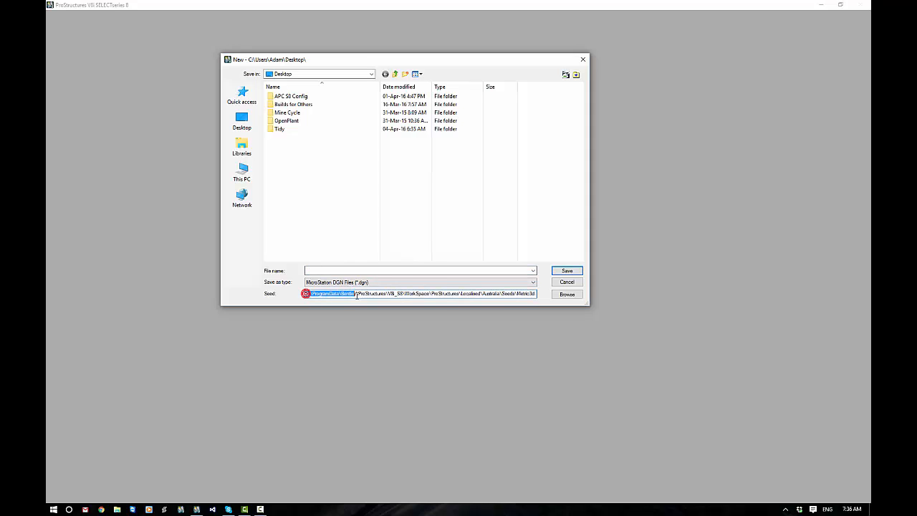
triple_click(419, 292)
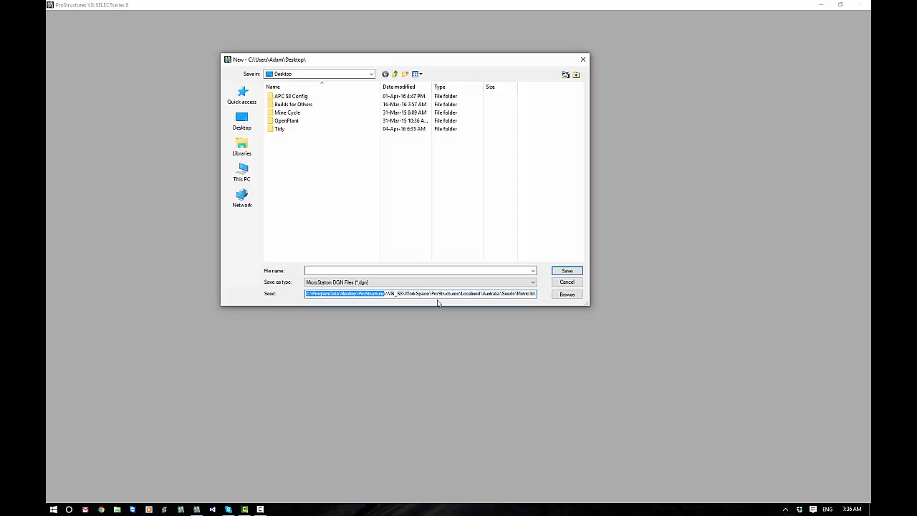
left_click(567, 295)
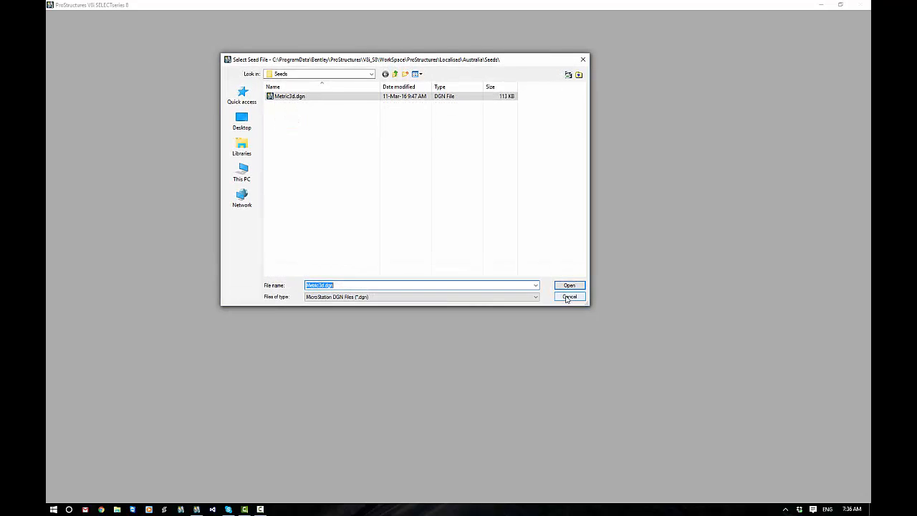
- Check the Seeds folder path in the Look in list and accept Metric3d.dgn as the seed
left_click(370, 74)
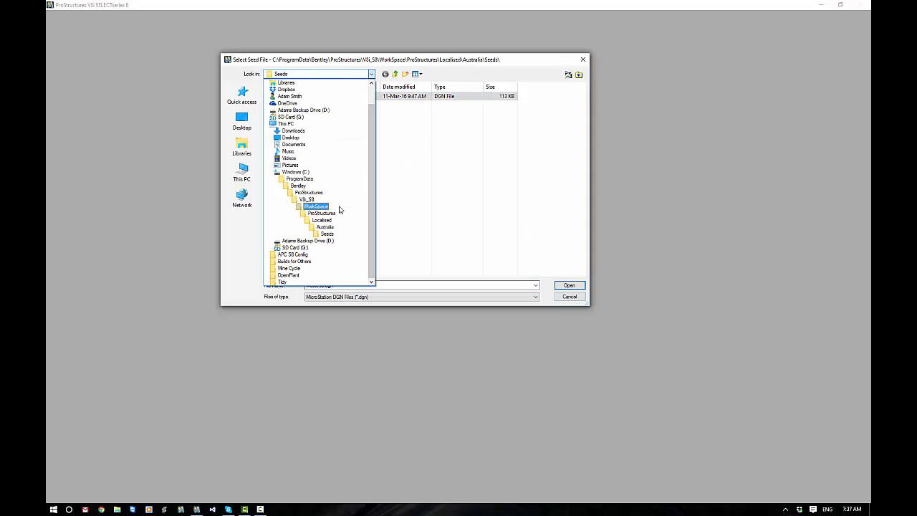
left_click(320, 220)
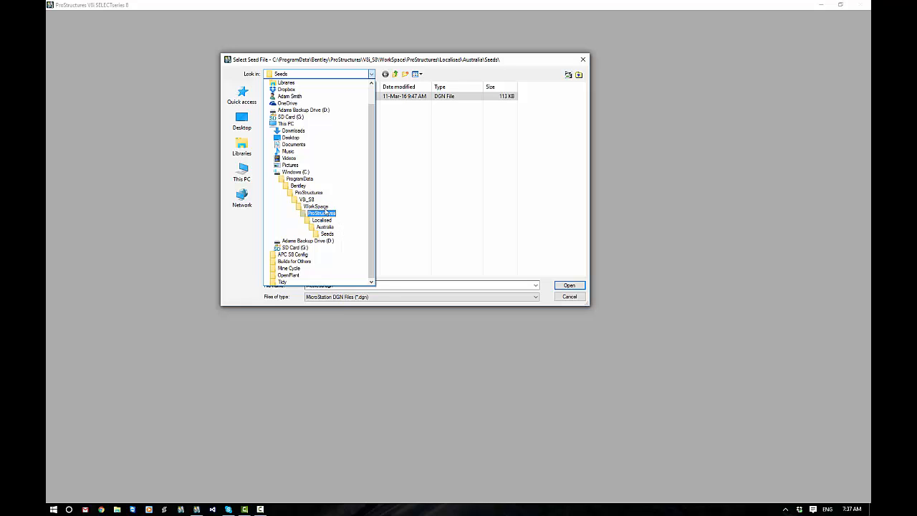
left_click(299, 178)
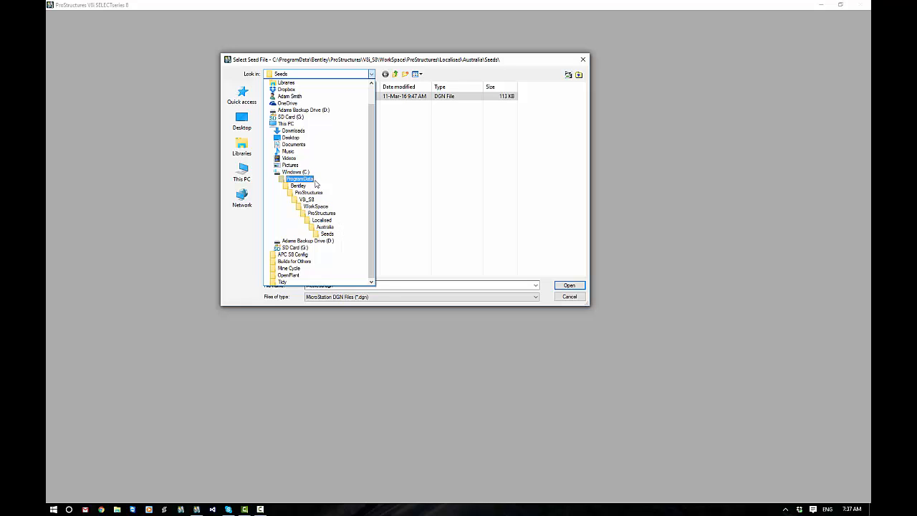
left_click(308, 192)
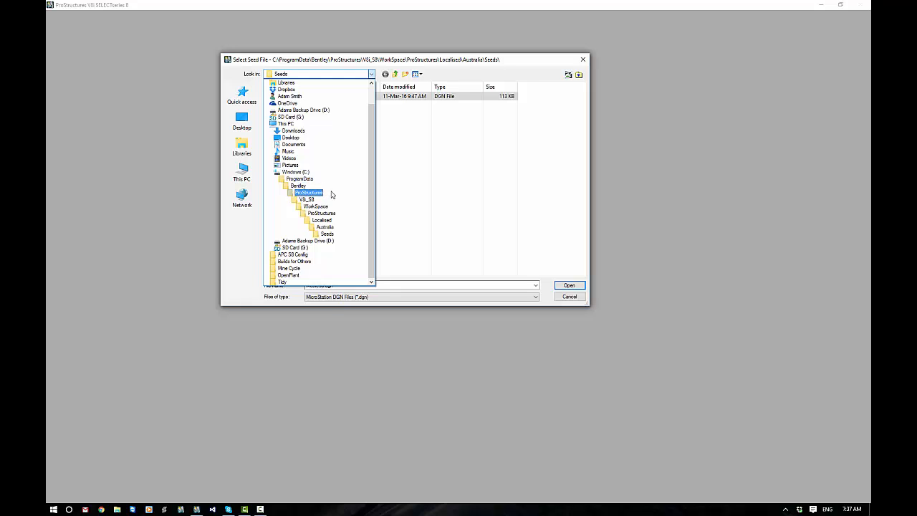
left_click(321, 212)
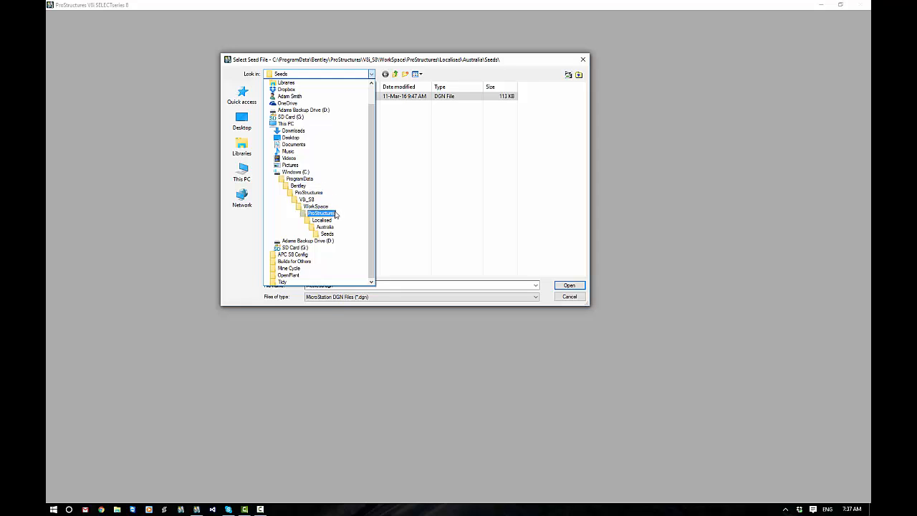
left_click(325, 226)
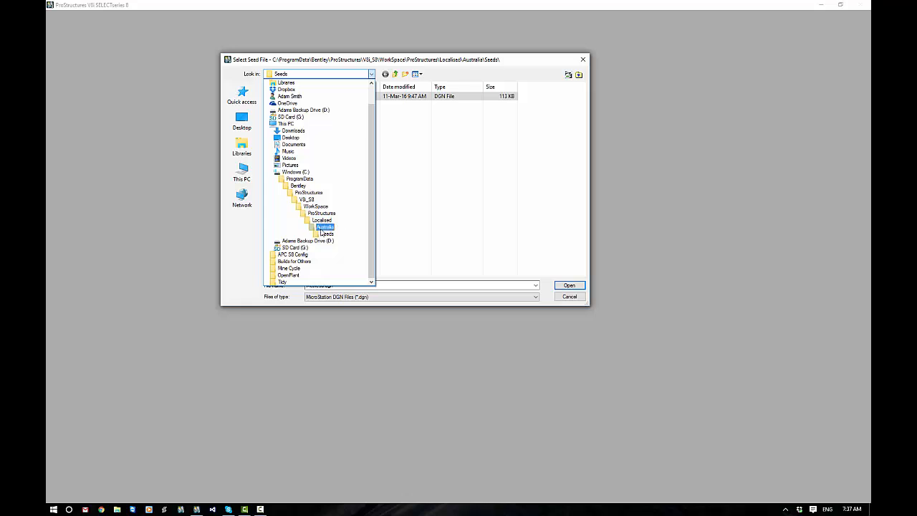
left_click(327, 234)
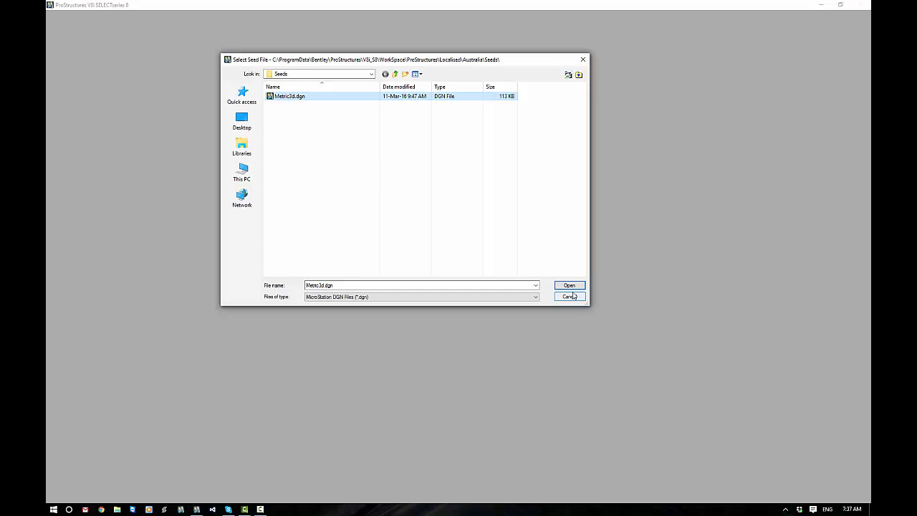
left_click(569, 285)
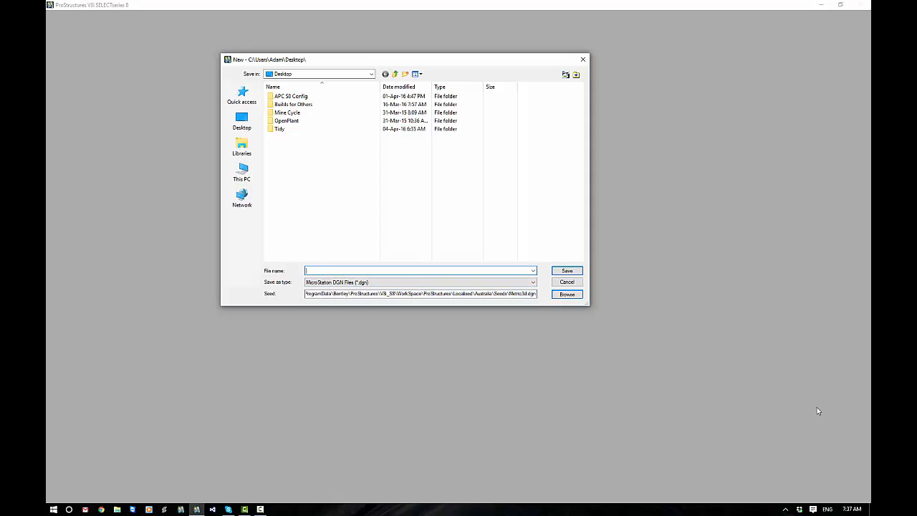
- Name the new design file 'Example 1' and save it to the Desktop
type("Example 1")
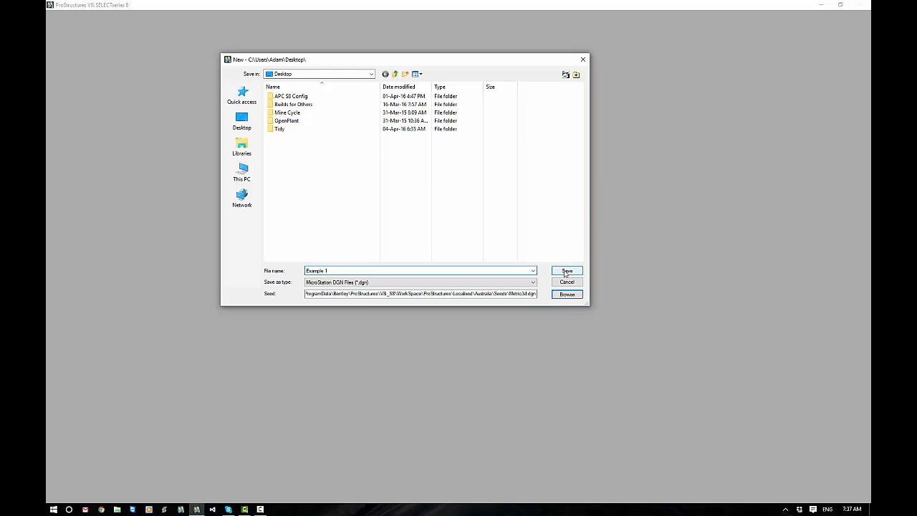
left_click(566, 270)
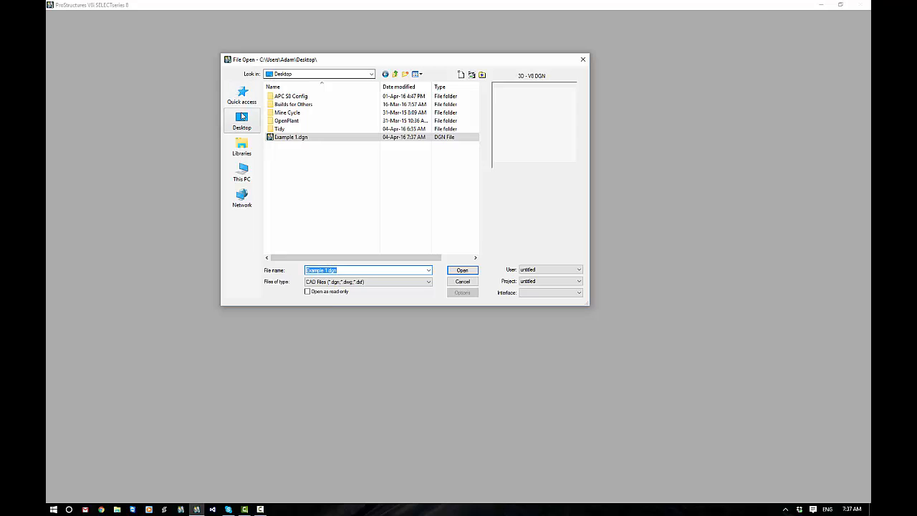
- Choose the workspace interface and open Example 1.dgn from the File Open dialog
left_click(293, 138)
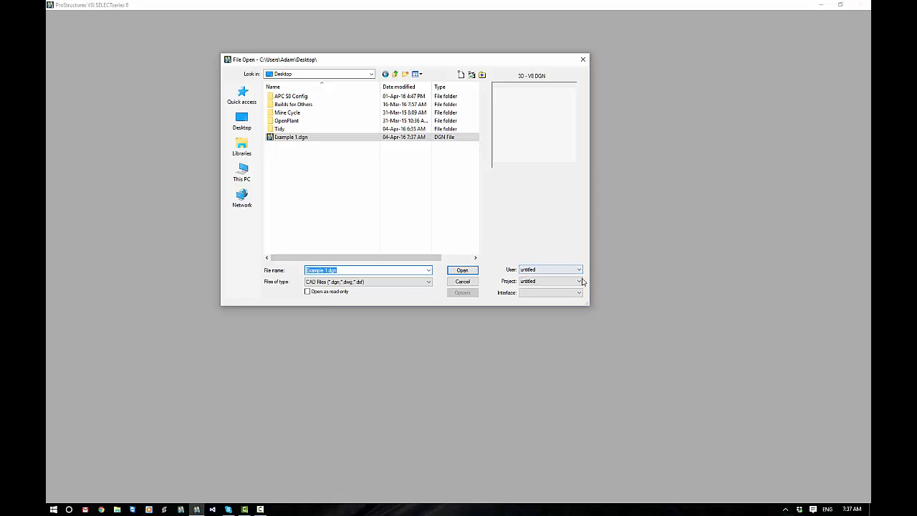
mouse_move(566, 293)
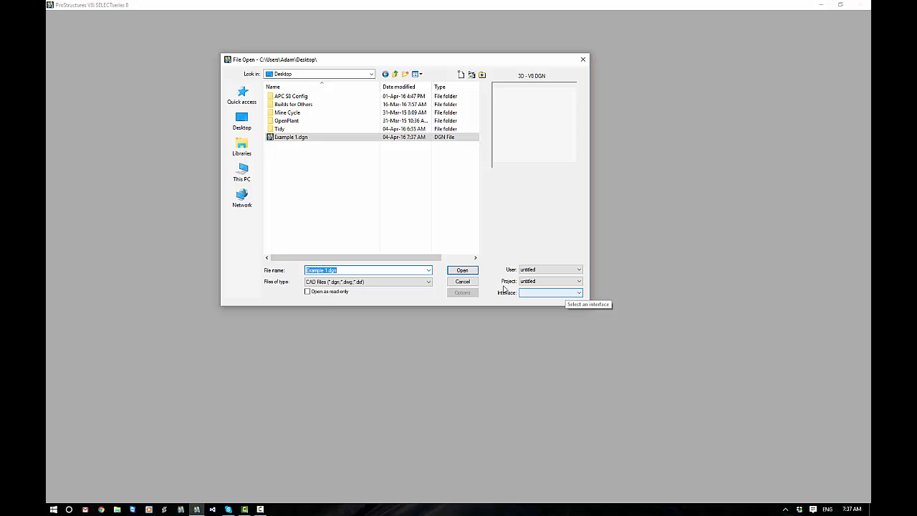
left_click(462, 269)
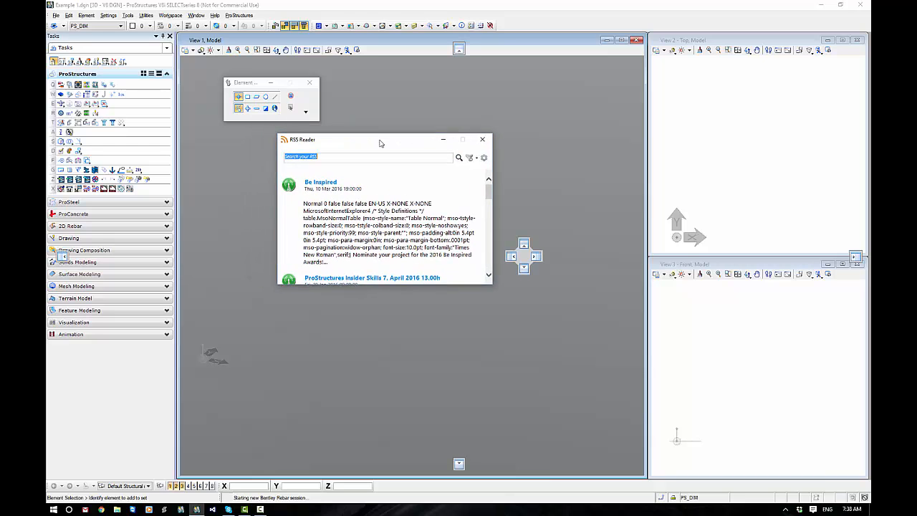
- Nudge the RSS Reader aside, skim its posts, and close it to clear the workspace
left_click_drag(382, 139, 421, 141)
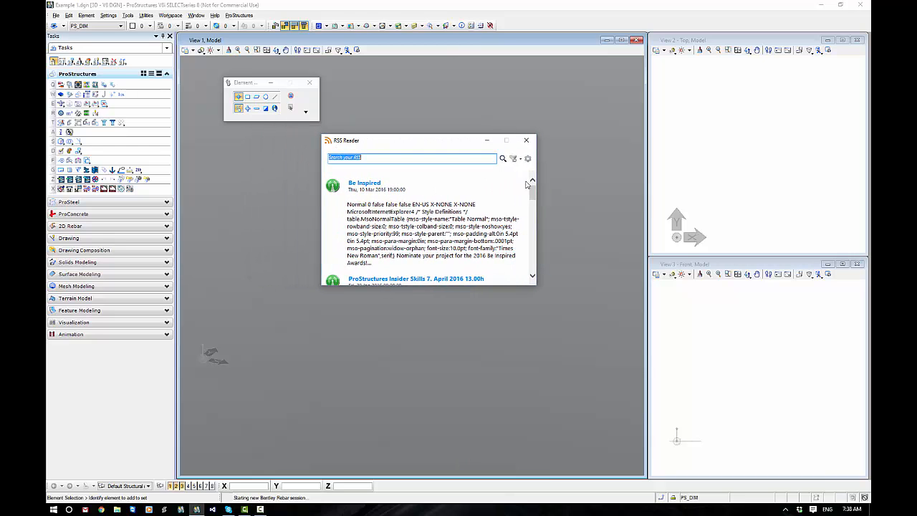
scroll("down", 3)
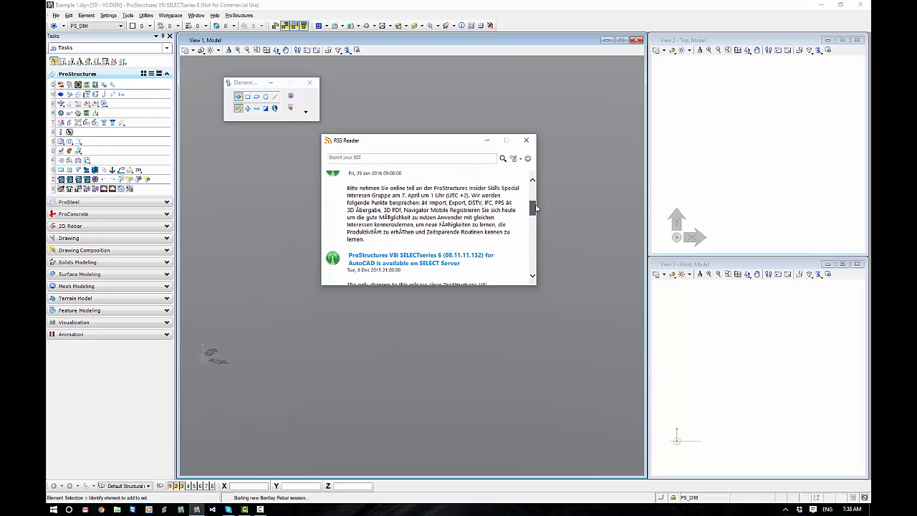
scroll("down", 3)
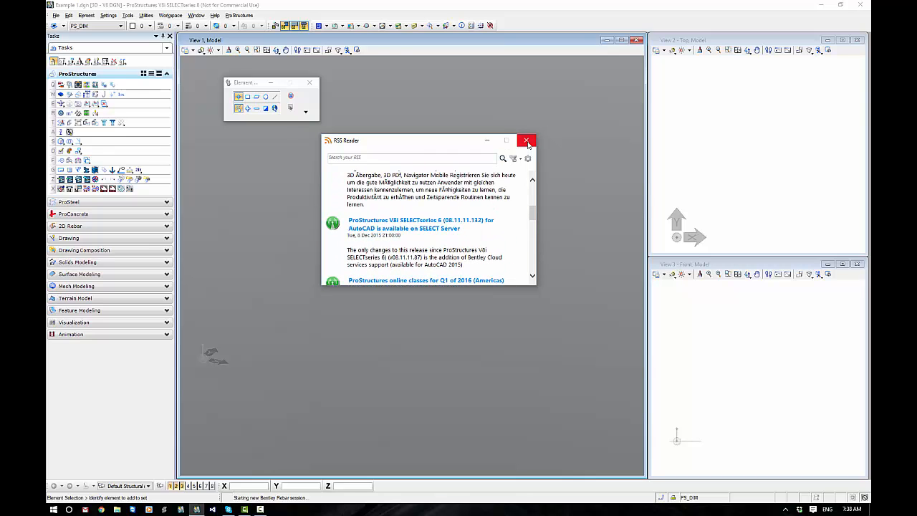
left_click(527, 140)
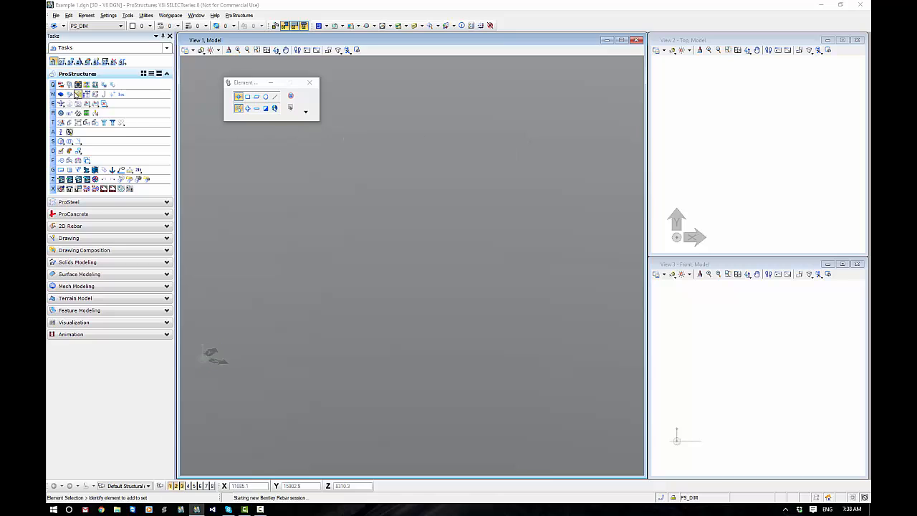
mouse_move(69, 84)
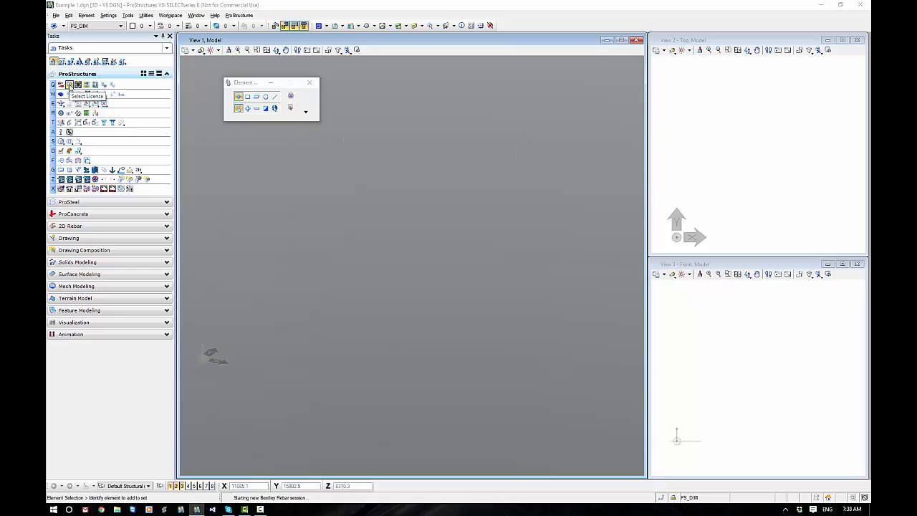
- In License Selection keep ProStructures over ProSteel/ProConcrete, skip the dialog next start, and acknowledge the restart notice
left_click(69, 84)
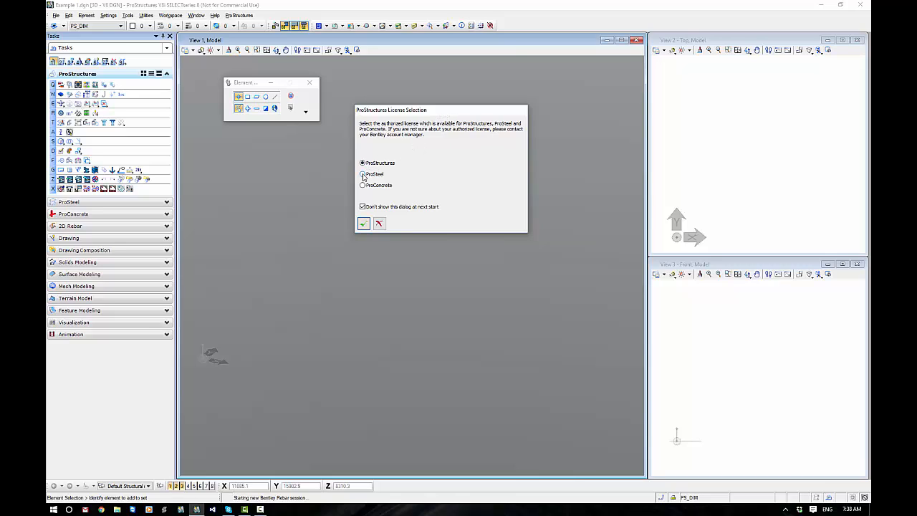
left_click(362, 175)
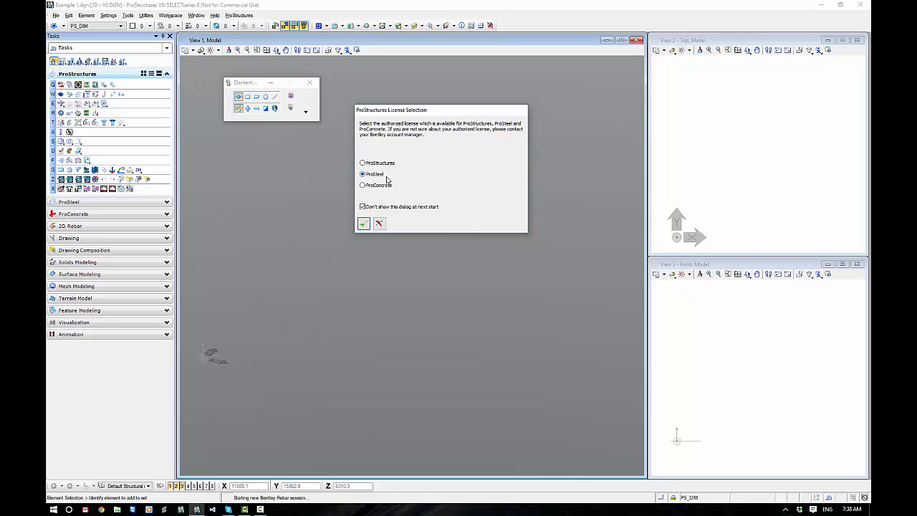
left_click(361, 185)
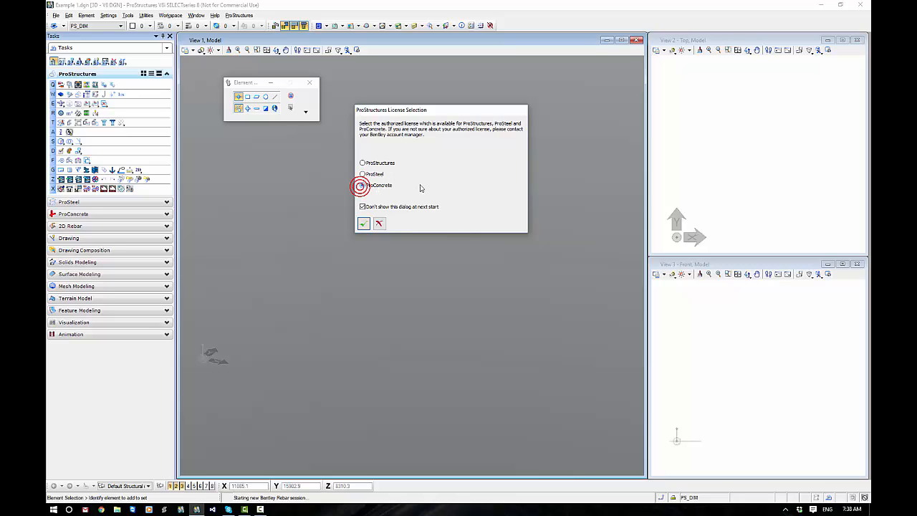
left_click(362, 185)
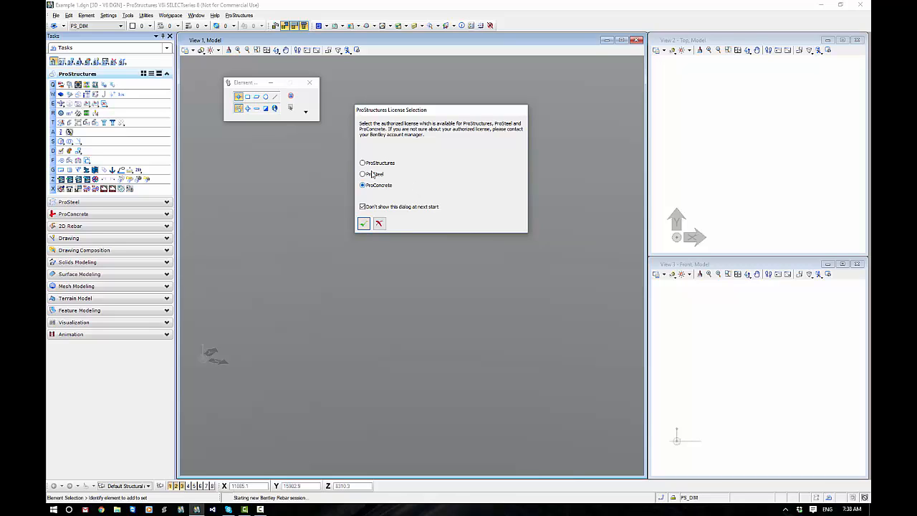
left_click(362, 163)
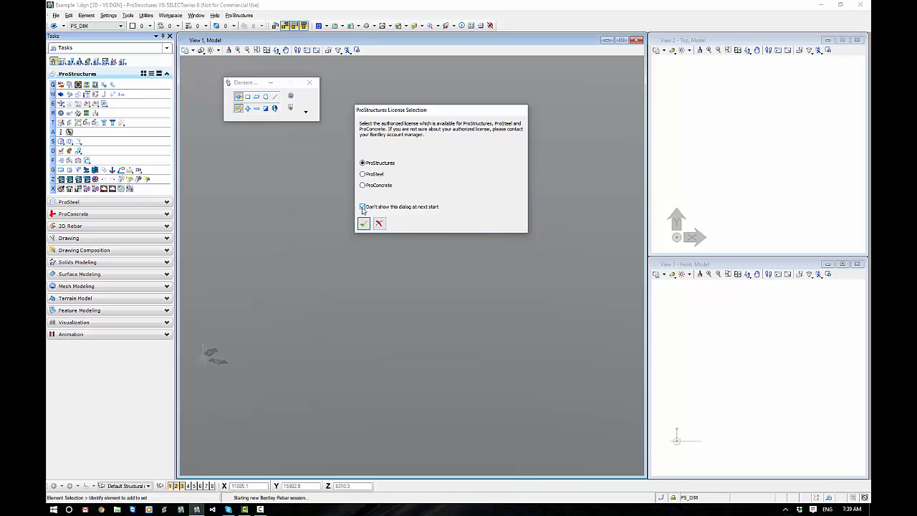
left_click(363, 206)
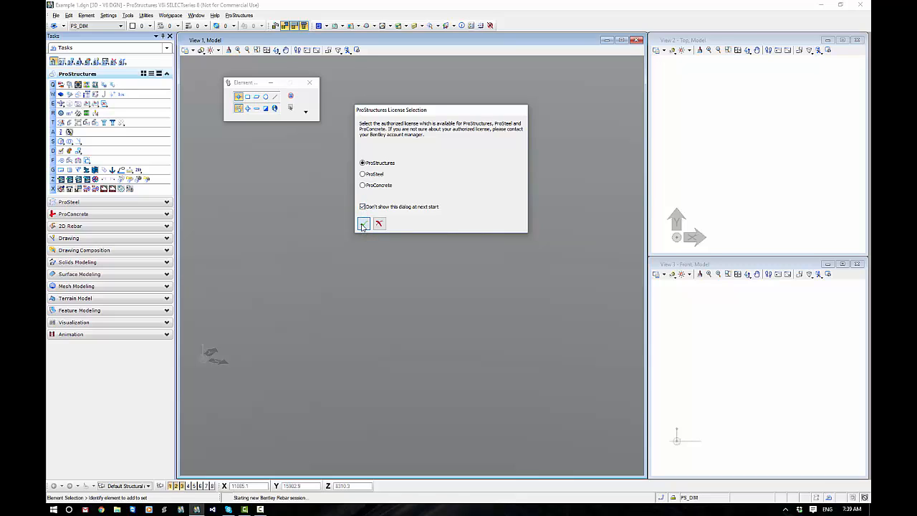
left_click(364, 223)
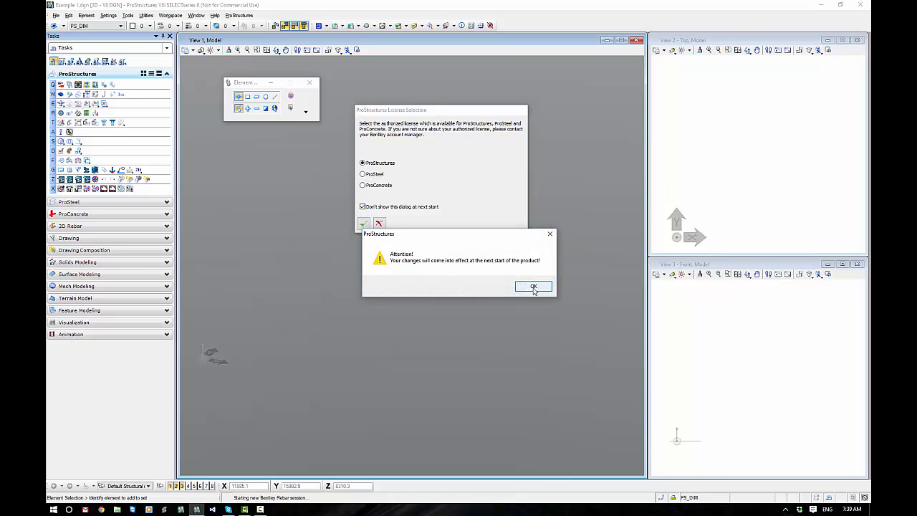
left_click(533, 286)
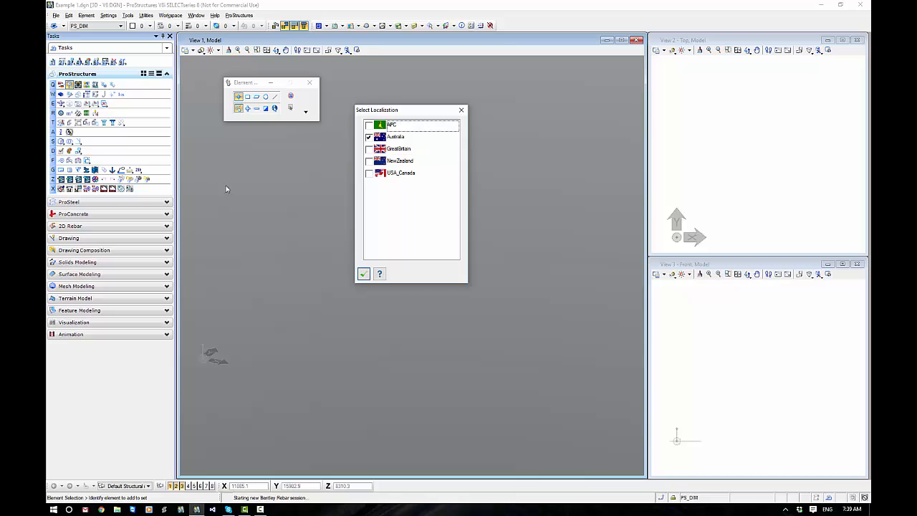
mouse_move(404, 143)
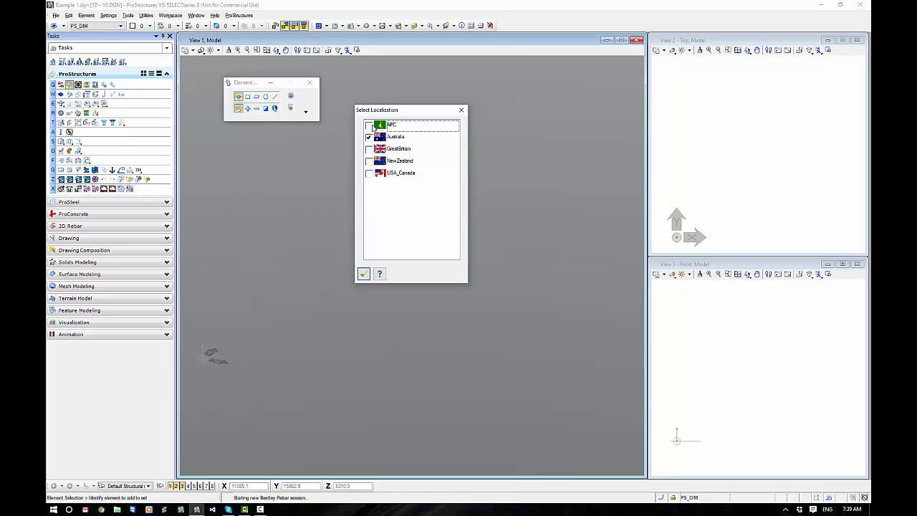
- Confirm Australia as the localization over APC and USA_Canada, then close ProStructures to apply settings
left_click(393, 124)
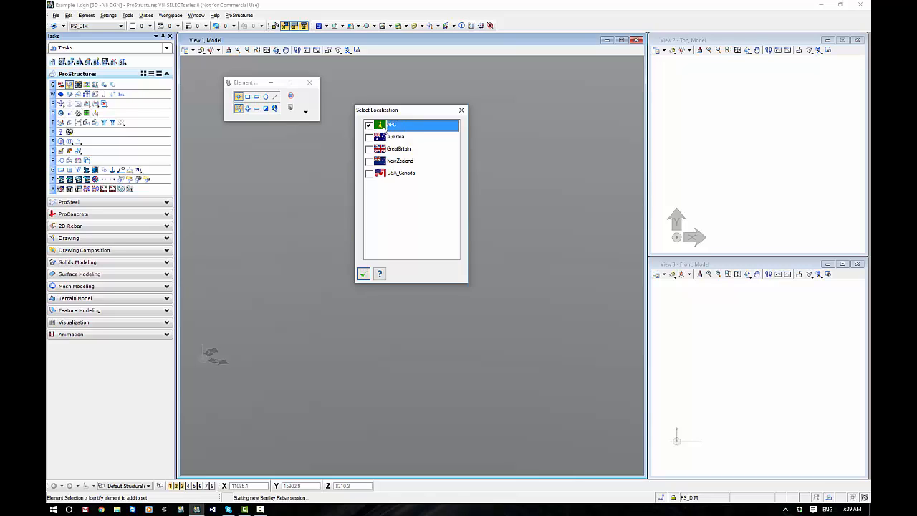
left_click(370, 138)
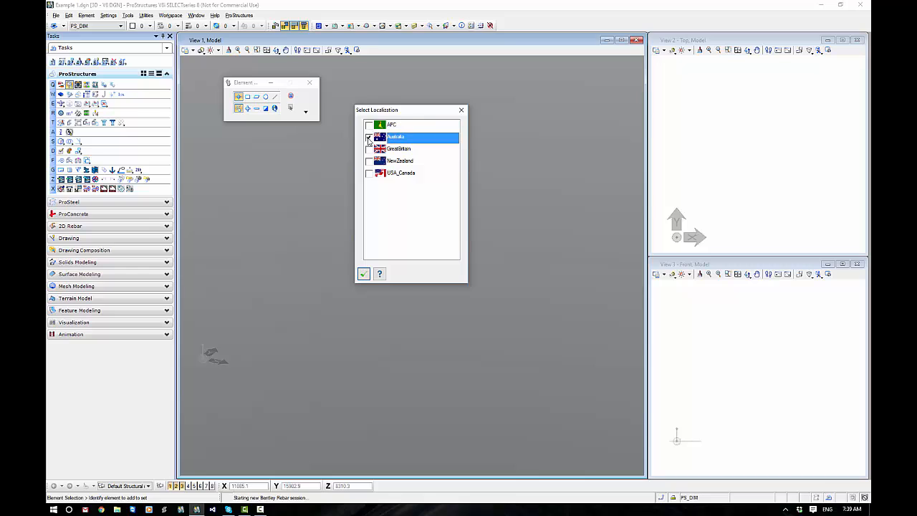
left_click(370, 161)
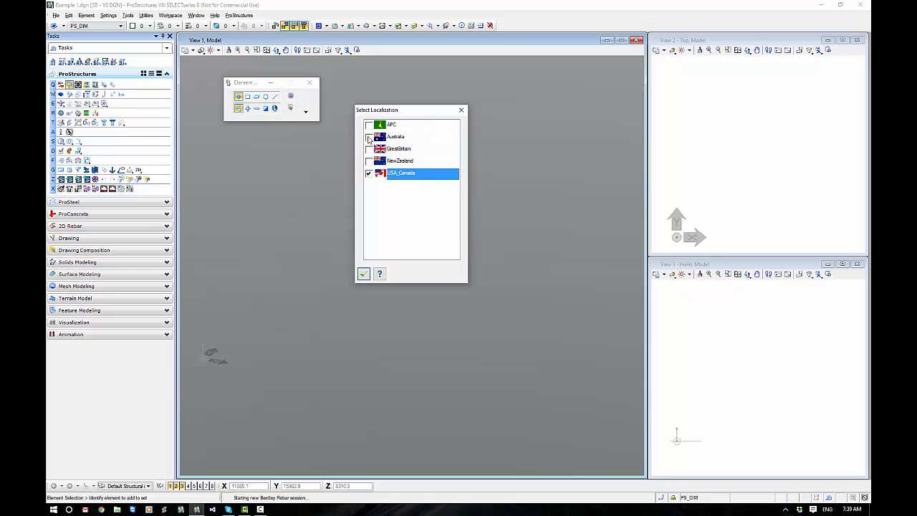
left_click(396, 137)
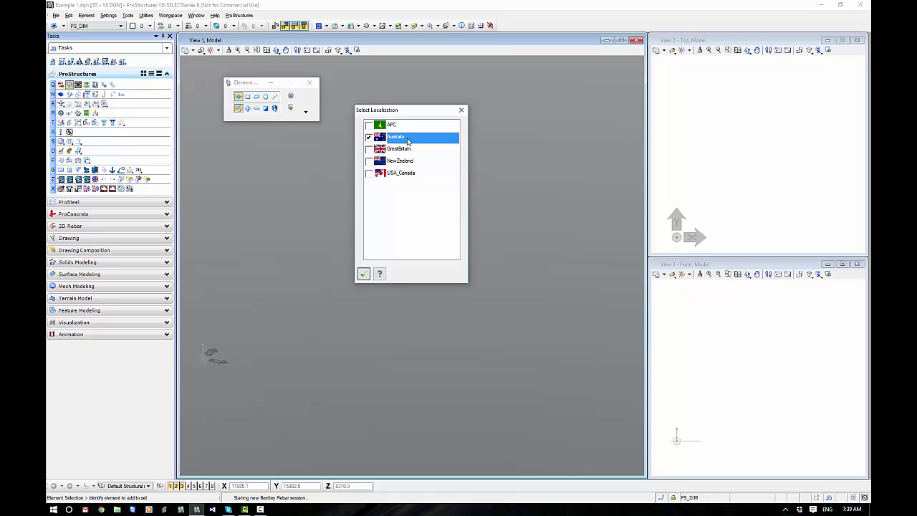
left_click(363, 274)
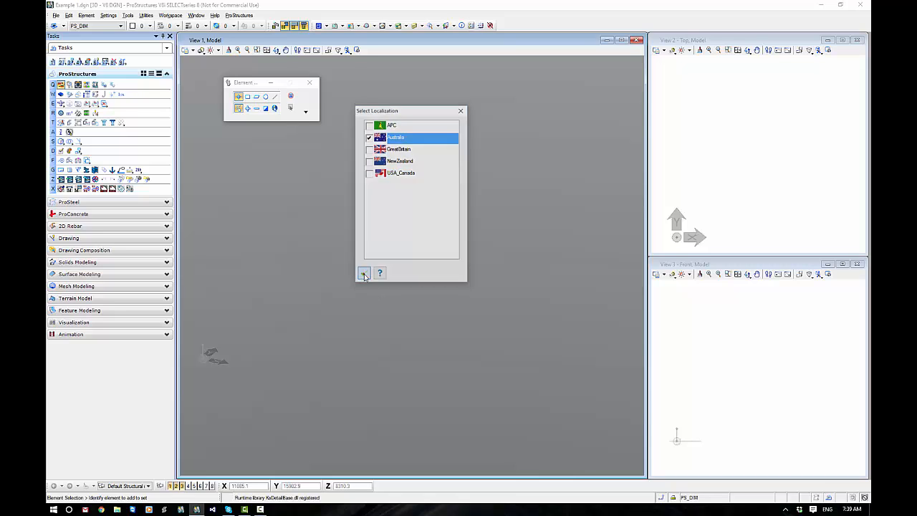
left_click(364, 272)
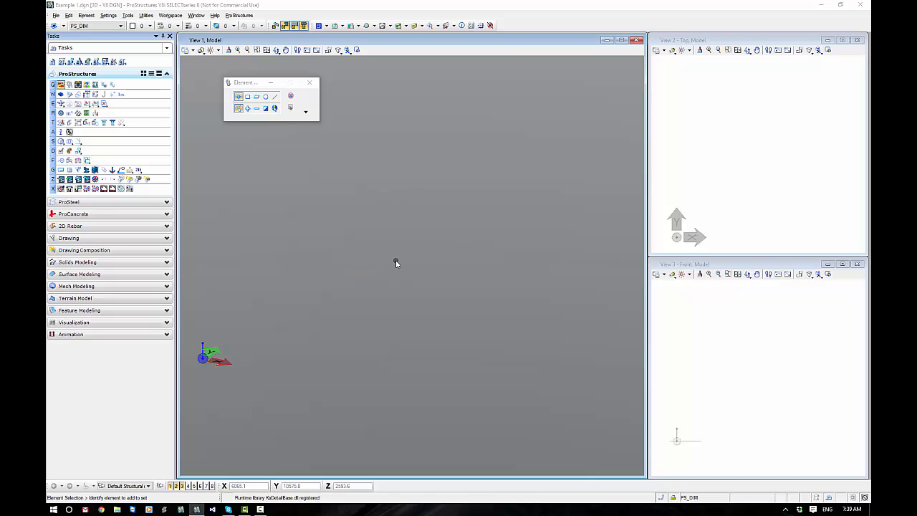
mouse_move(396, 263)
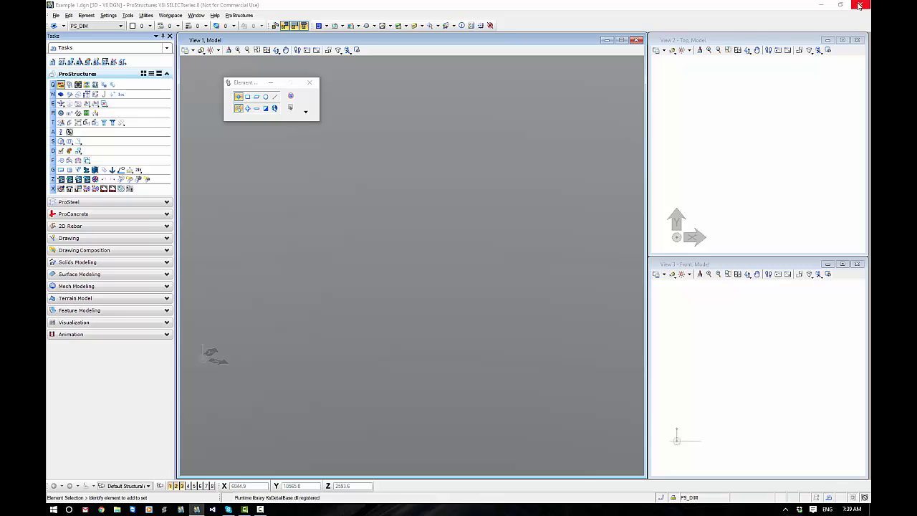
left_click(861, 6)
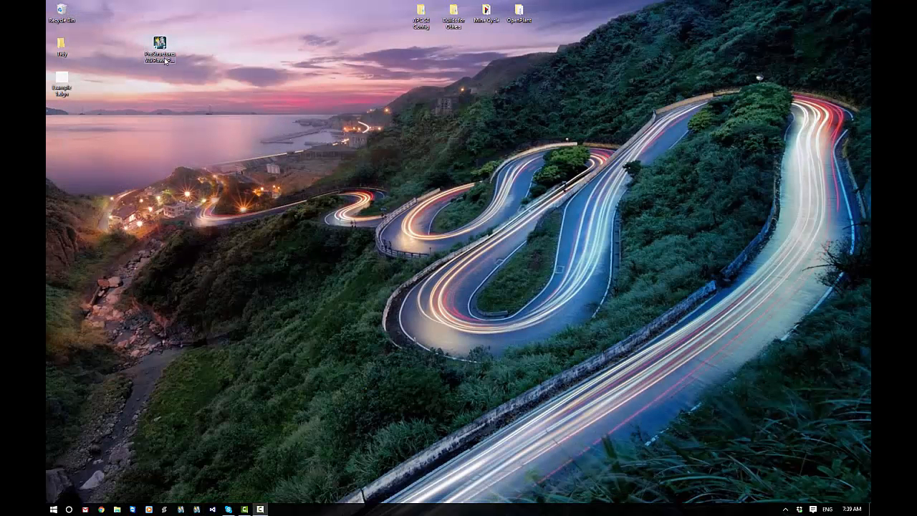
- Relaunch ProStructures V8i from the desktop shortcut and reopen Example 1.dgn
double_click(158, 54)
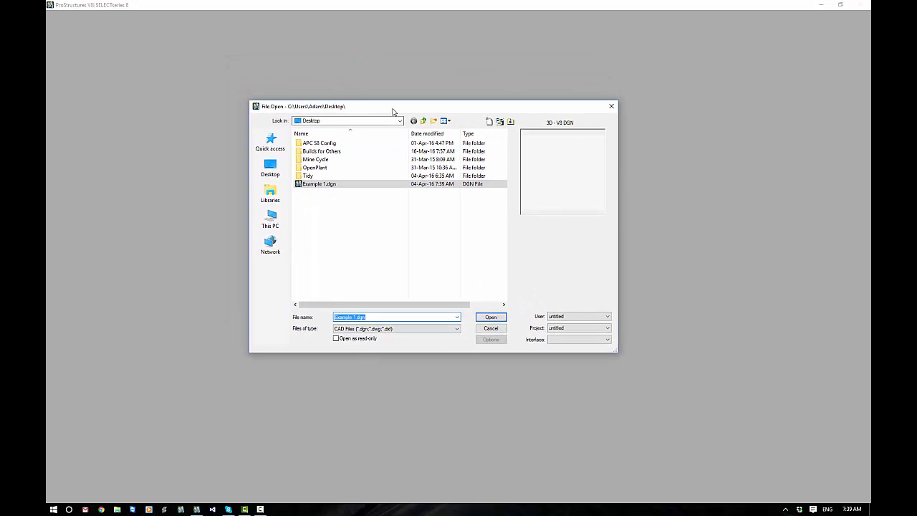
mouse_move(493, 130)
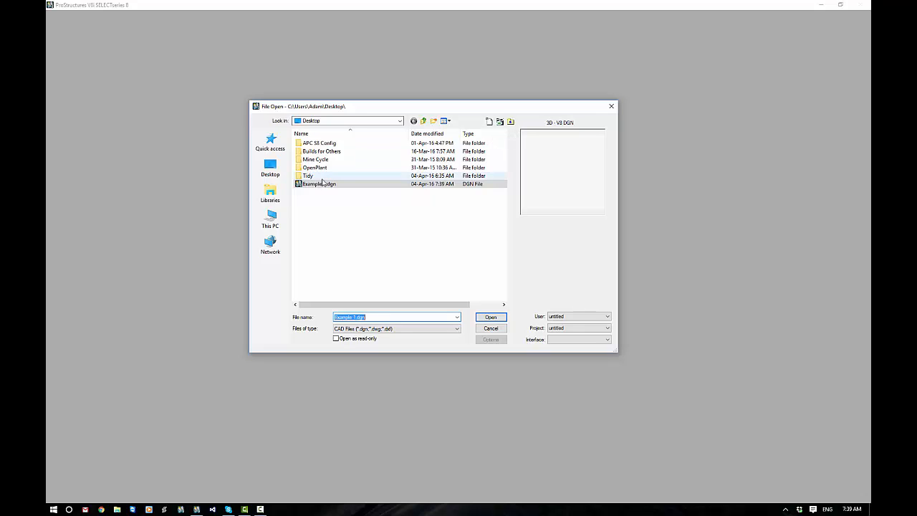
mouse_move(318, 183)
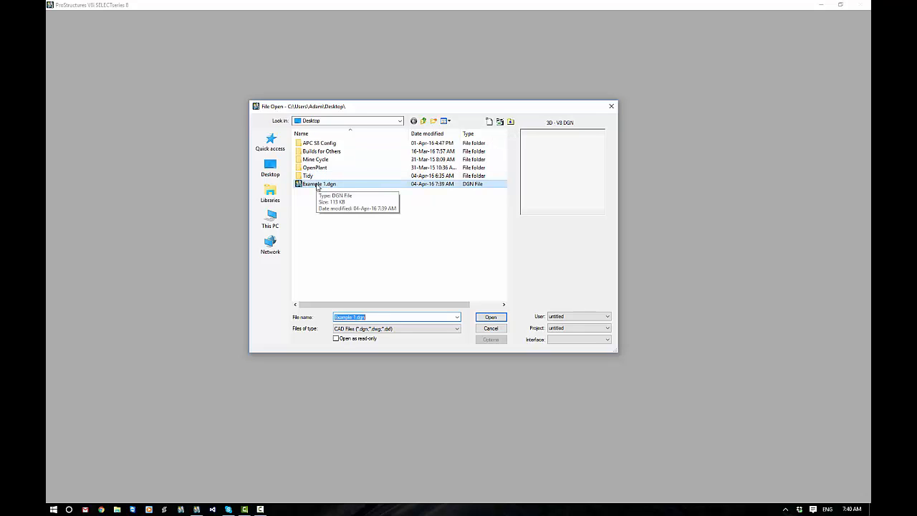
left_click(489, 316)
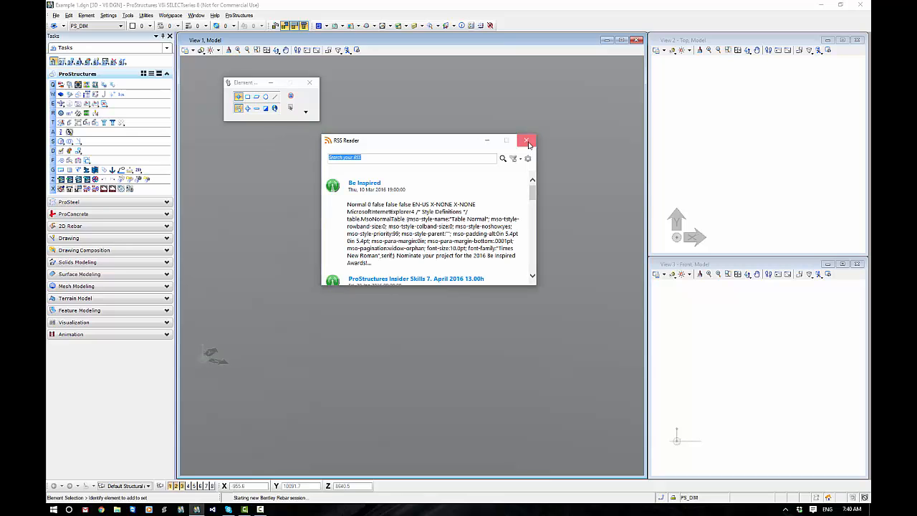
- Close the startup RSS Reader window so the Example 1.dgn workspace is clear
left_click(527, 141)
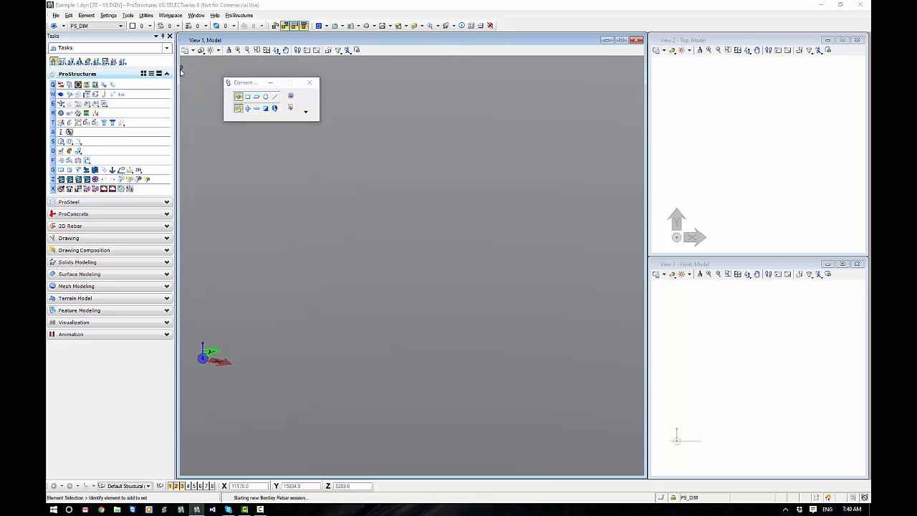
left_click(166, 75)
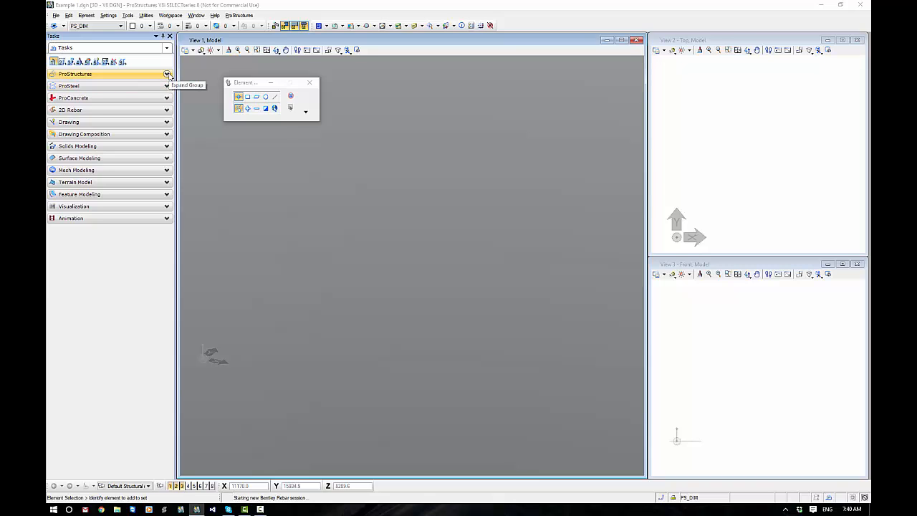
- Expand and then collapse the ProStructures group in the Tasks panel
left_click(166, 74)
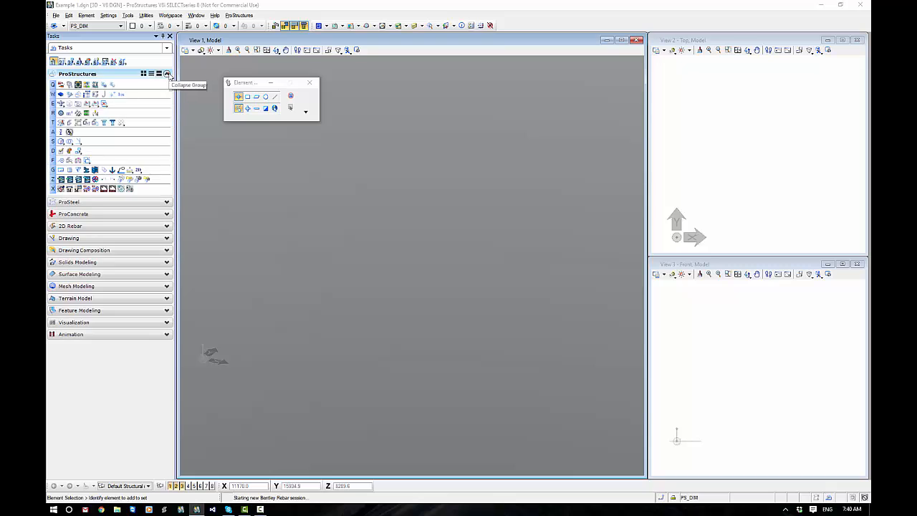
left_click(166, 74)
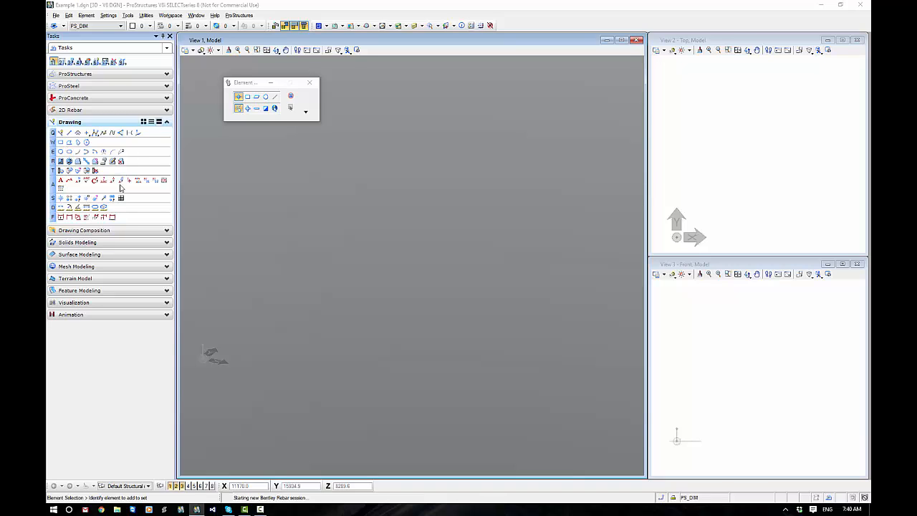
mouse_move(112, 216)
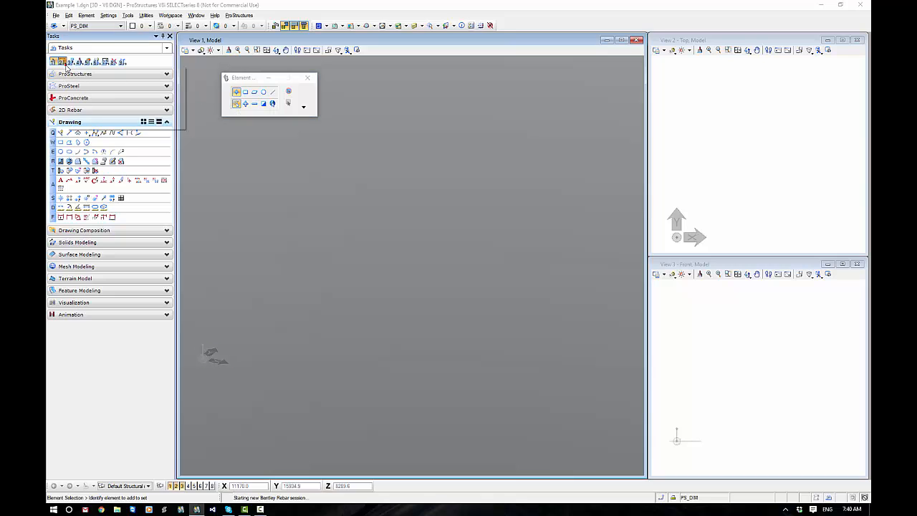
- Peek at the fence and view-command tool lists, then collapse the Drawing task group
left_click(60, 62)
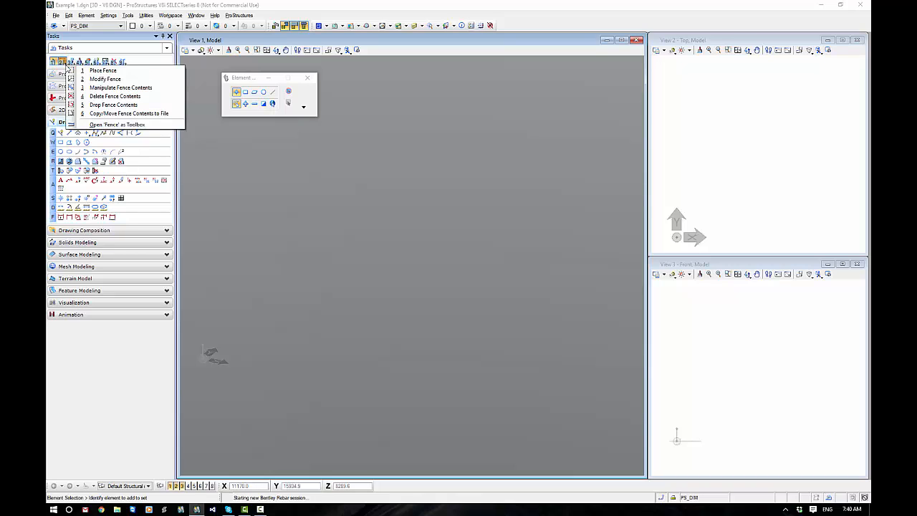
mouse_move(103, 70)
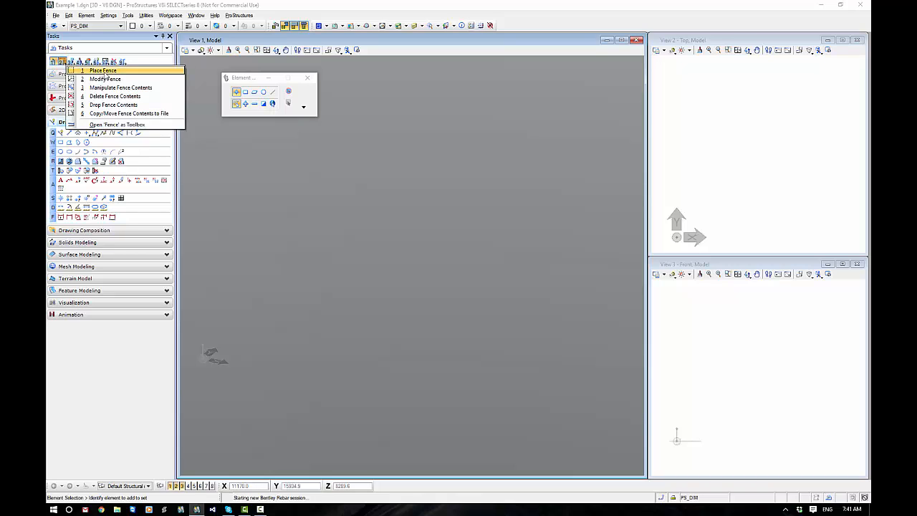
mouse_move(128, 105)
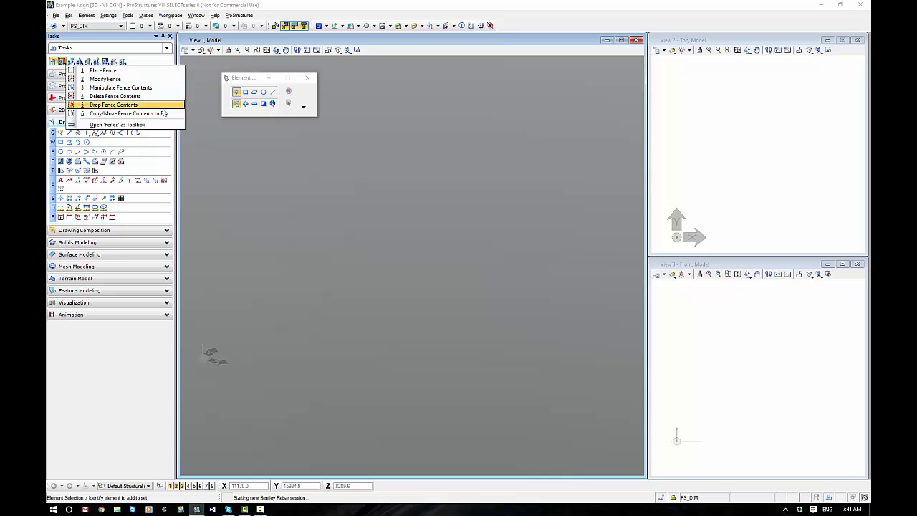
left_click(60, 60)
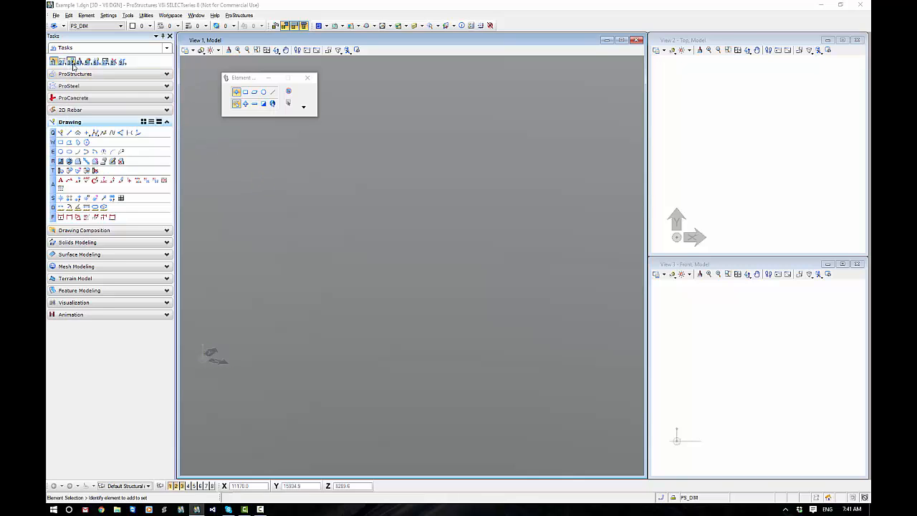
left_click(69, 60)
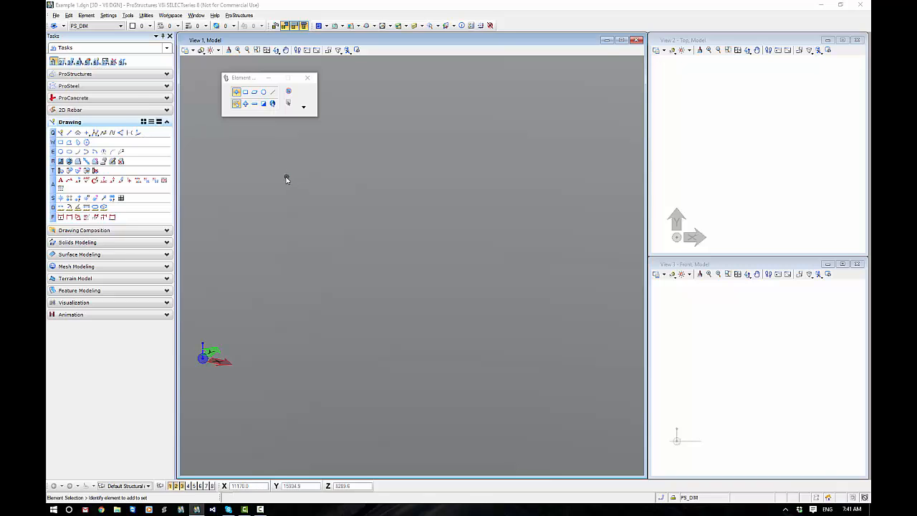
left_click(81, 61)
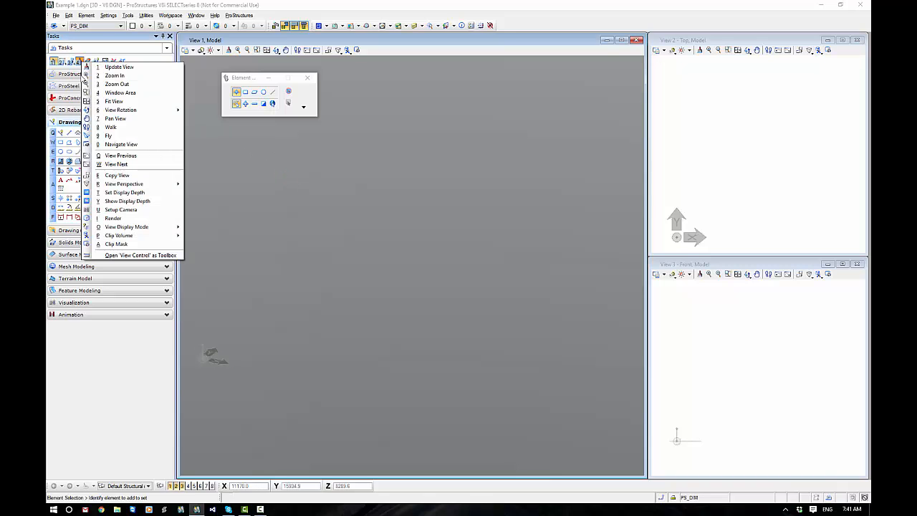
mouse_move(251, 218)
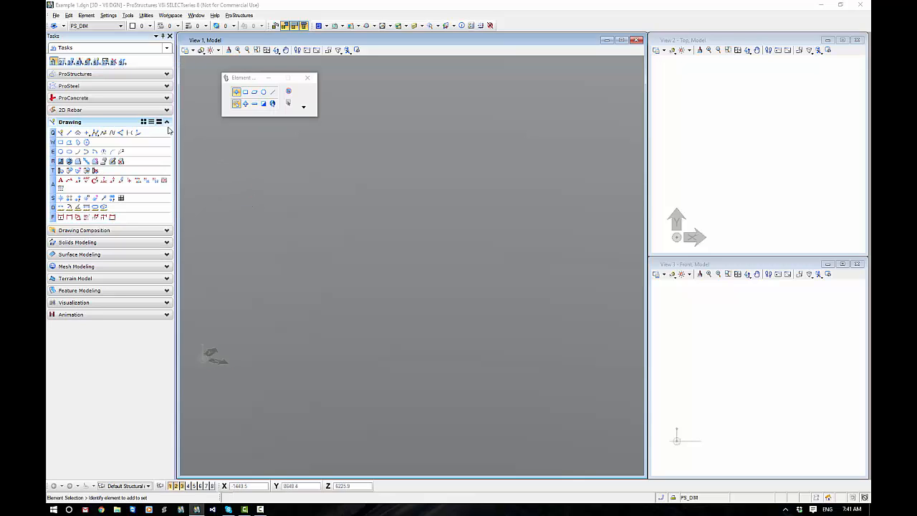
left_click(69, 122)
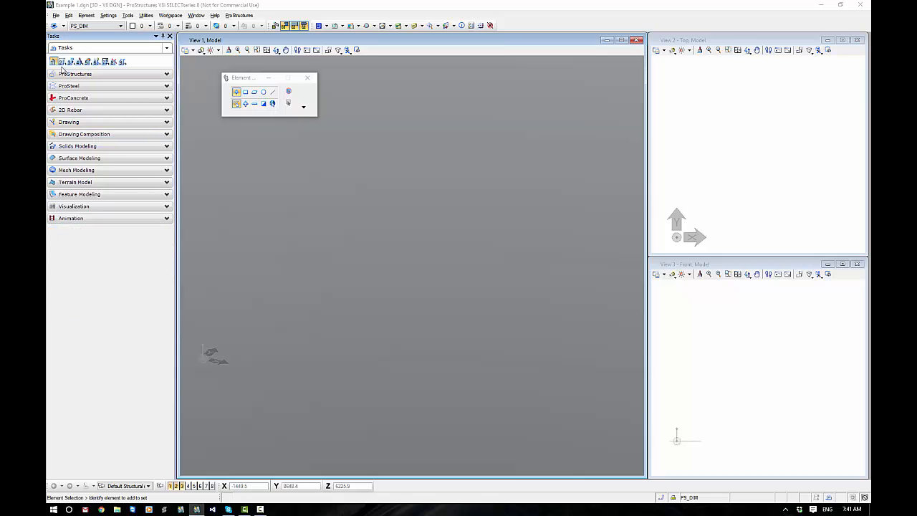
mouse_move(61, 60)
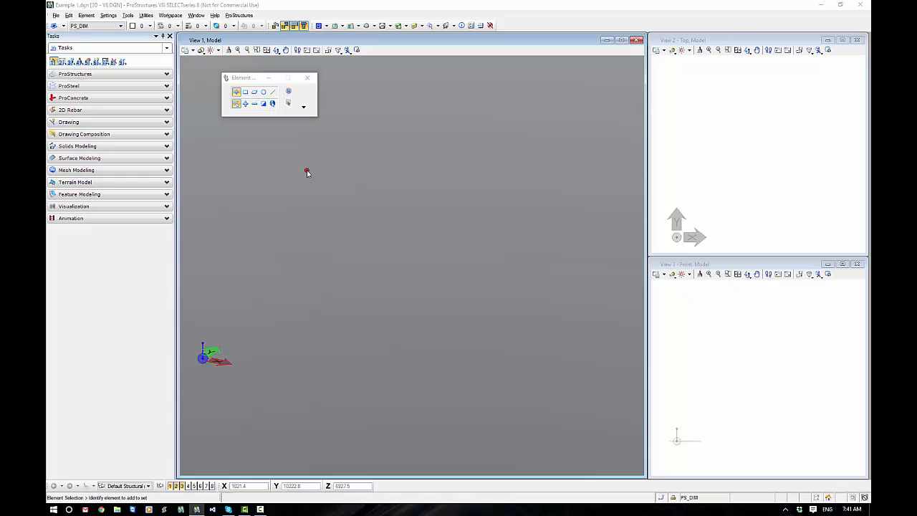
right_click(306, 172)
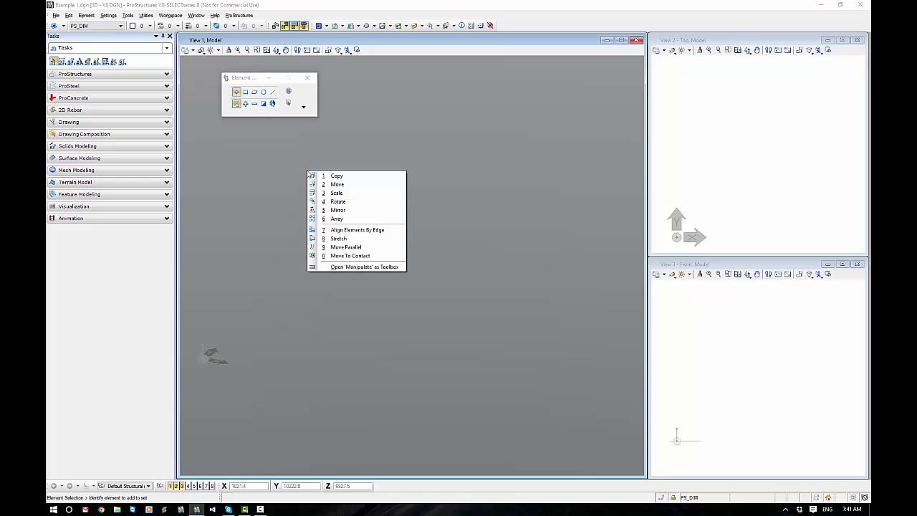
mouse_move(336, 175)
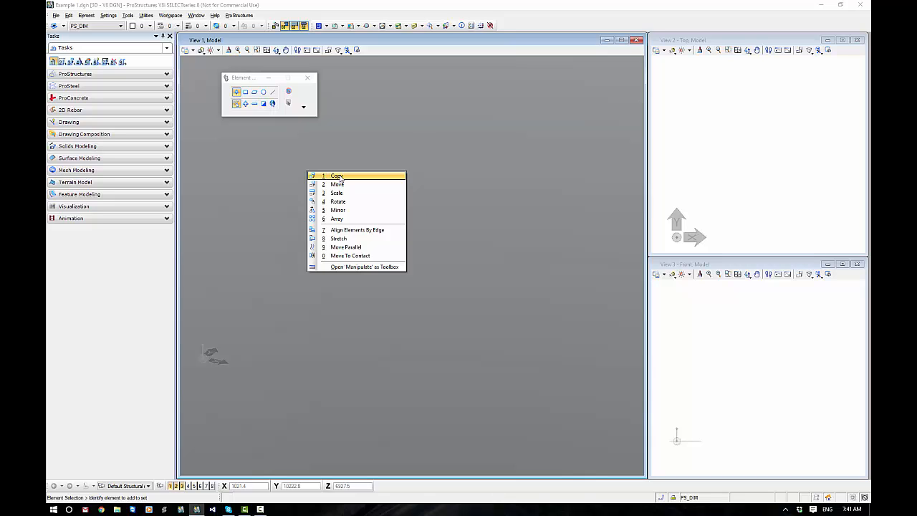
left_click(337, 175)
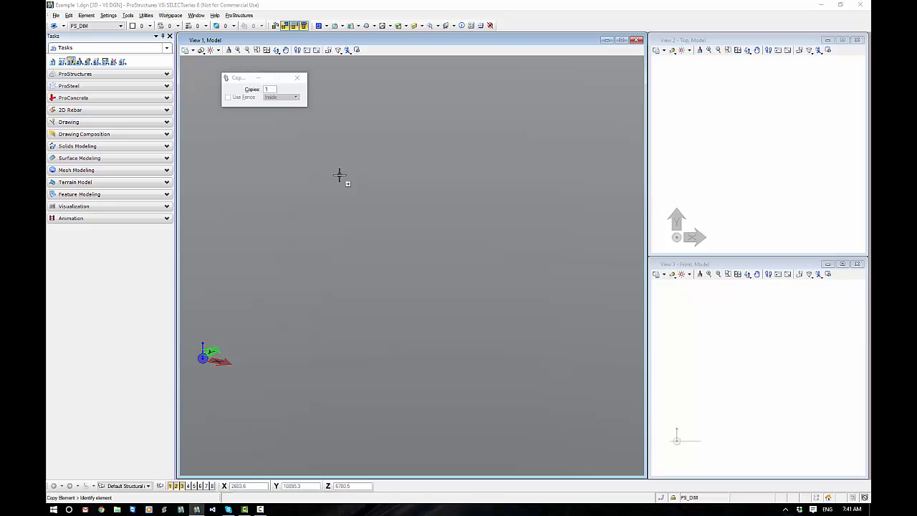
mouse_move(329, 168)
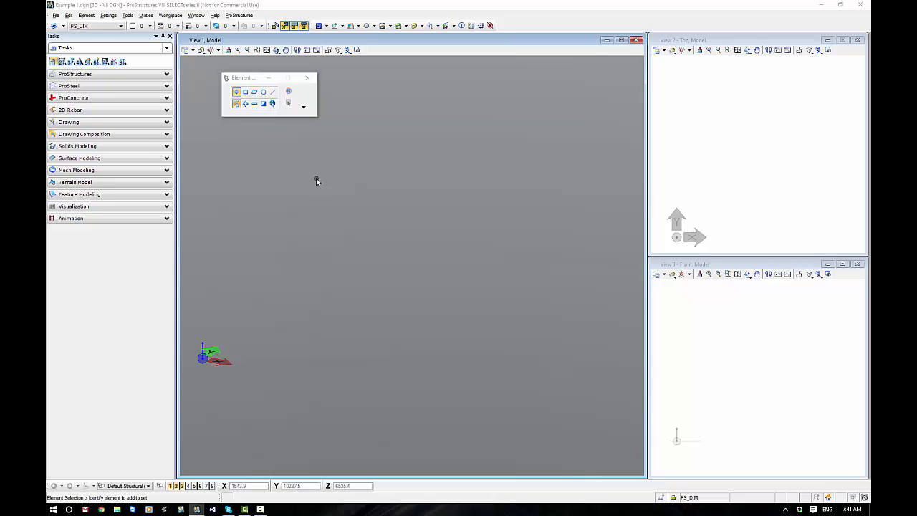
left_click(74, 74)
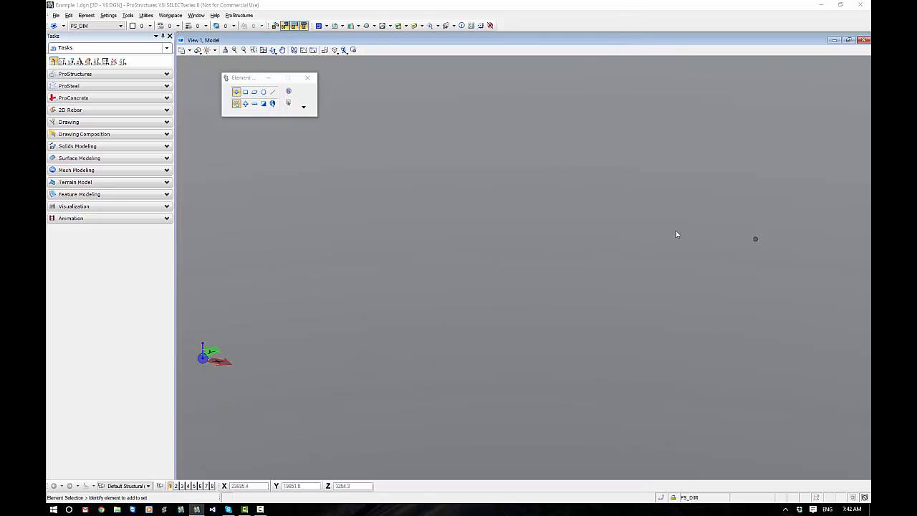
mouse_move(486, 264)
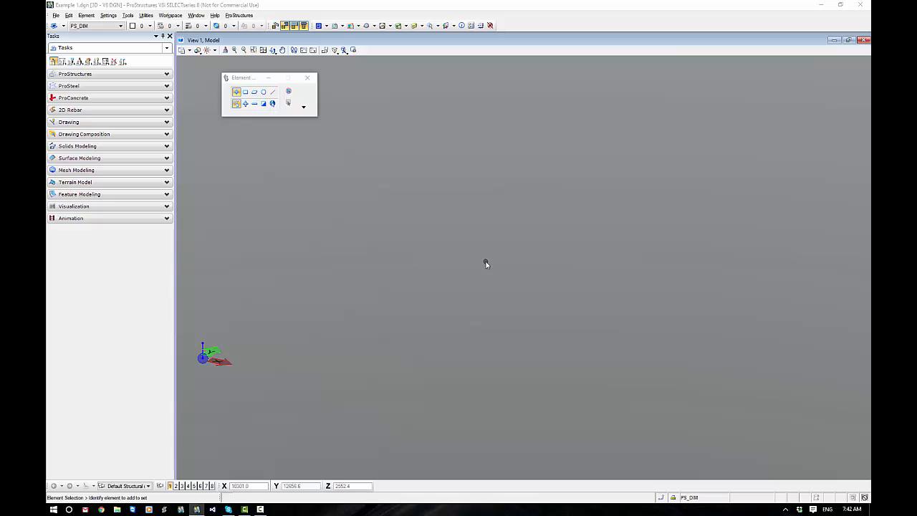
mouse_move(487, 258)
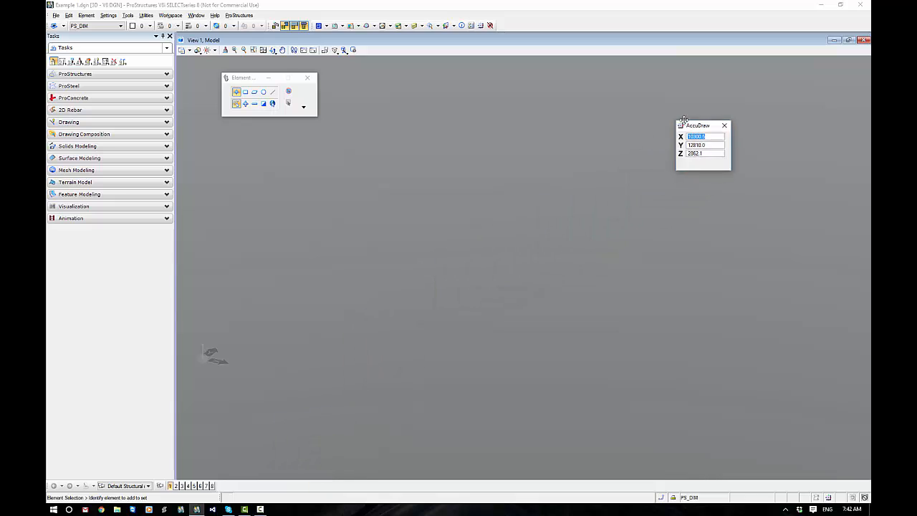
- Move the AccuDraw panel to the top right and expand the ProSteel task group
left_click_drag(696, 125, 738, 84)
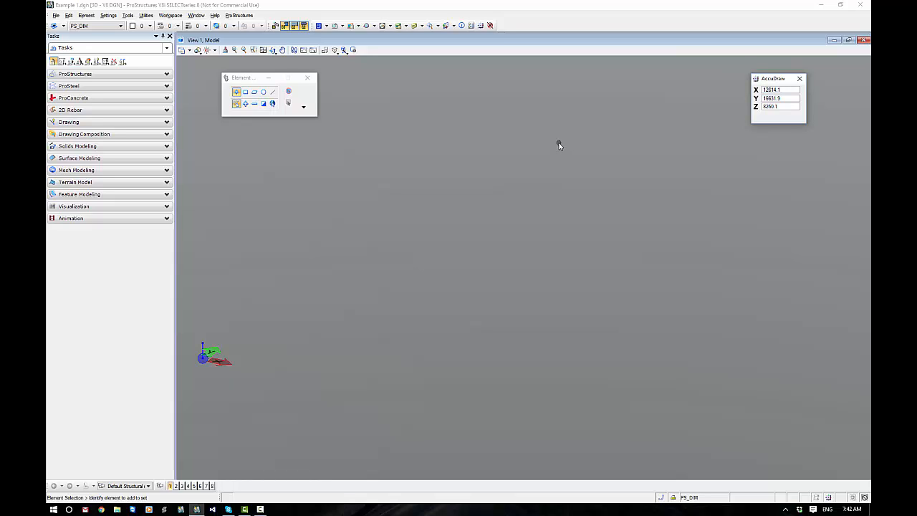
left_click(481, 25)
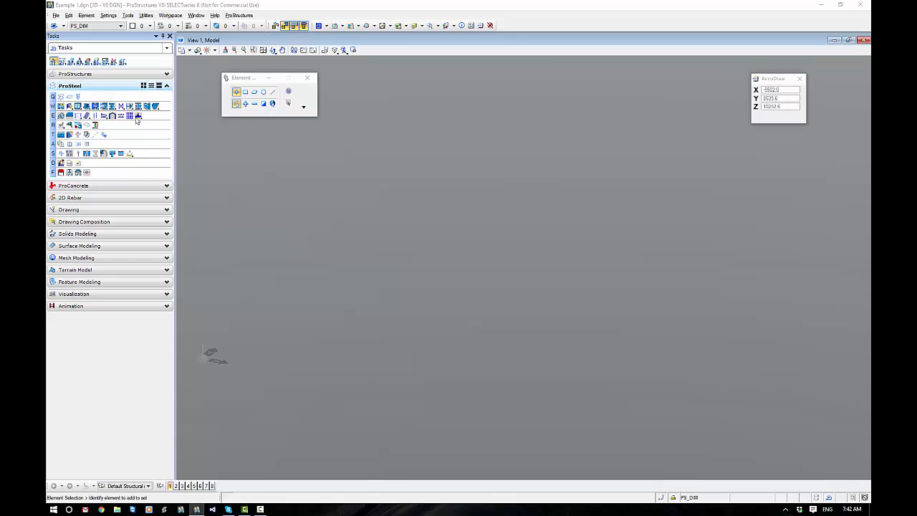
- Collapse ProSteel, look into ProConcrete, and leave Solids Modeling expanded in the Tasks panel
left_click(166, 86)
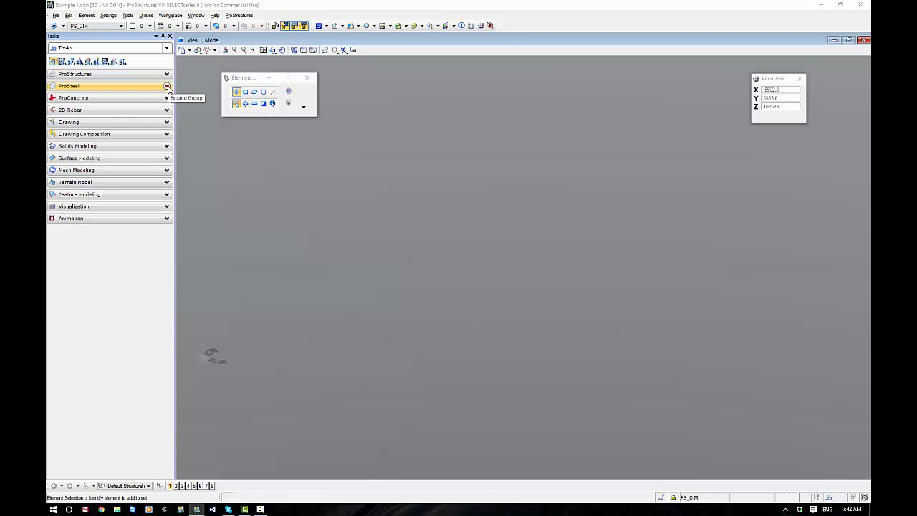
left_click(75, 98)
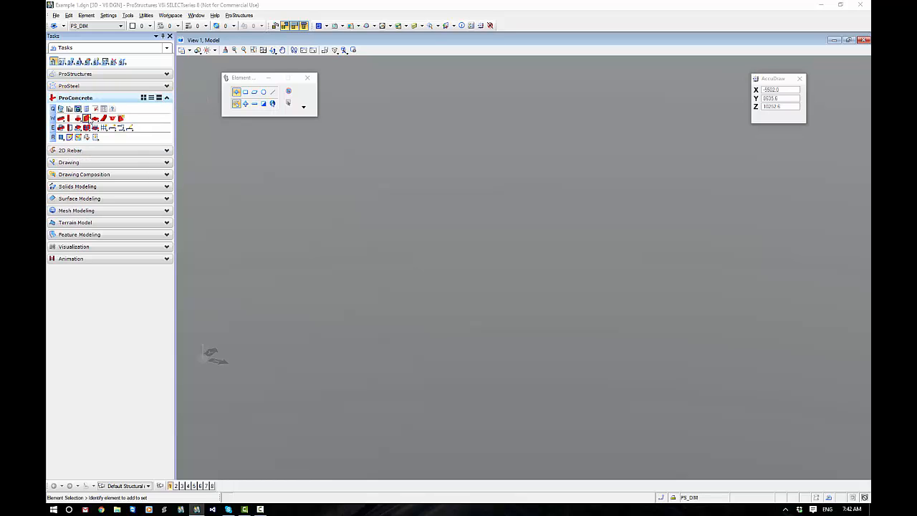
mouse_move(166, 98)
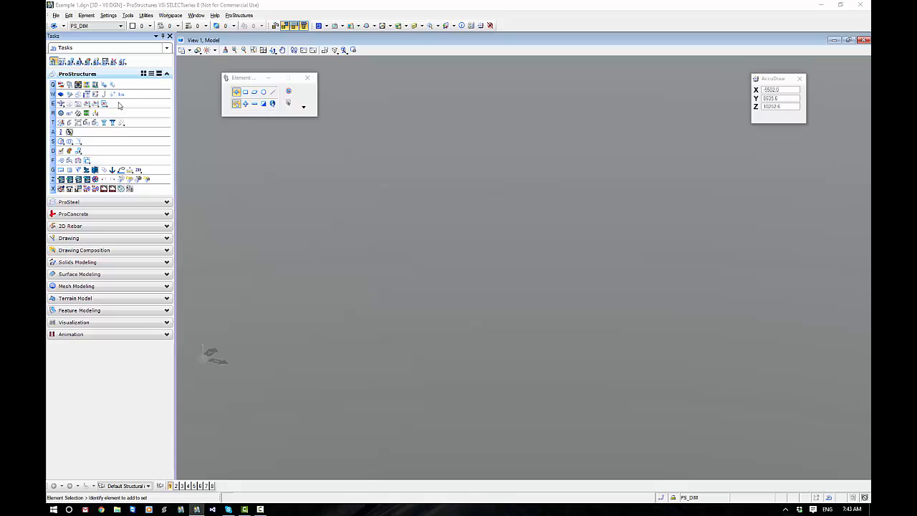
mouse_move(173, 83)
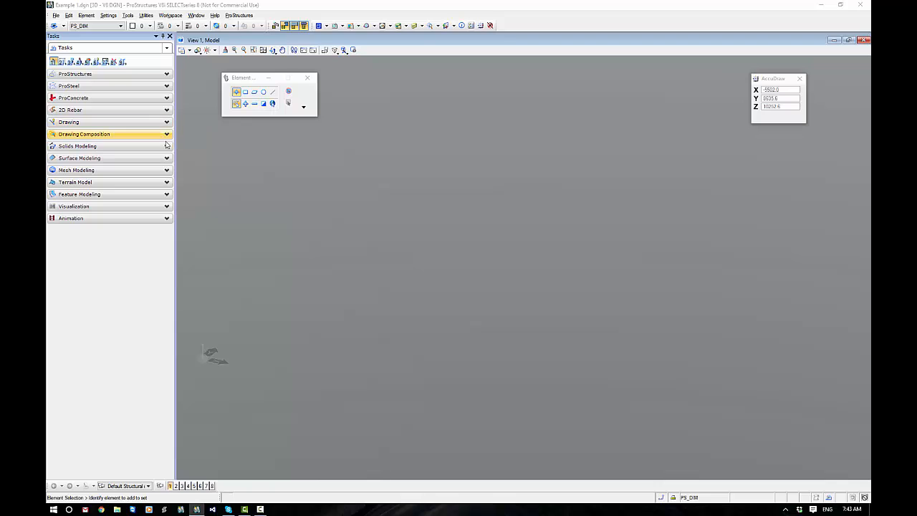
left_click(77, 146)
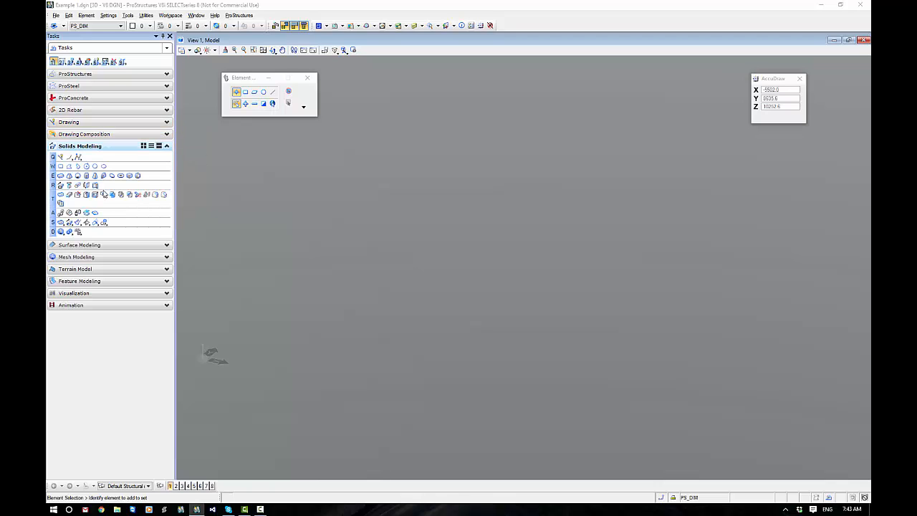
mouse_move(94, 195)
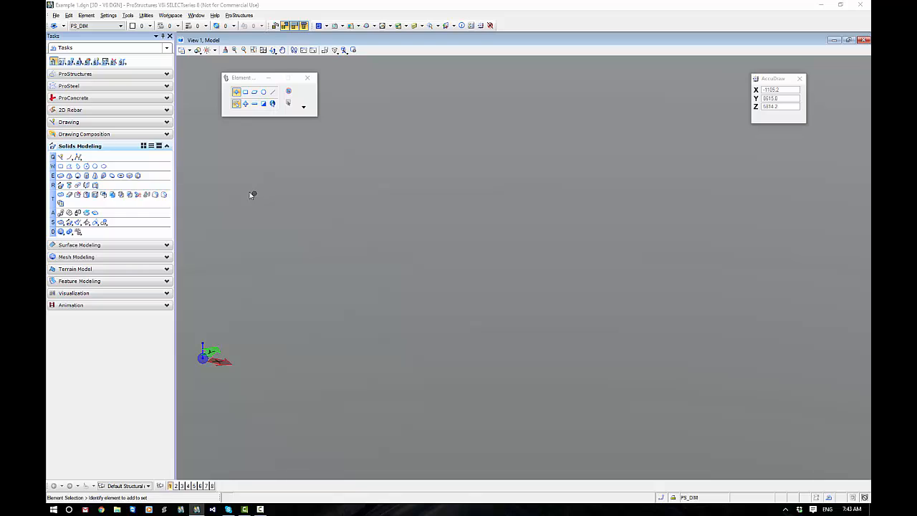
- Collapse Solids Modeling so every task group in the Tasks panel is closed
left_click(166, 146)
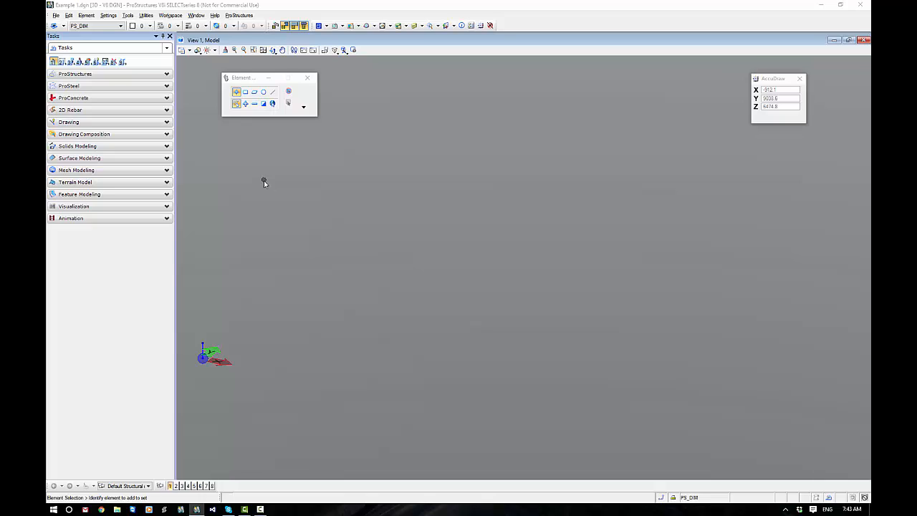
mouse_move(252, 177)
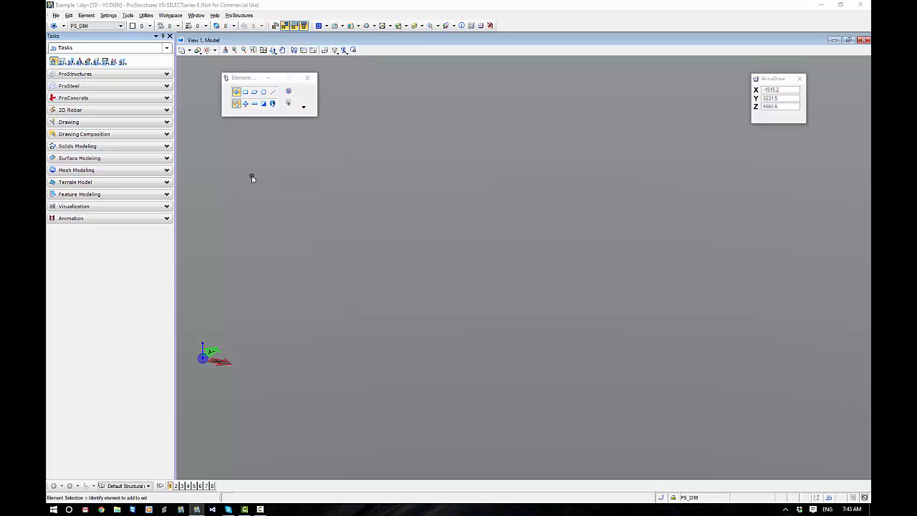
mouse_move(284, 137)
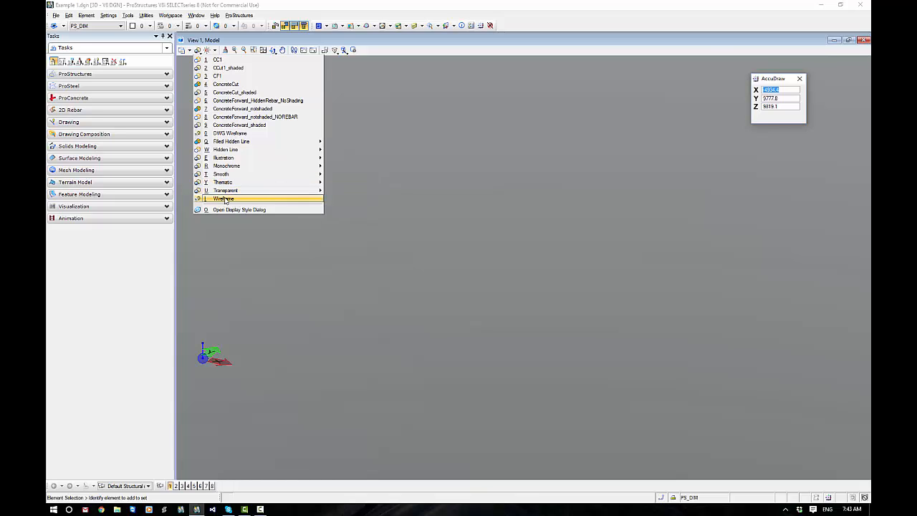
- Try the Wireframe display style, then apply Smooth Modeling to View 1
left_click(224, 198)
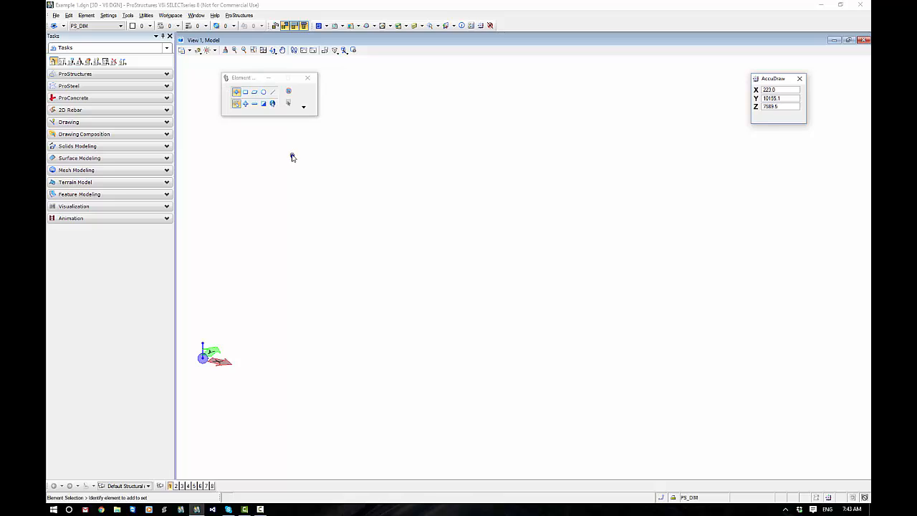
left_click(200, 50)
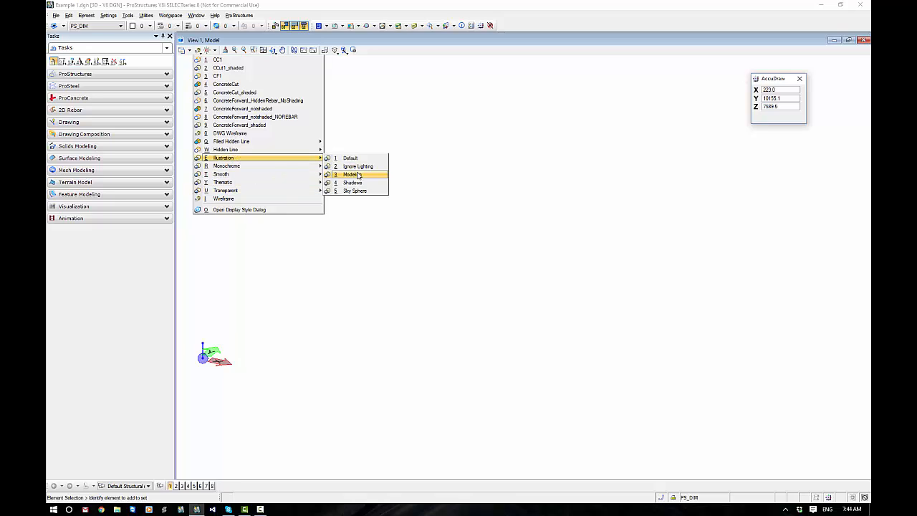
mouse_move(358, 166)
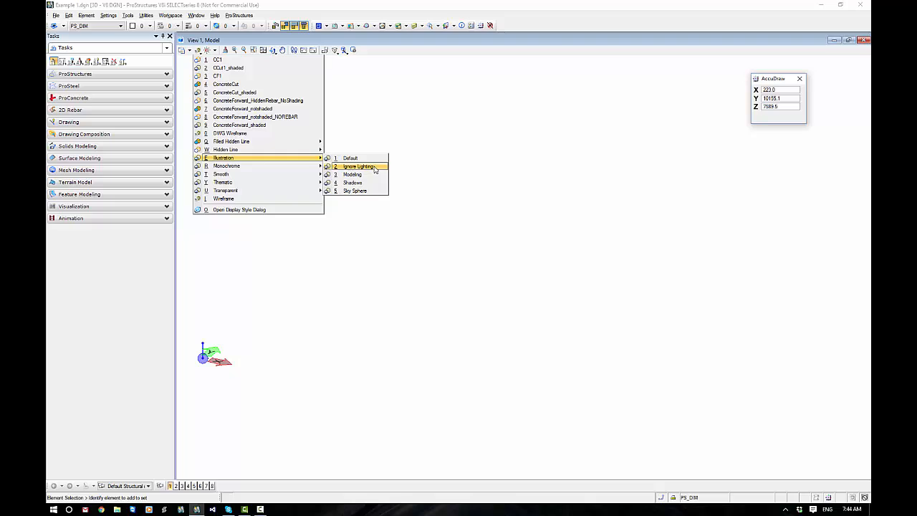
mouse_move(227, 166)
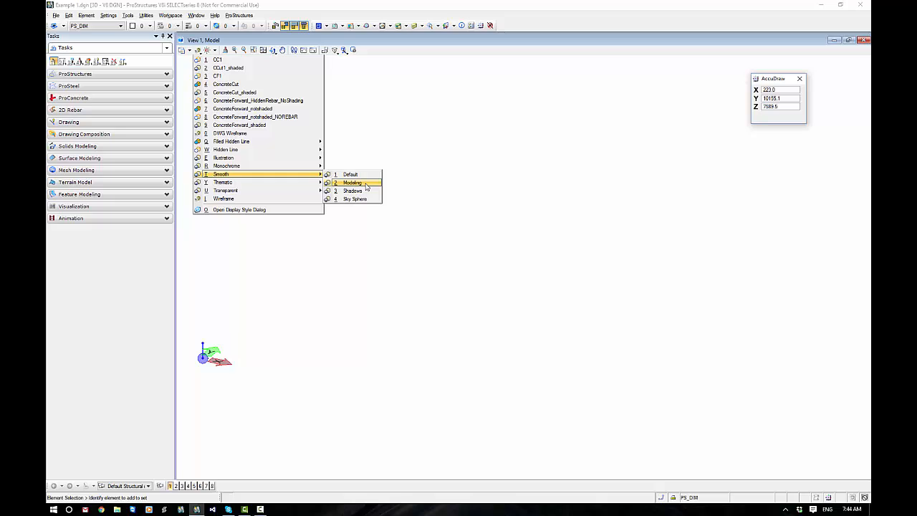
left_click(352, 182)
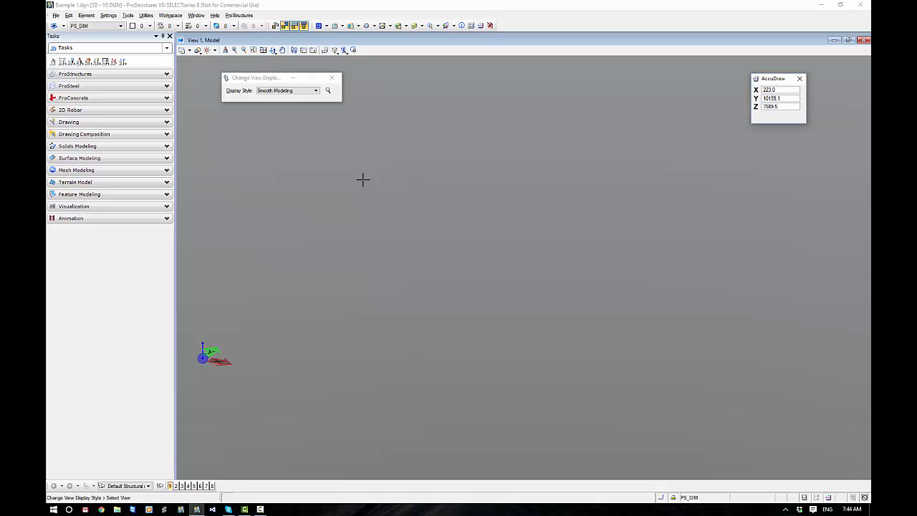
left_click(286, 90)
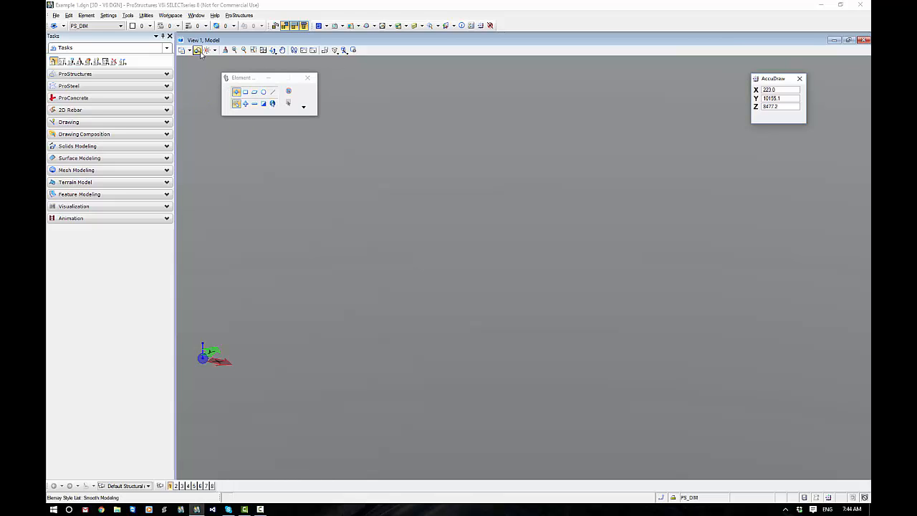
- Glance at the Rotate View orientation choices, then bring up the Workspace menu
left_click(206, 49)
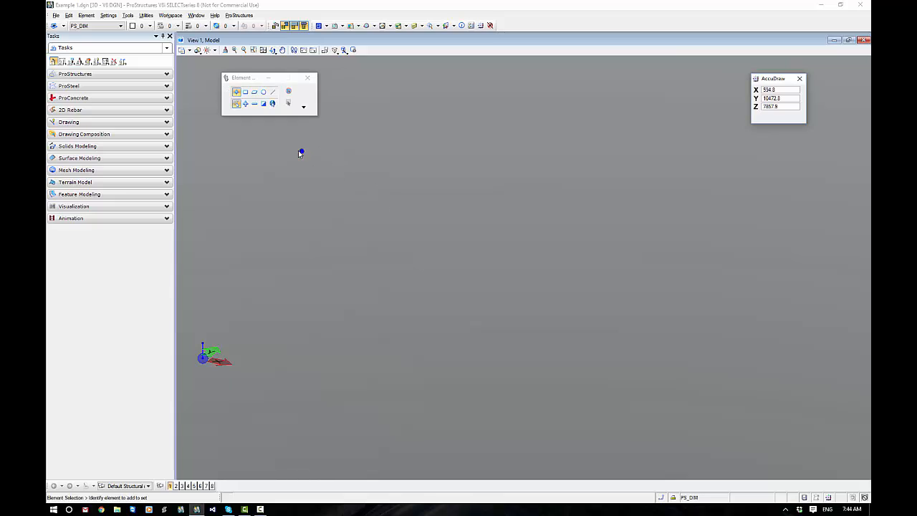
left_click(214, 49)
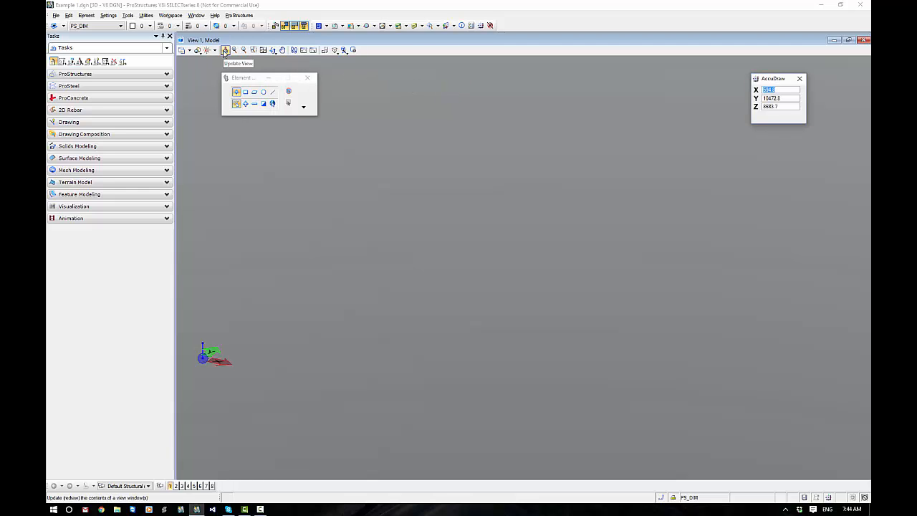
left_click(252, 48)
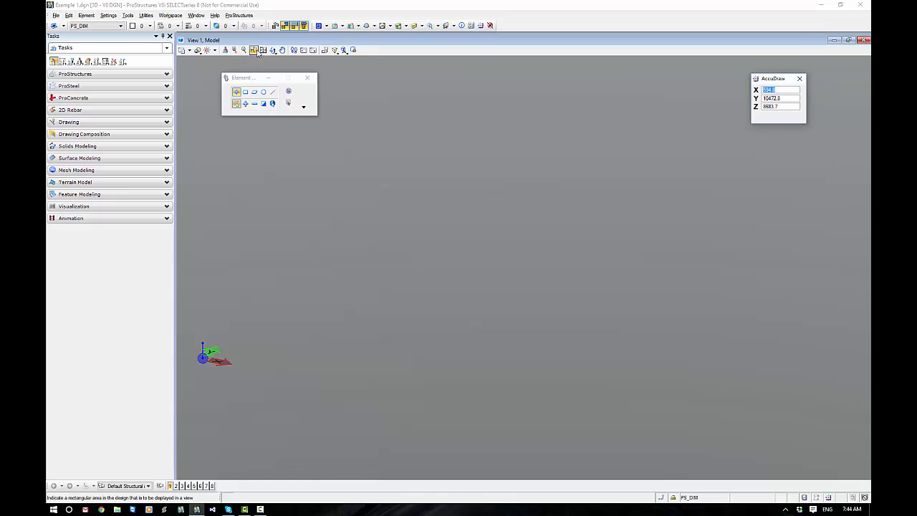
left_click(273, 50)
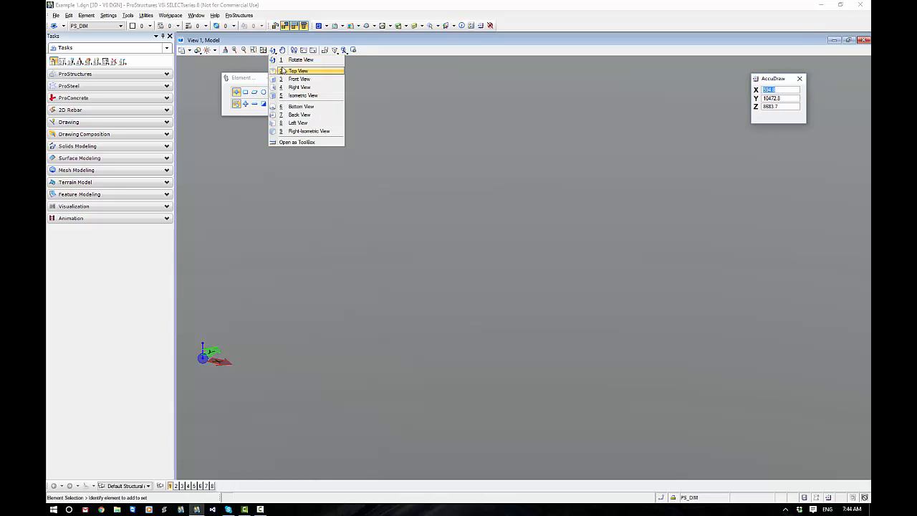
mouse_move(318, 74)
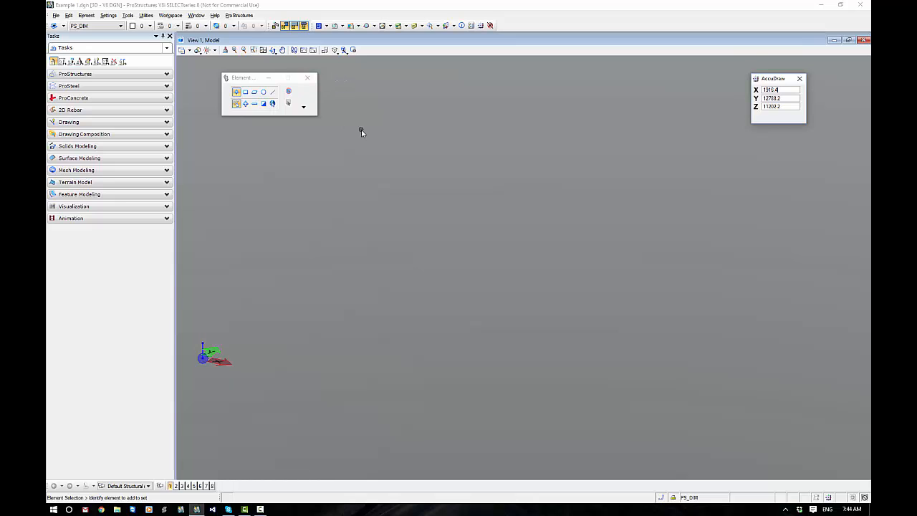
left_click(170, 15)
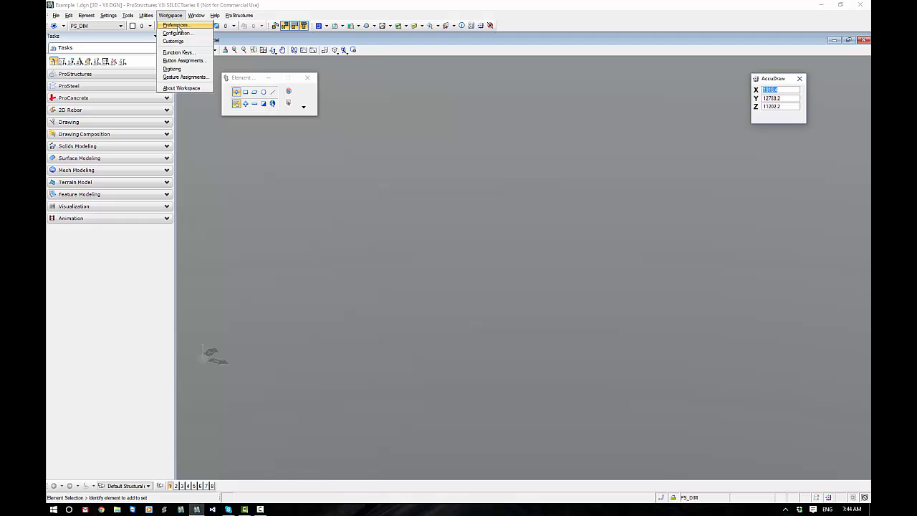
- In Preferences Input category, let ESC stop the current command and keep Locate Interiors at None
left_click(175, 26)
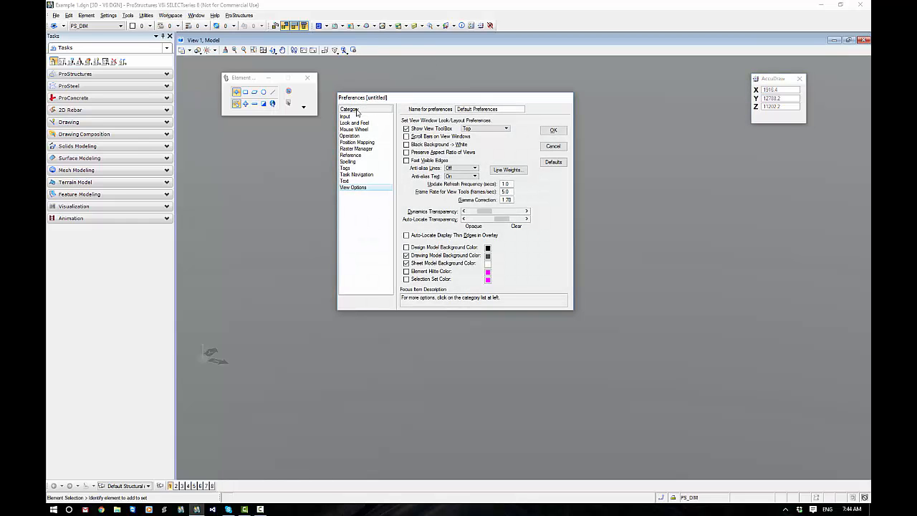
left_click(345, 116)
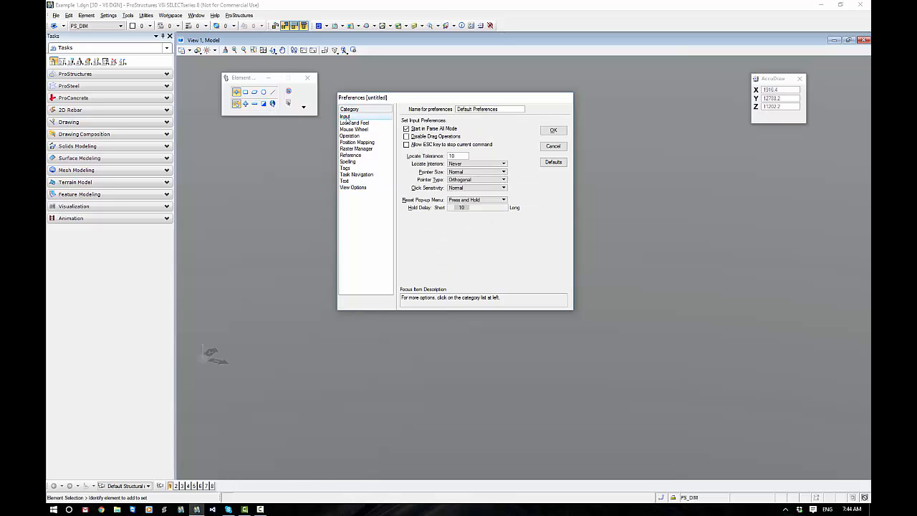
left_click(407, 144)
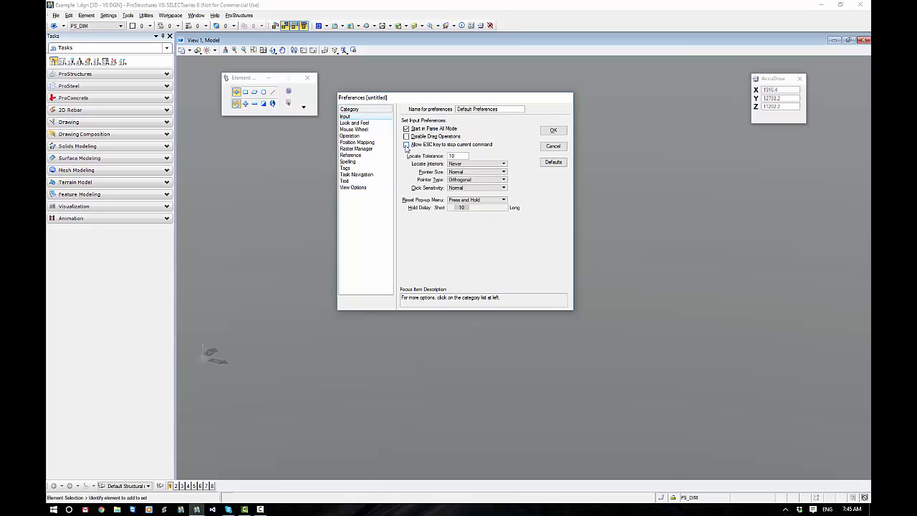
left_click(406, 144)
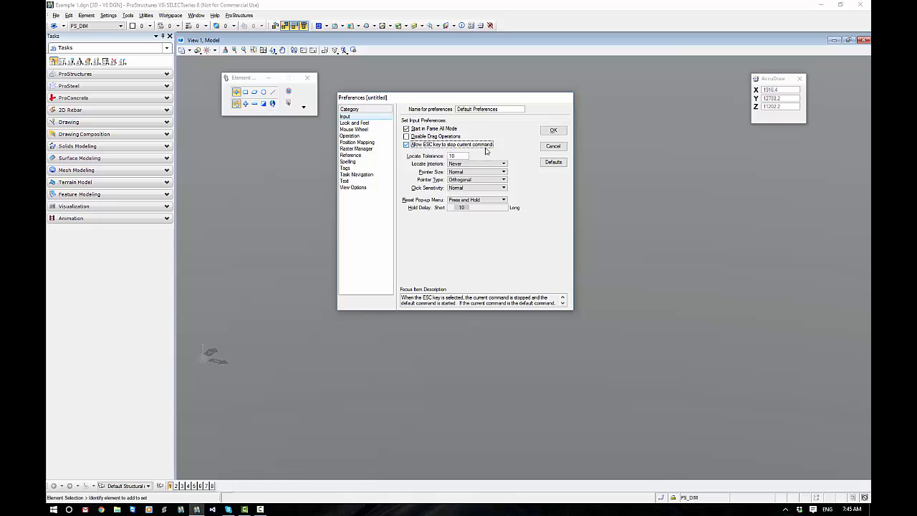
left_click(407, 143)
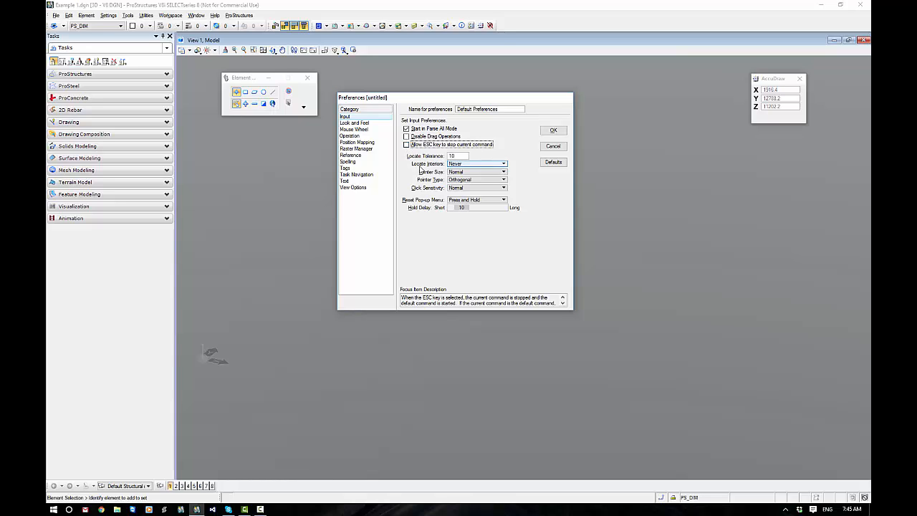
left_click(503, 163)
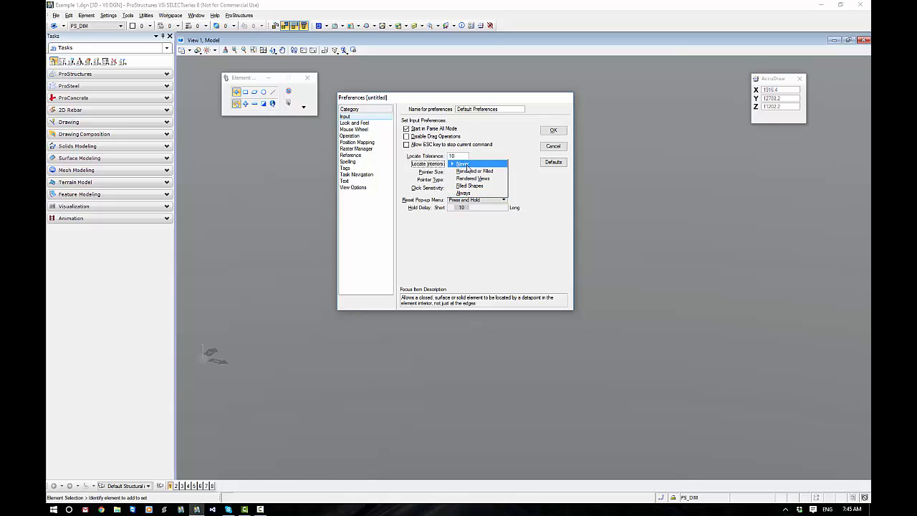
left_click(462, 164)
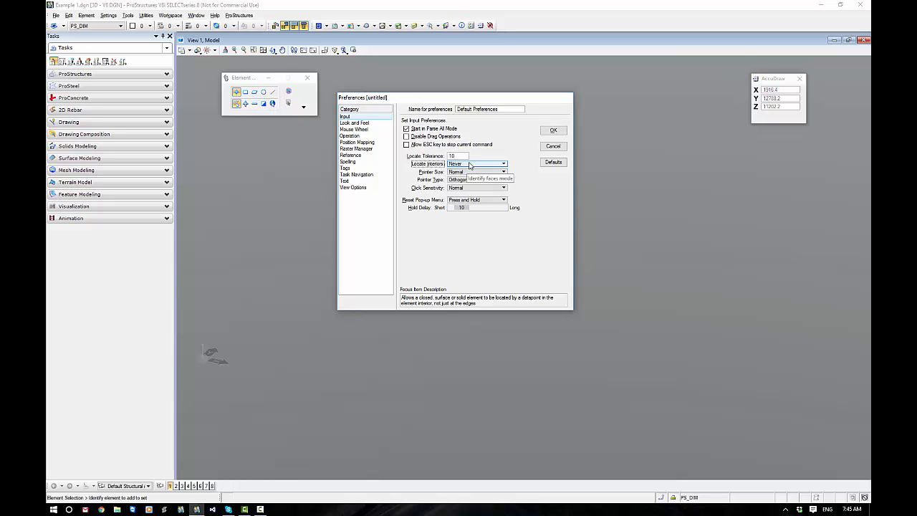
- Set Look and Feel view tool size to Small, check Task Navigation icon size, and apply the preferences
left_click(354, 124)
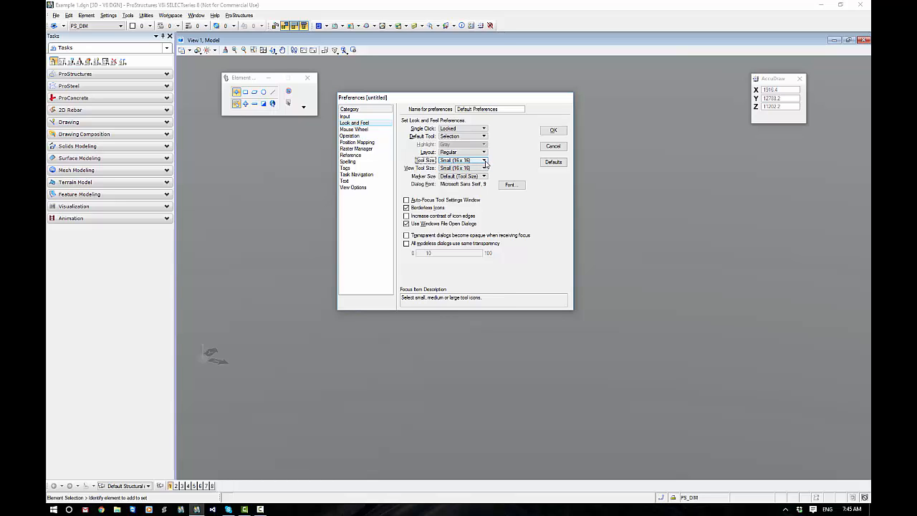
left_click(484, 168)
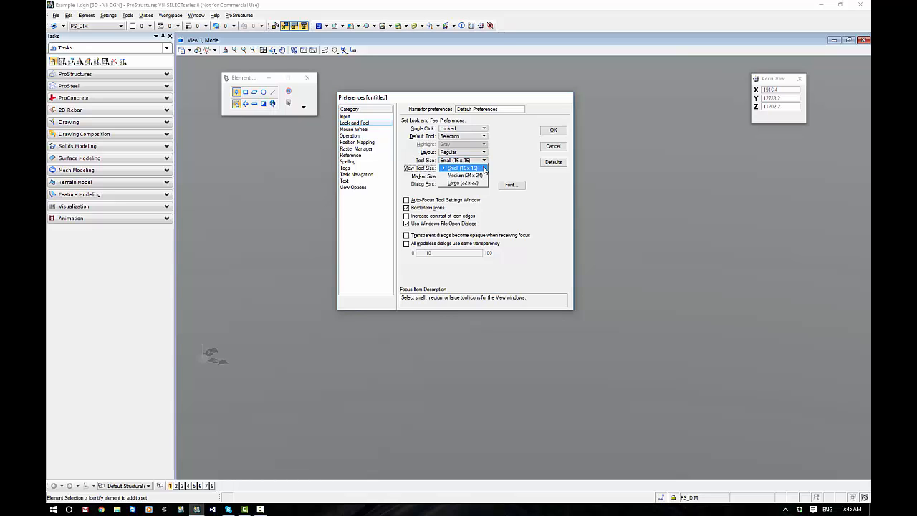
left_click(461, 168)
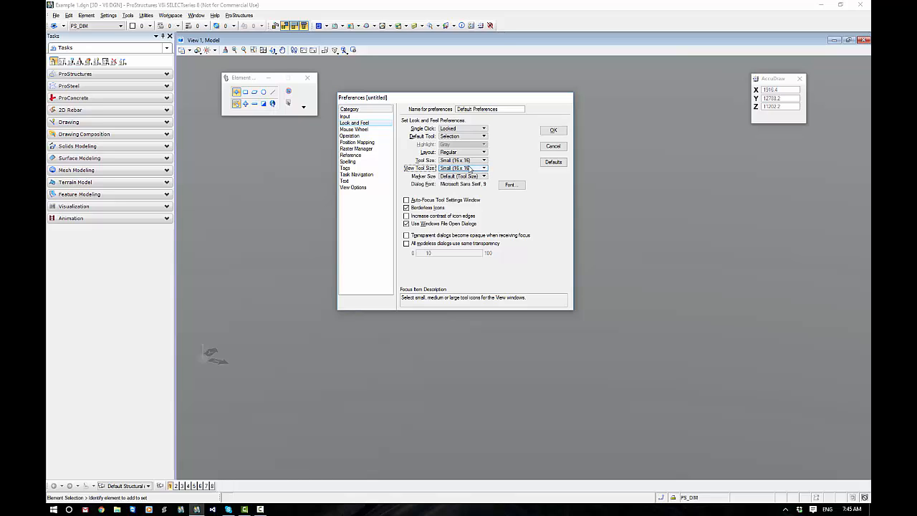
left_click(357, 174)
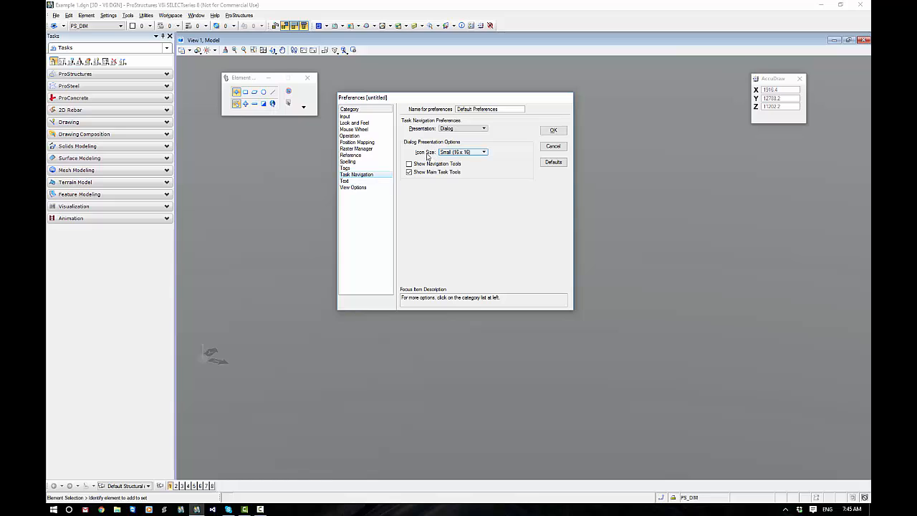
left_click(484, 151)
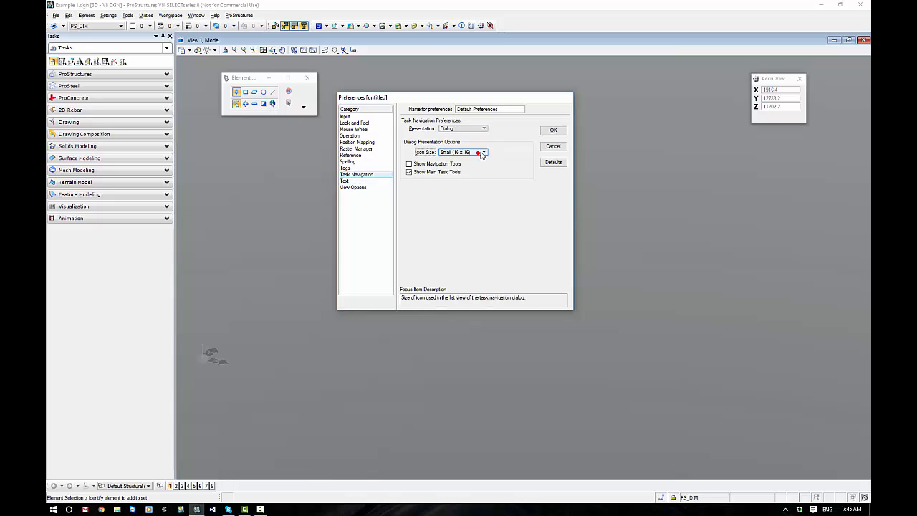
left_click(553, 129)
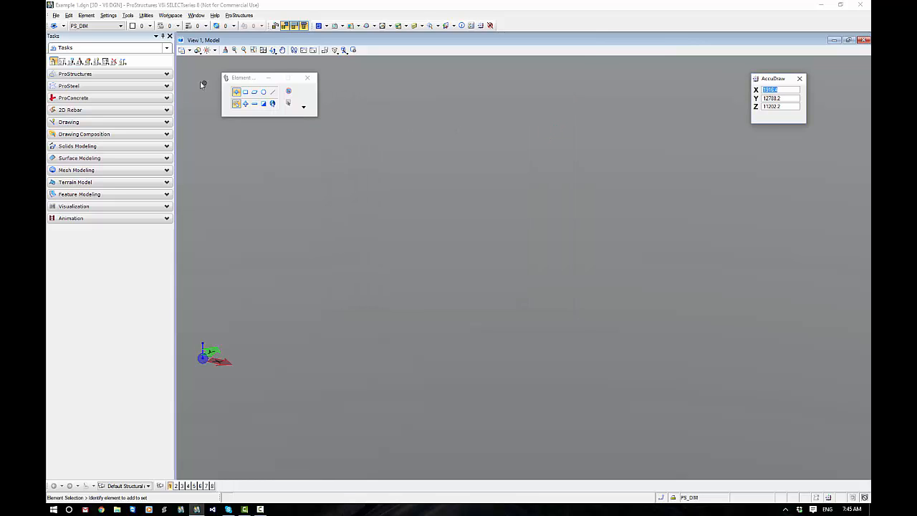
- Expand the ProStructures task and change the Drawing tools layout from its right-click options
left_click(74, 74)
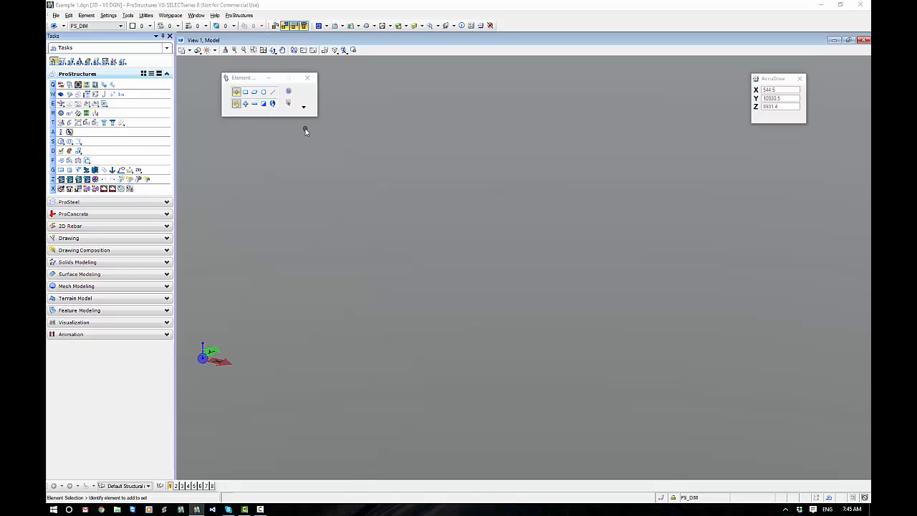
mouse_move(349, 120)
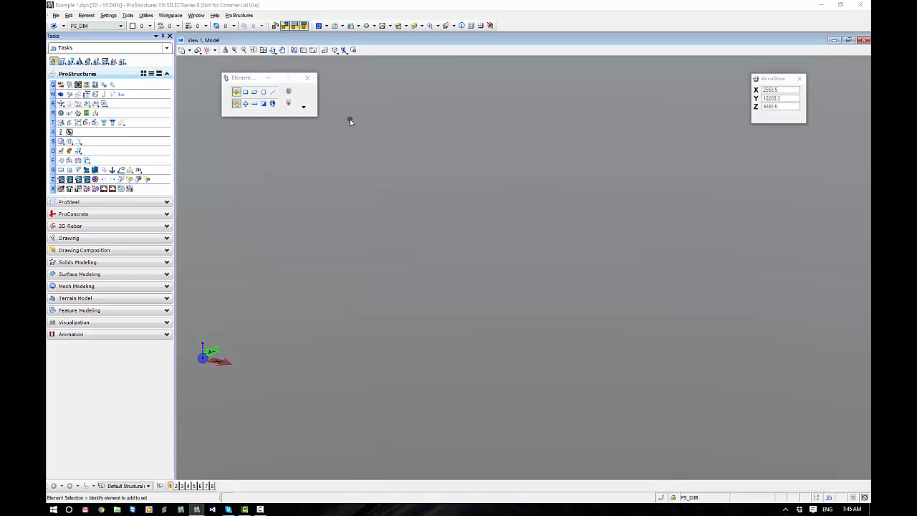
mouse_move(361, 126)
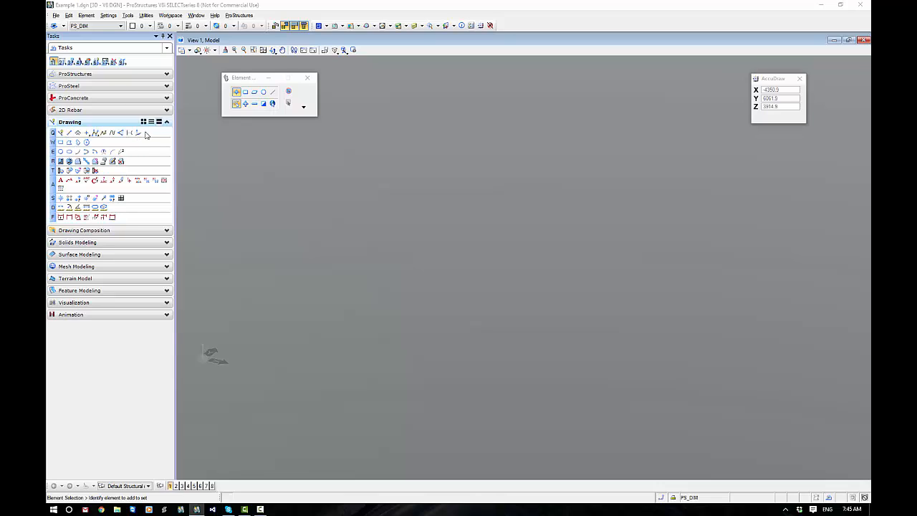
right_click(144, 133)
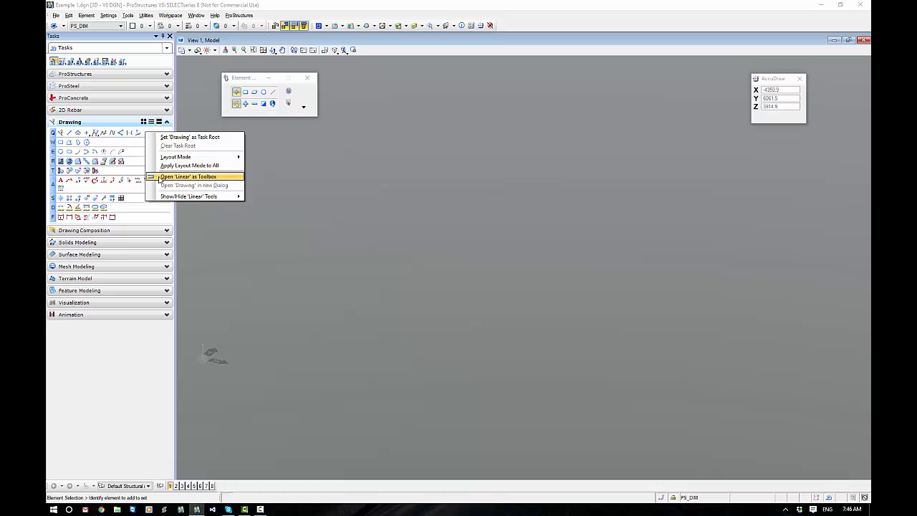
left_click(189, 176)
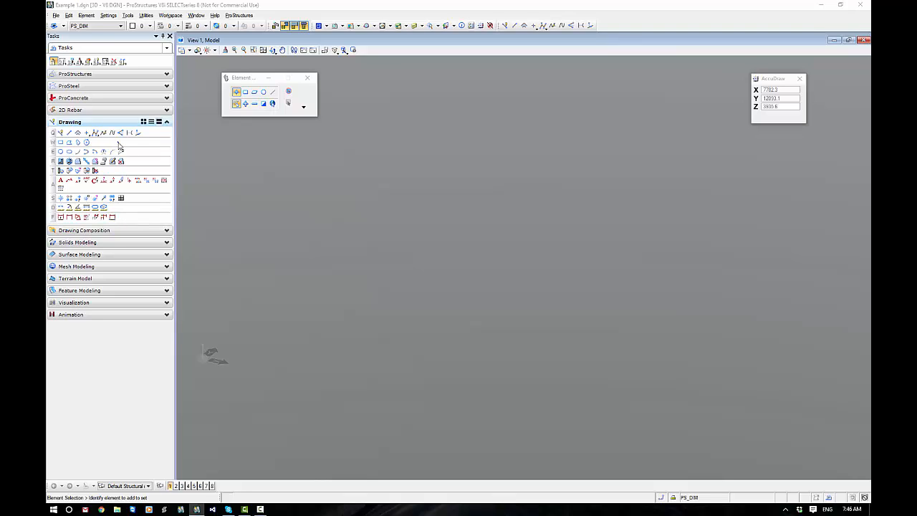
left_click(164, 180)
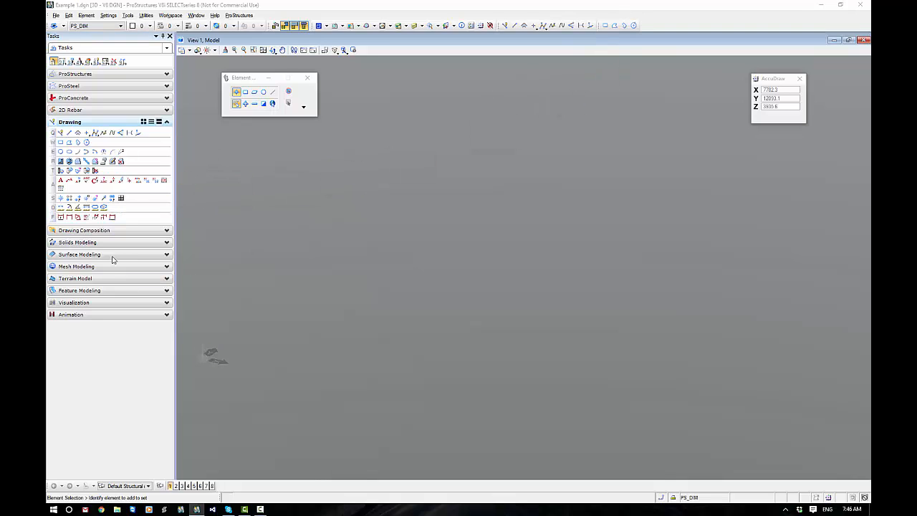
left_click(60, 208)
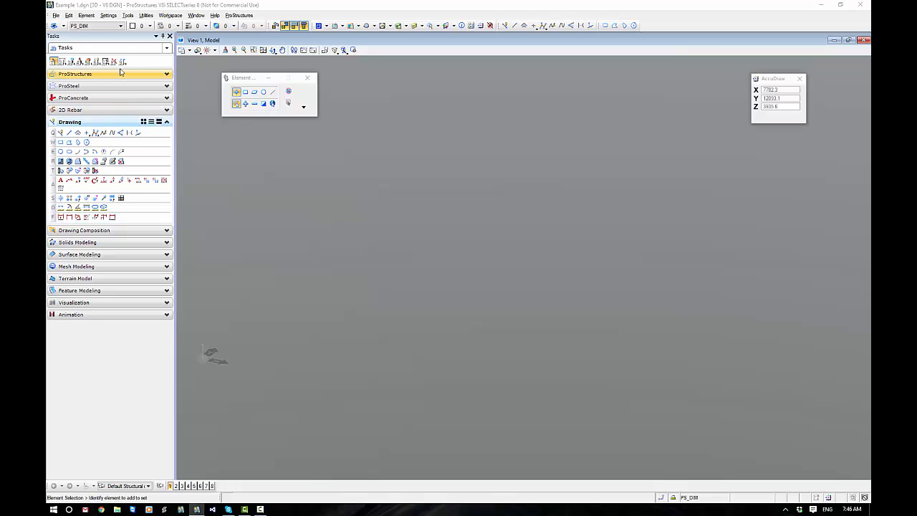
mouse_move(123, 60)
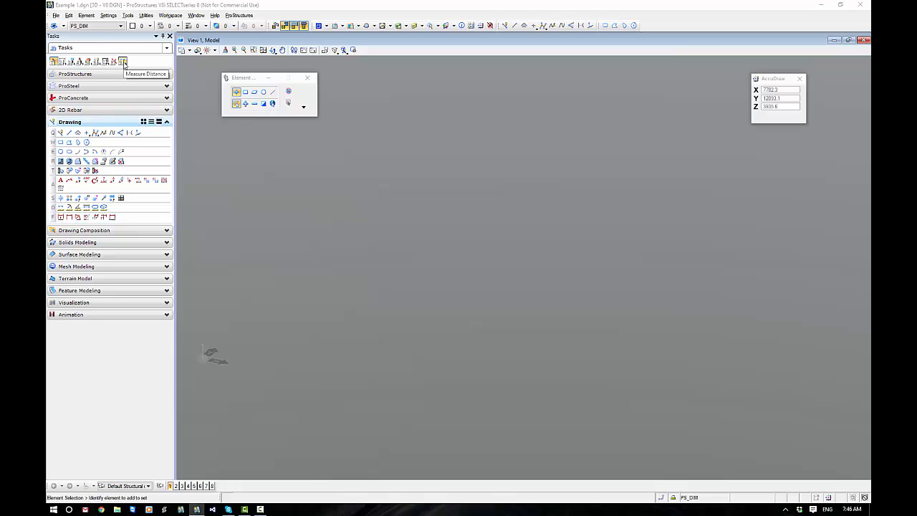
mouse_move(140, 202)
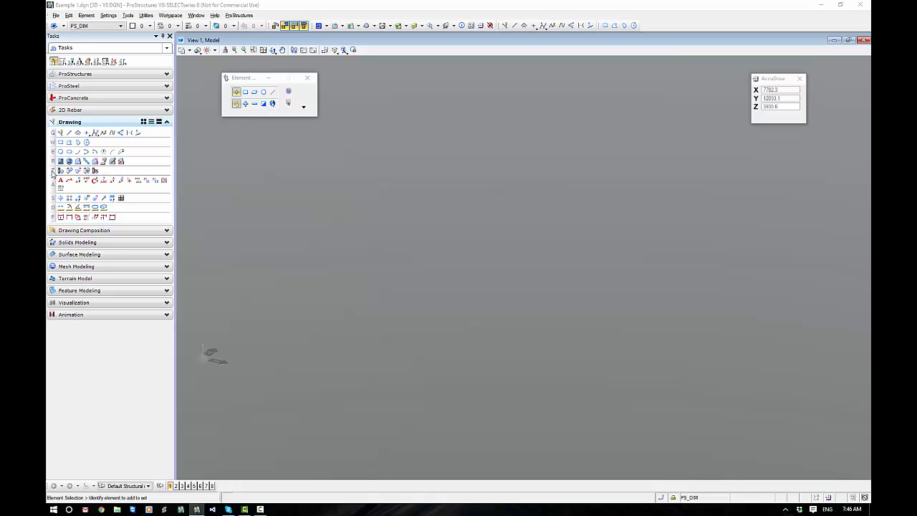
mouse_move(132, 221)
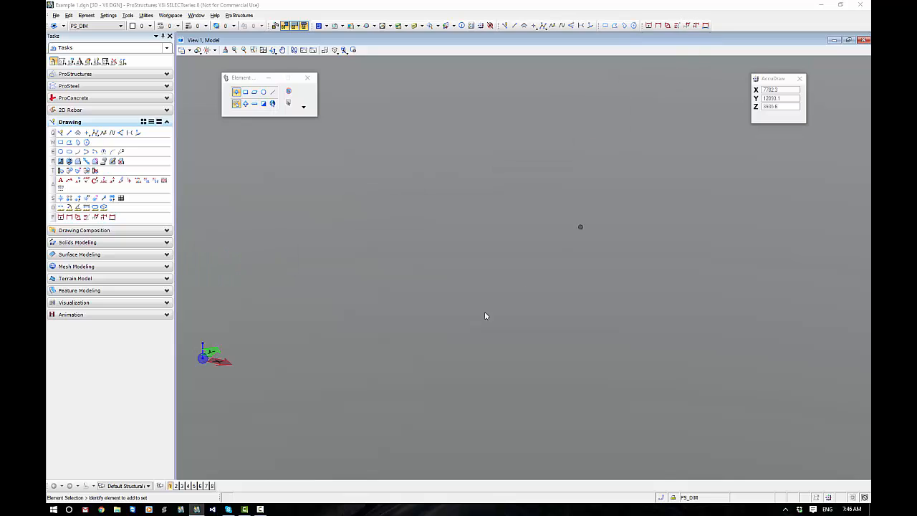
mouse_move(544, 91)
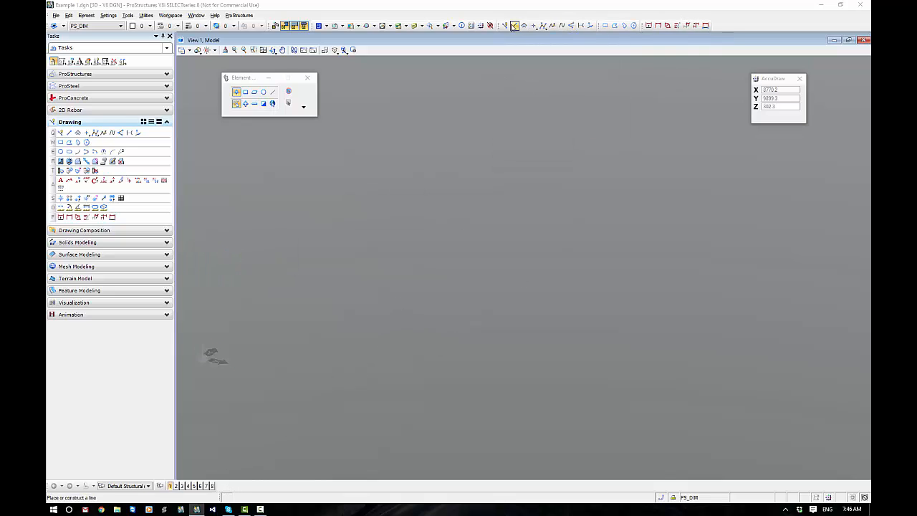
- Return to Element Selection and collapse the ProStructures task group
left_click(513, 26)
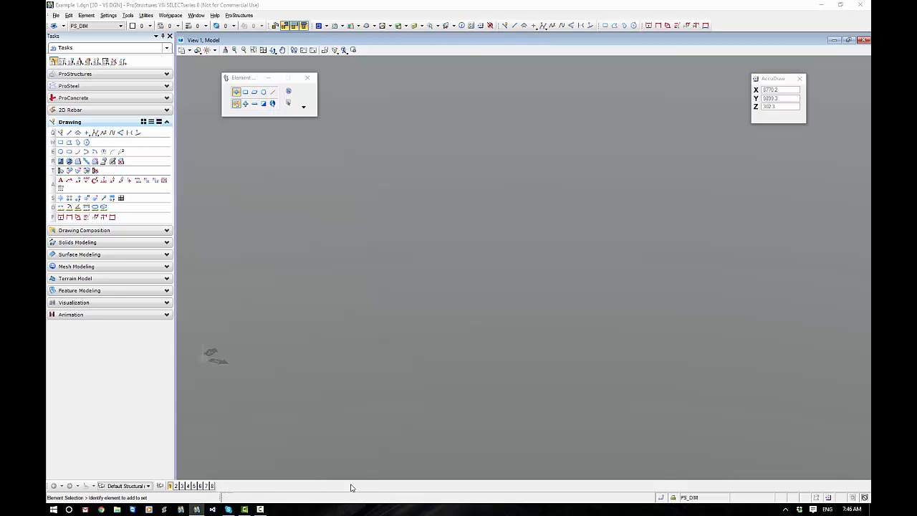
left_click(166, 75)
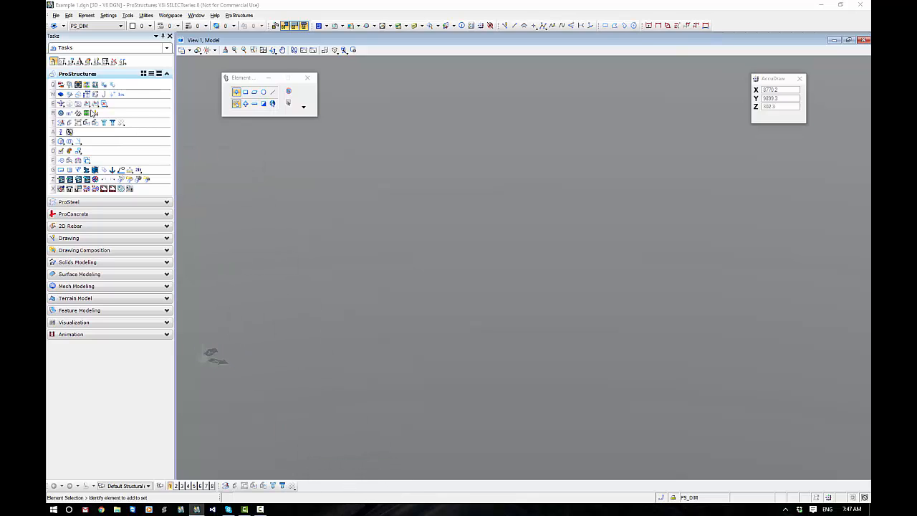
- Open the ProStructures tools as a floating toolbox and dock it at the bottom toolbar area
right_click(92, 113)
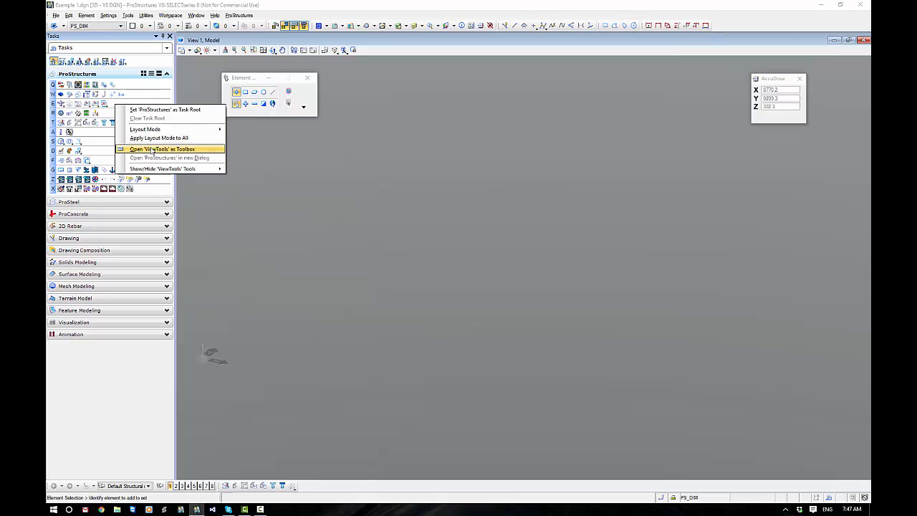
left_click(162, 149)
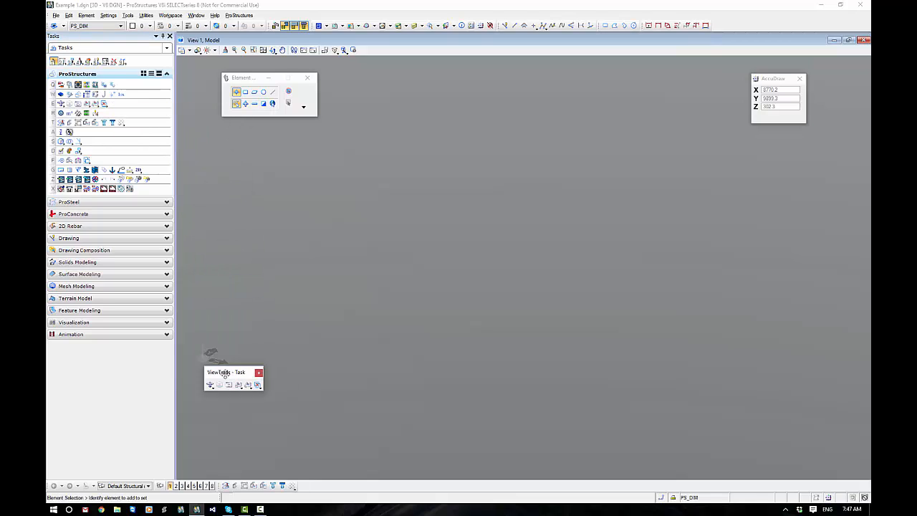
left_click_drag(232, 373, 238, 447)
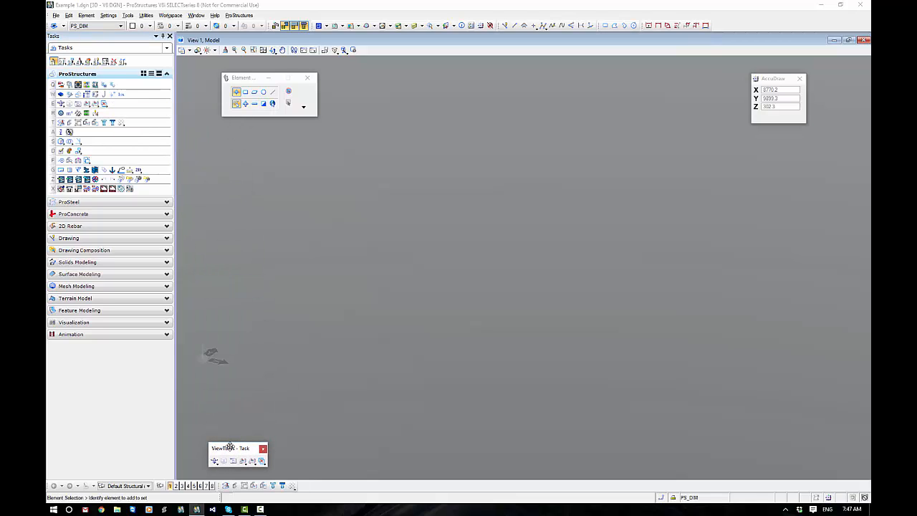
left_click_drag(231, 447, 315, 470)
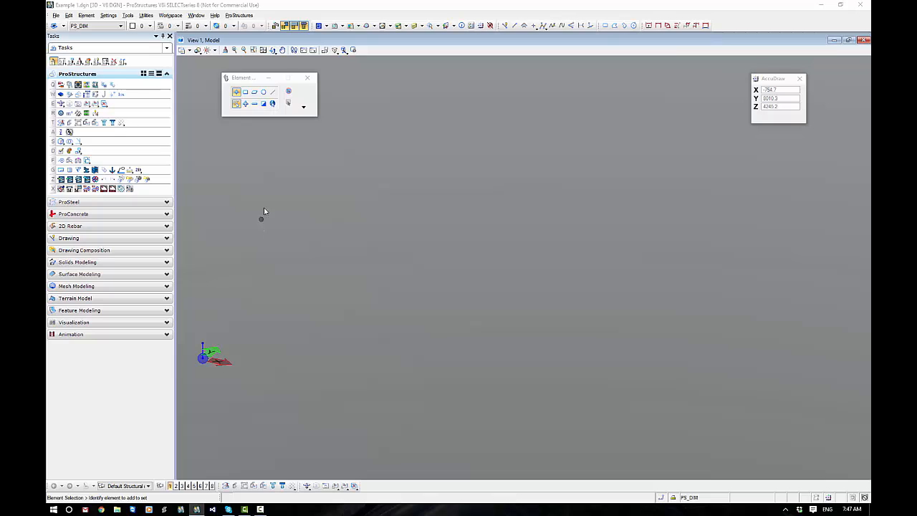
left_click(127, 14)
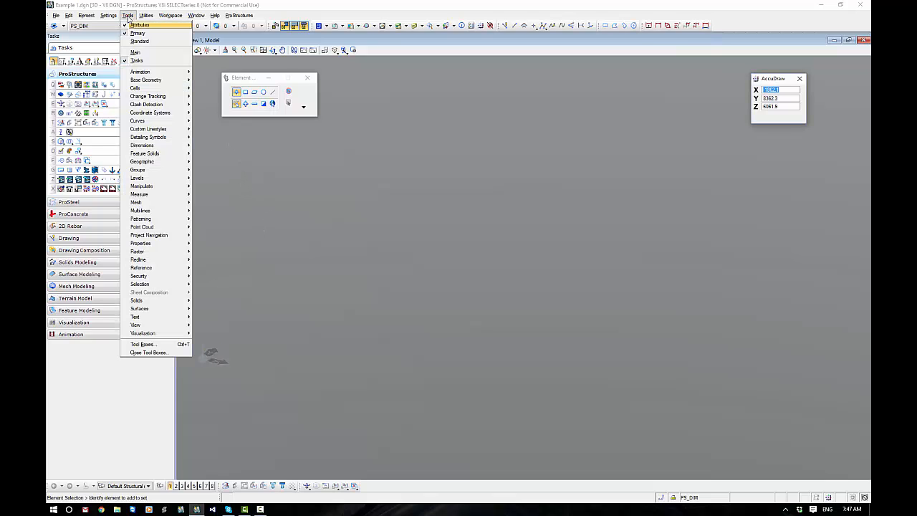
mouse_move(140, 284)
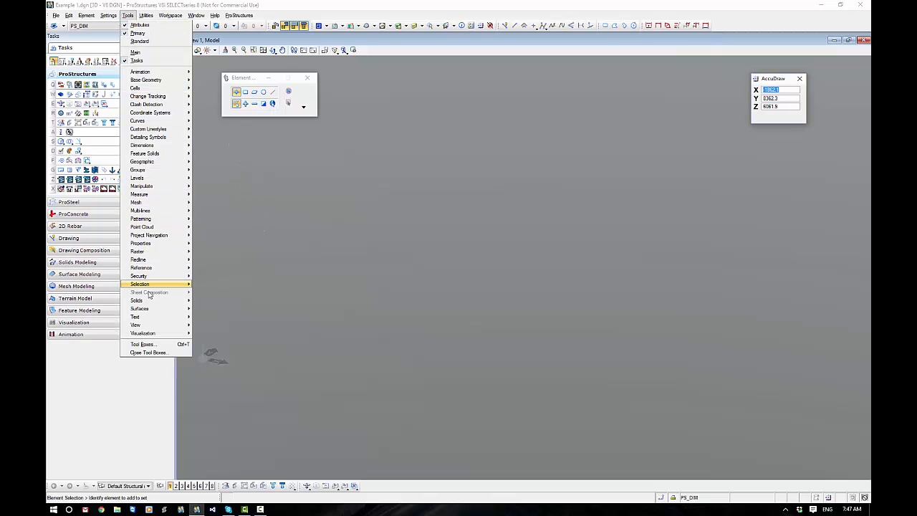
mouse_move(143, 344)
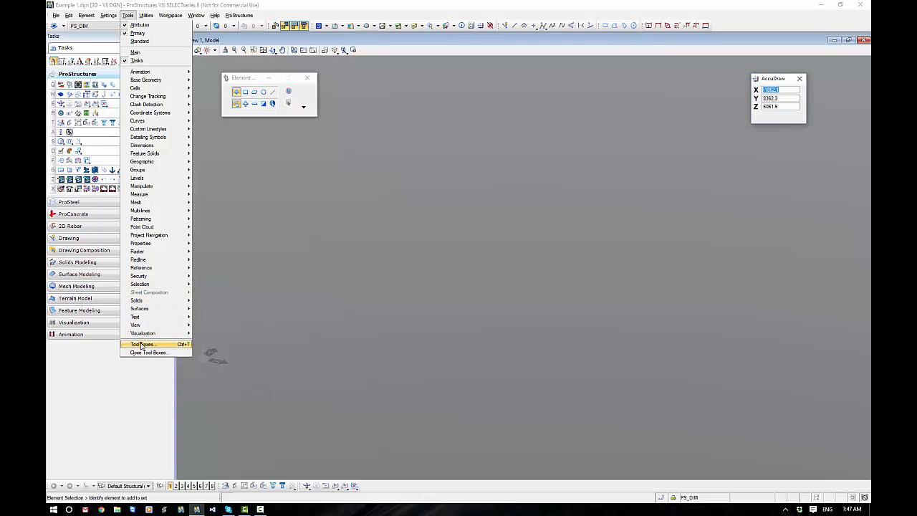
- Turn on the Snap Mode toolbox in the Tool Boxes dialog and dock the bar at the bottom
left_click(144, 344)
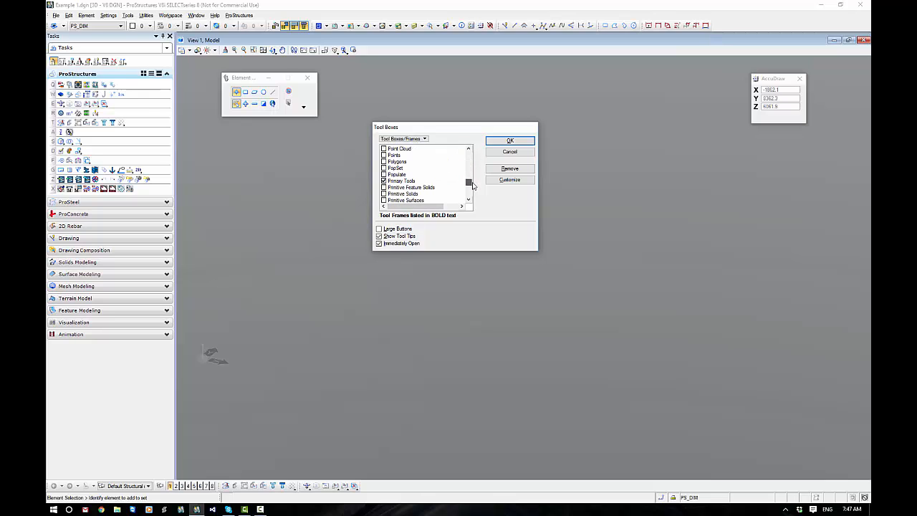
left_click_drag(469, 183, 468, 189)
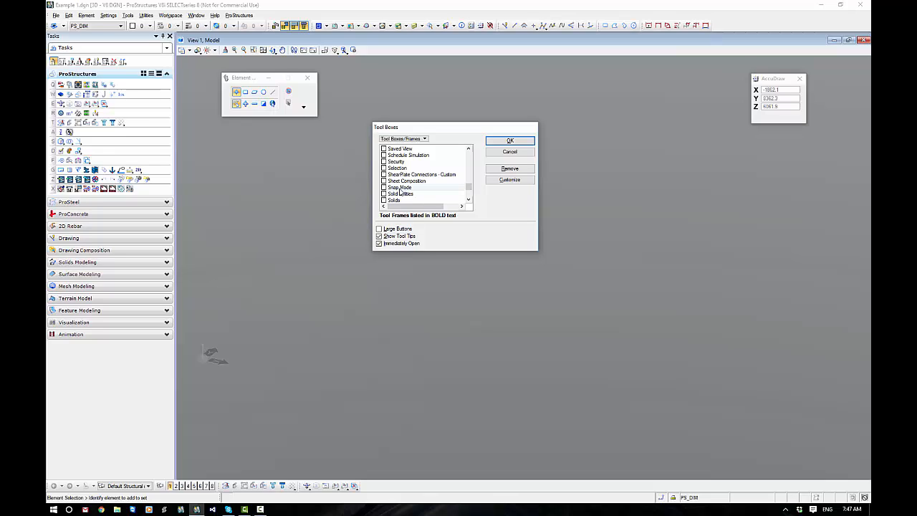
left_click(384, 186)
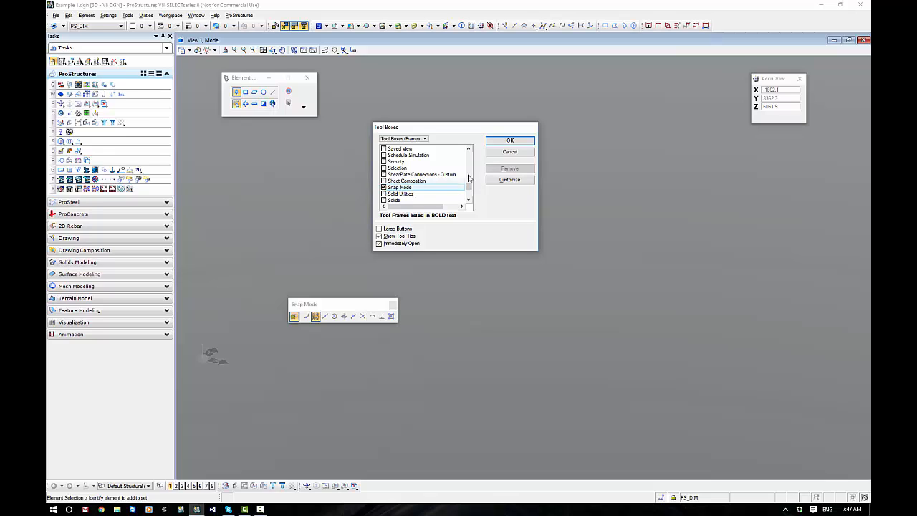
left_click(510, 140)
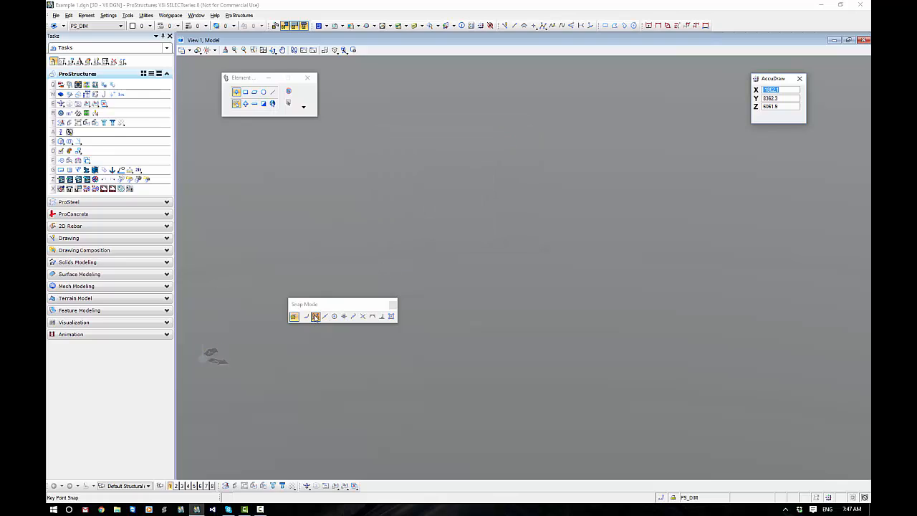
mouse_move(324, 317)
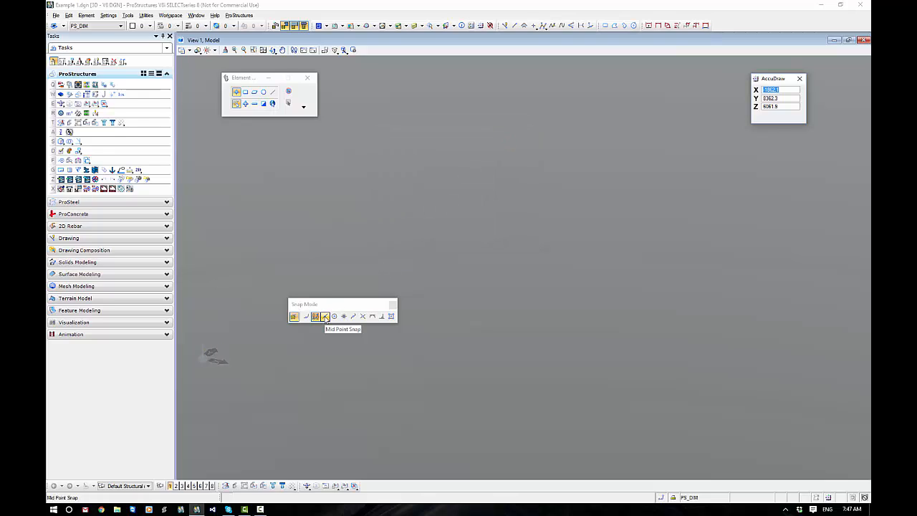
left_click(324, 317)
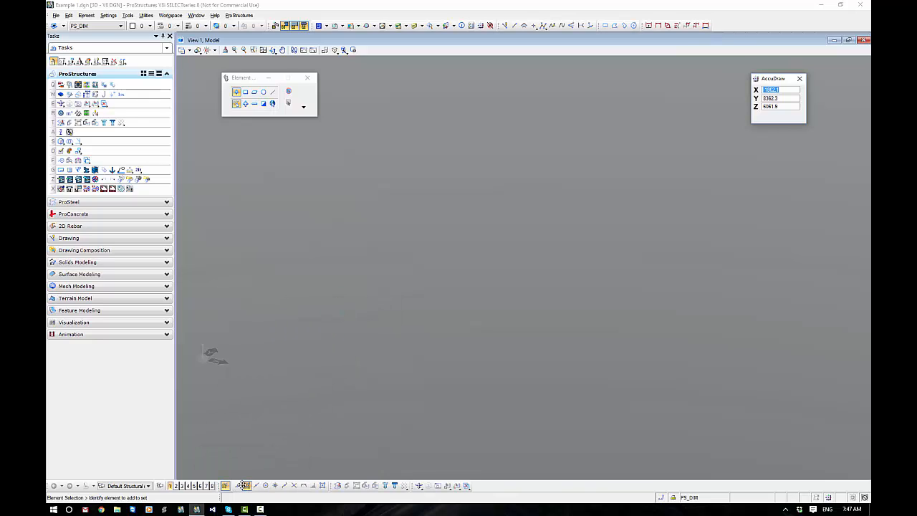
mouse_move(433, 351)
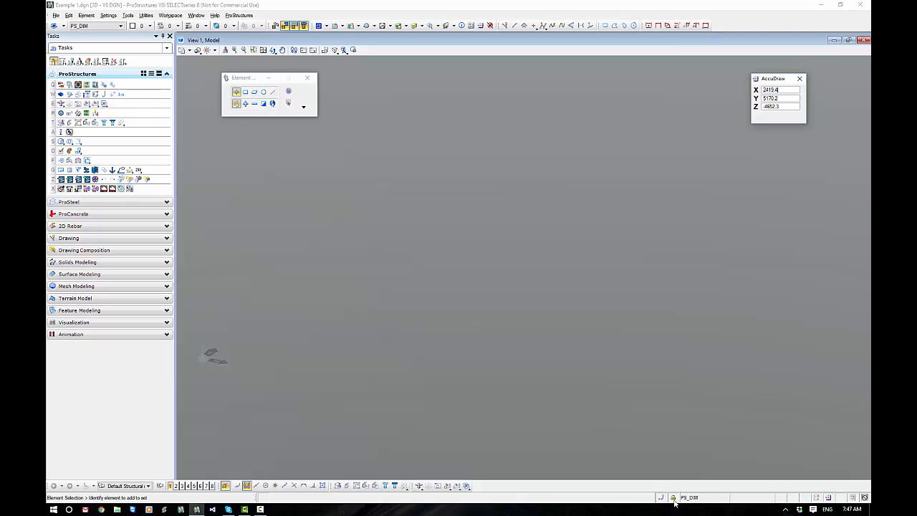
left_click(673, 497)
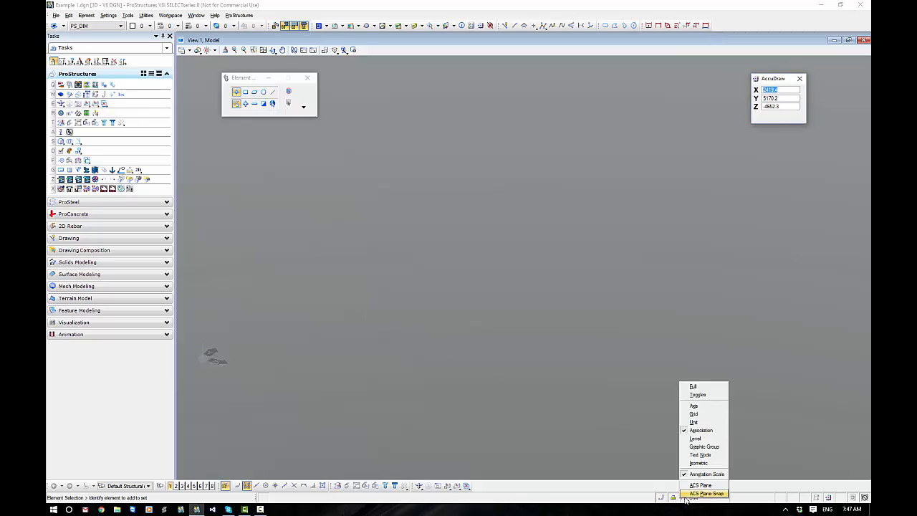
mouse_move(700, 485)
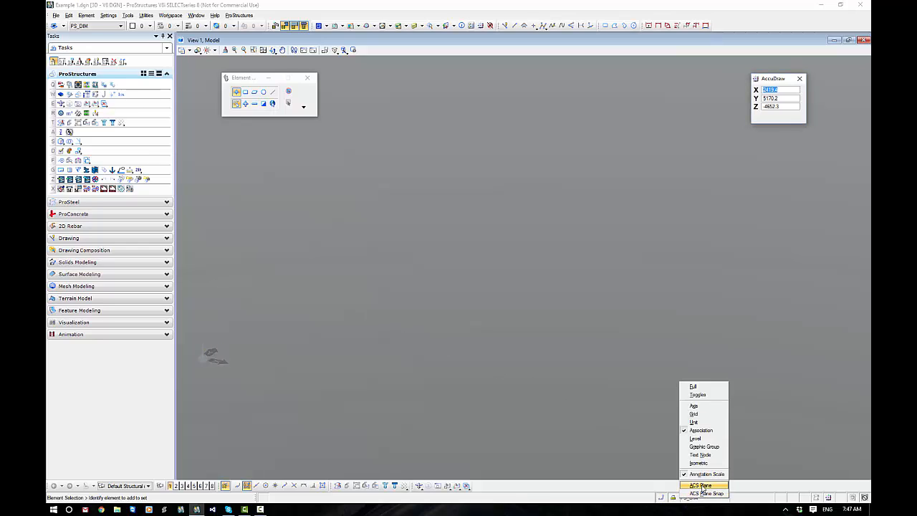
mouse_move(705, 493)
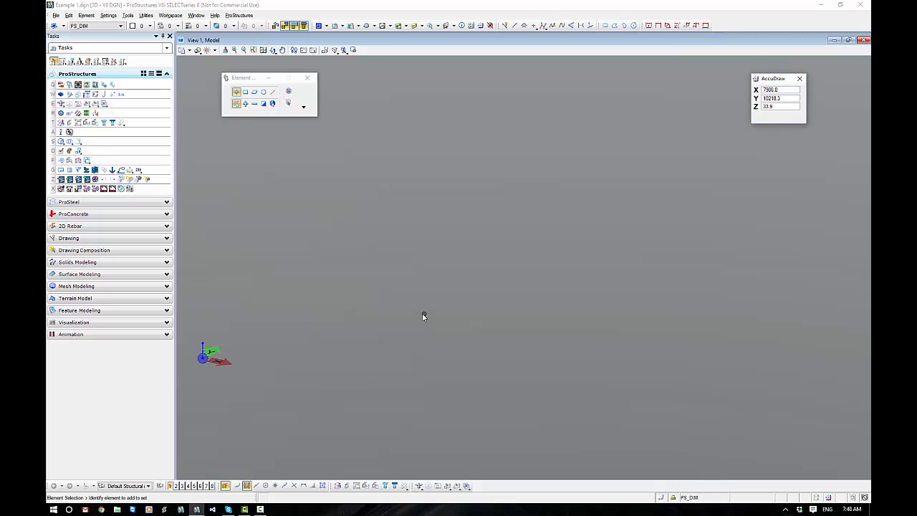
mouse_move(313, 227)
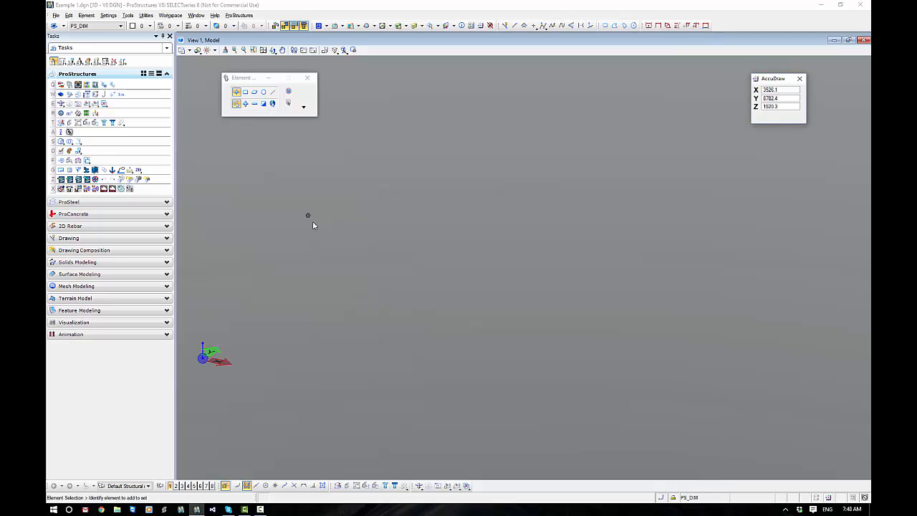
mouse_move(428, 63)
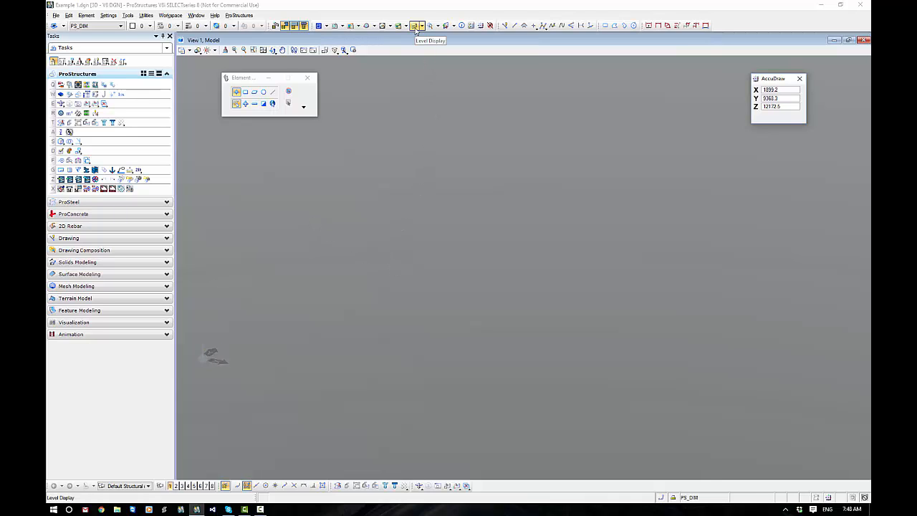
- Open Level Display from the Primary toolbar and dock it at the left edge of the workspace
left_click(416, 25)
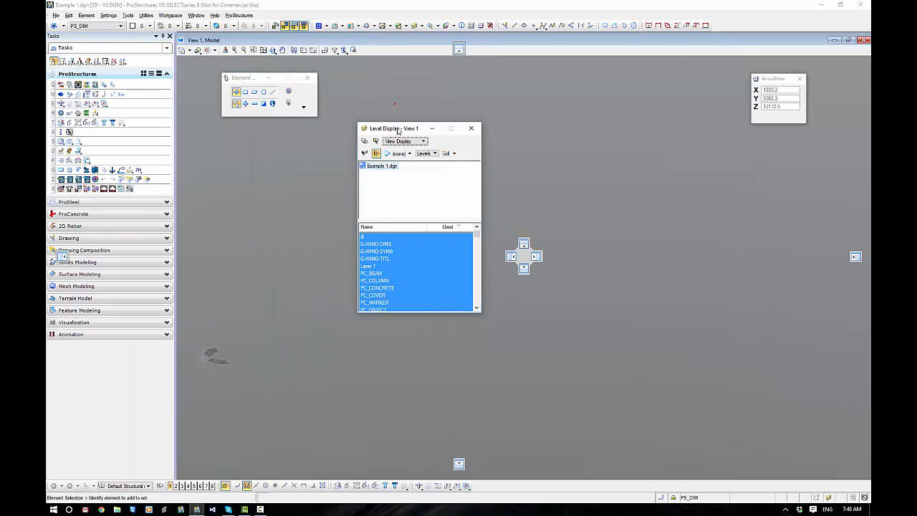
left_click_drag(393, 129, 419, 56)
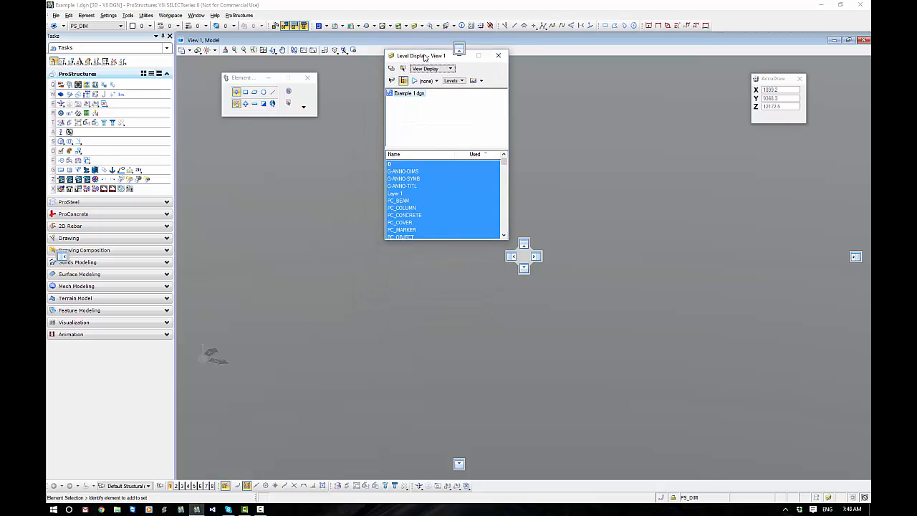
left_click_drag(421, 54, 437, 123)
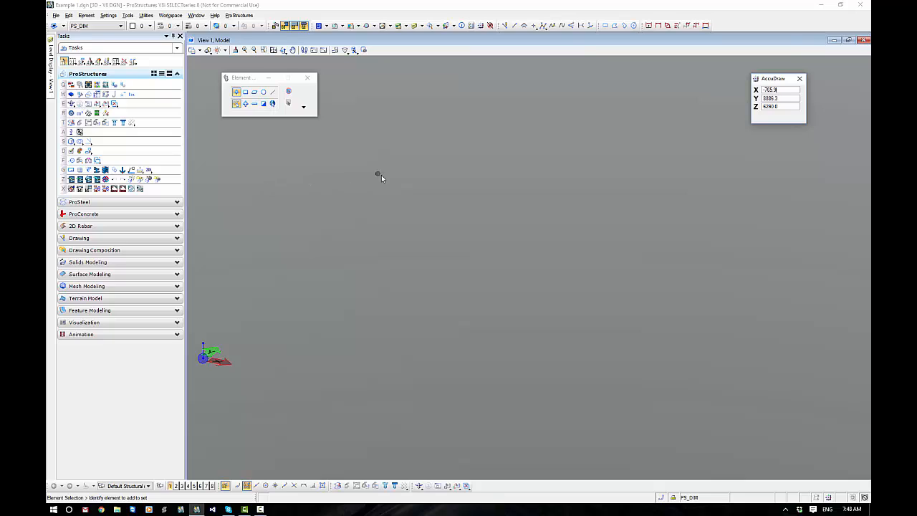
left_click(146, 14)
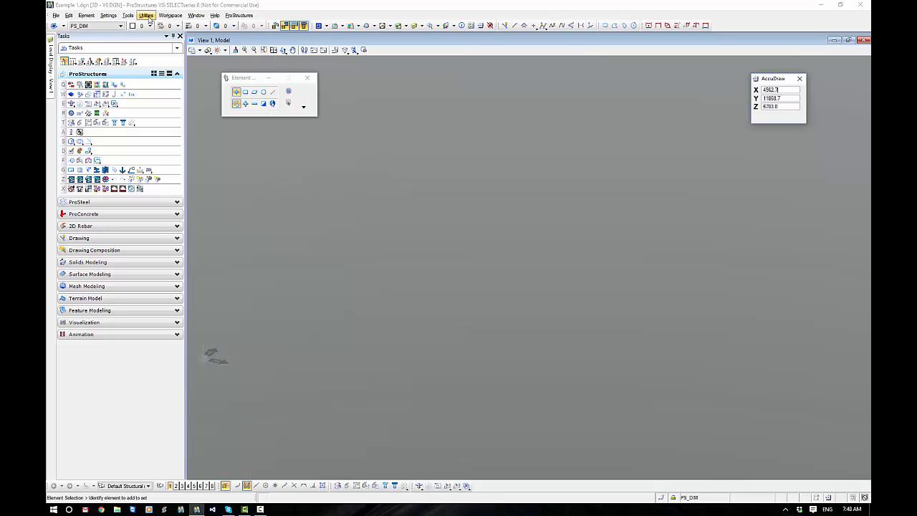
- Open Named Groups from Utilities, dock it at the bottom-left, then close ProStructures to the desktop
left_click(146, 14)
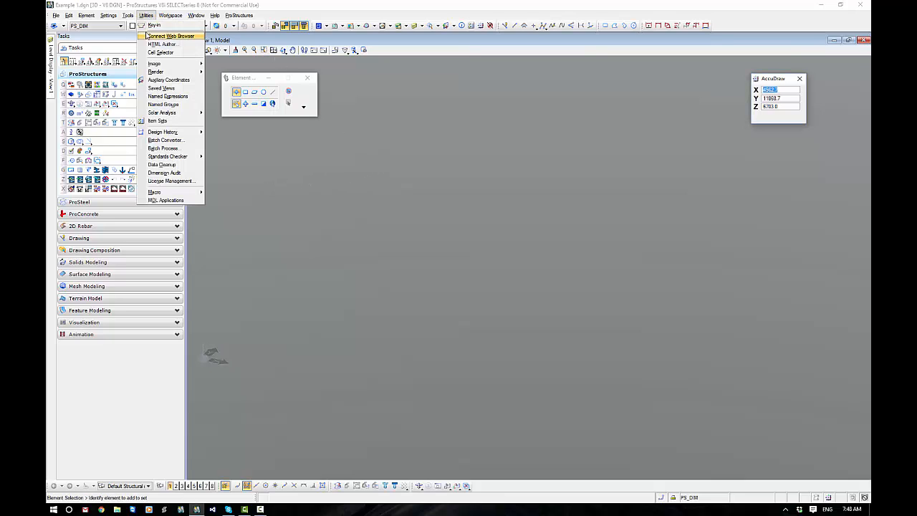
mouse_move(163, 104)
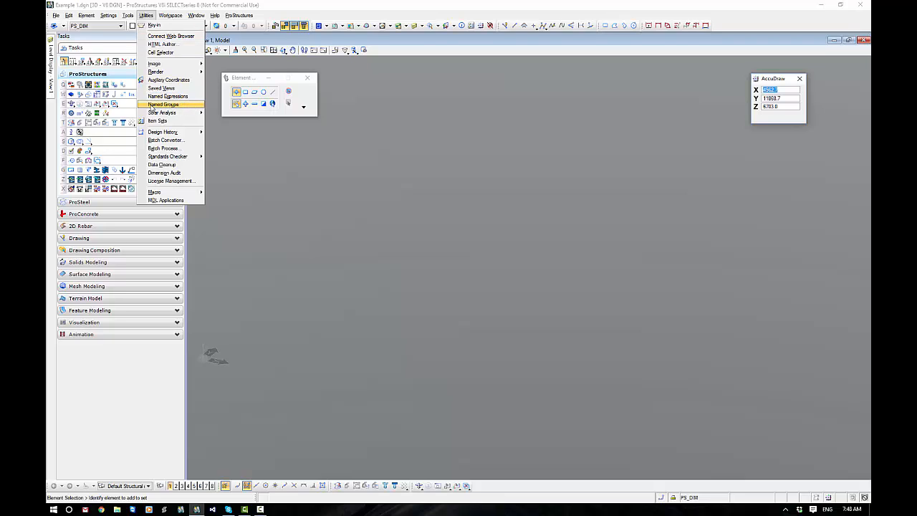
mouse_move(186, 106)
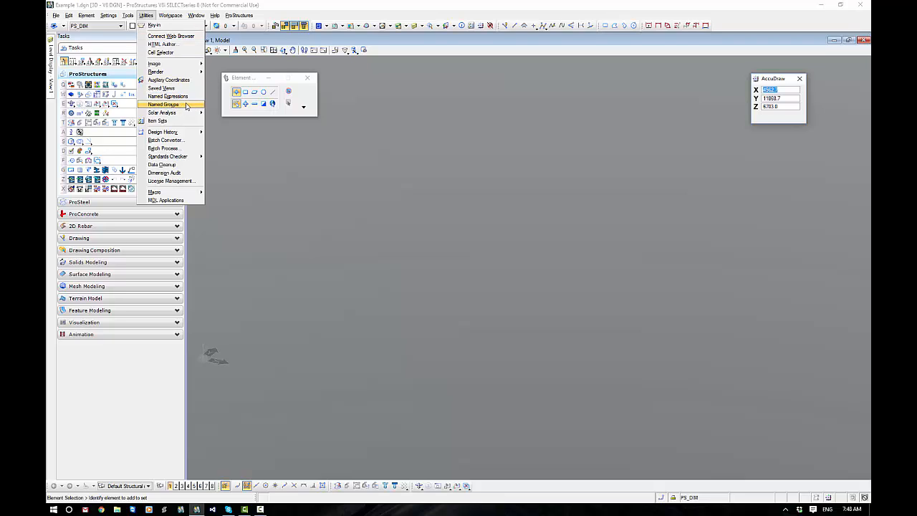
left_click(164, 103)
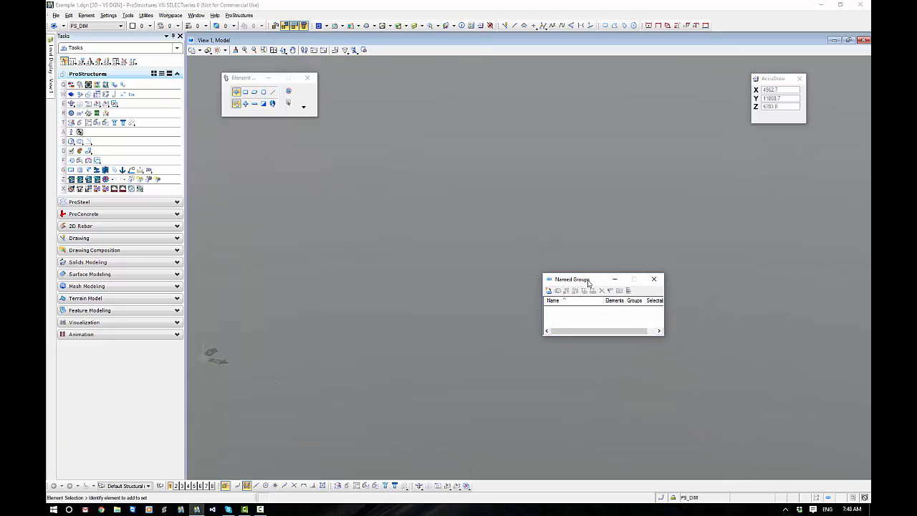
left_click_drag(573, 277, 499, 447)
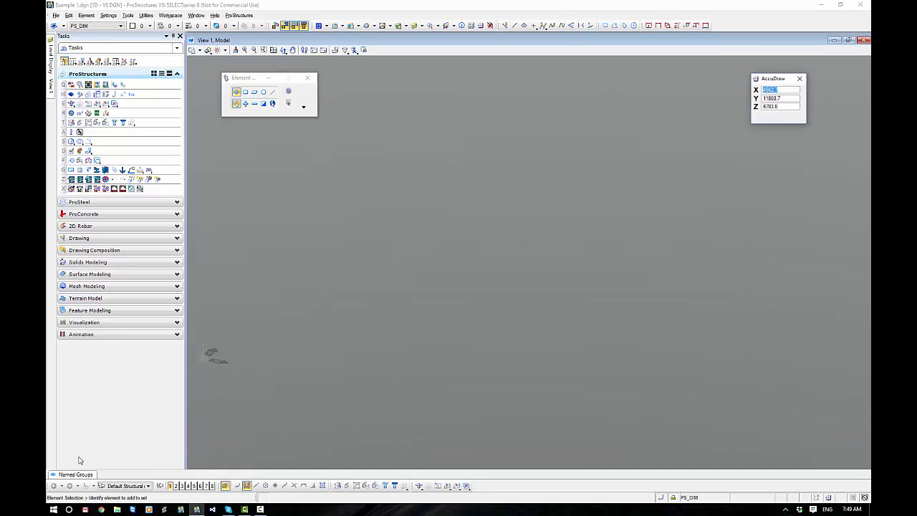
left_click(75, 474)
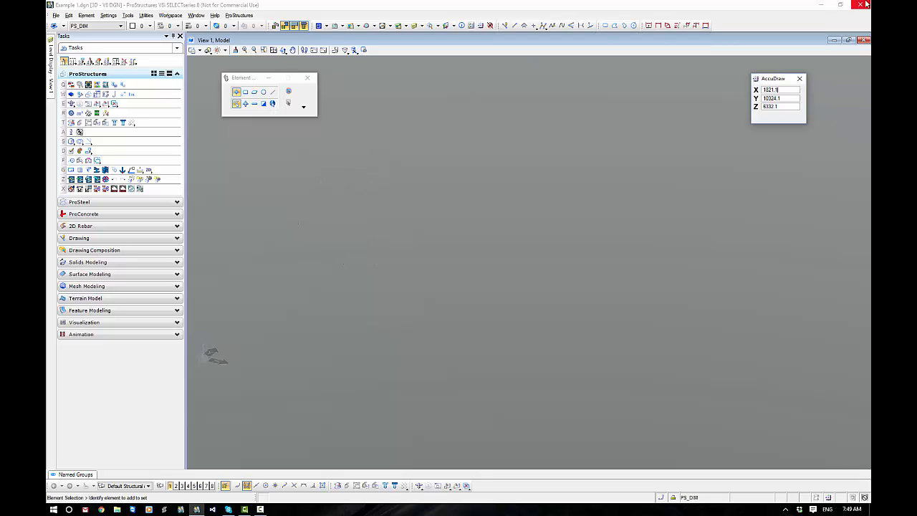
left_click(866, 5)
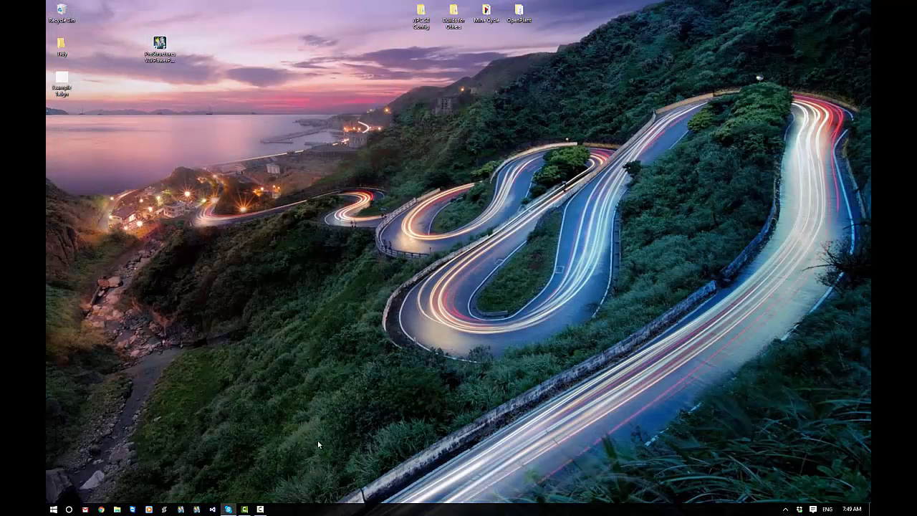